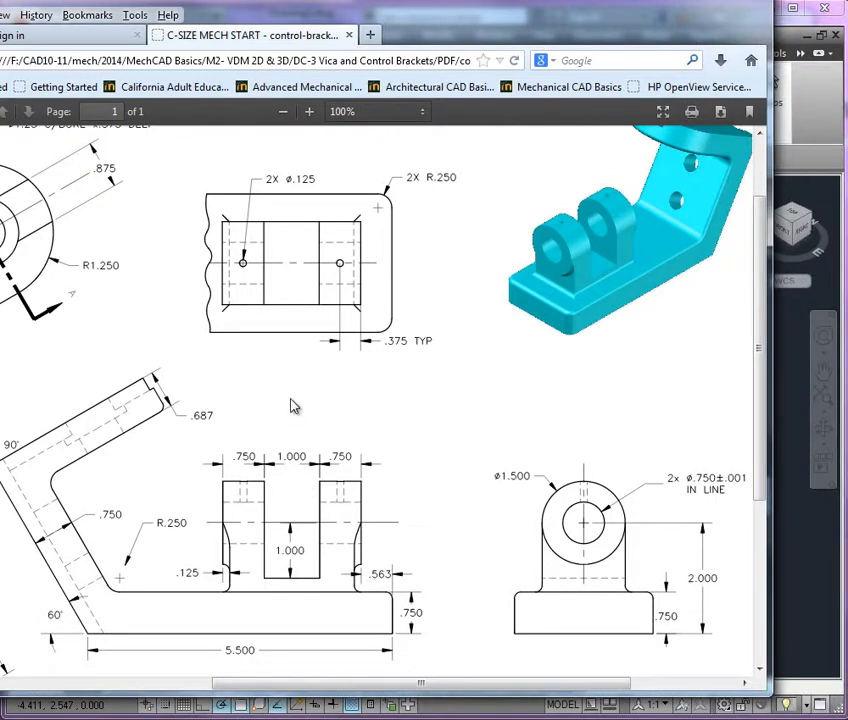
mouse_move(292, 628)
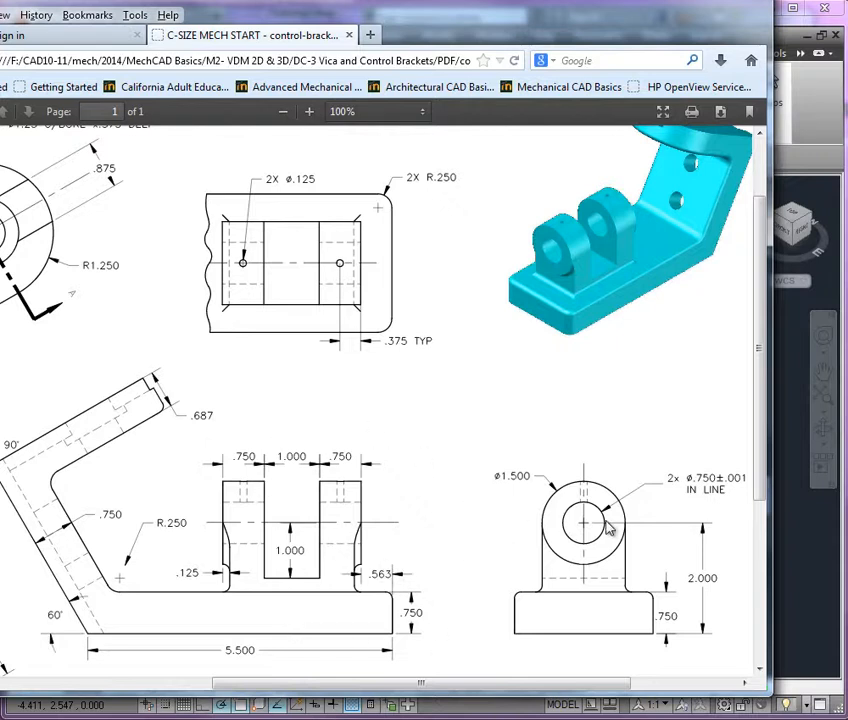
mouse_move(384, 576)
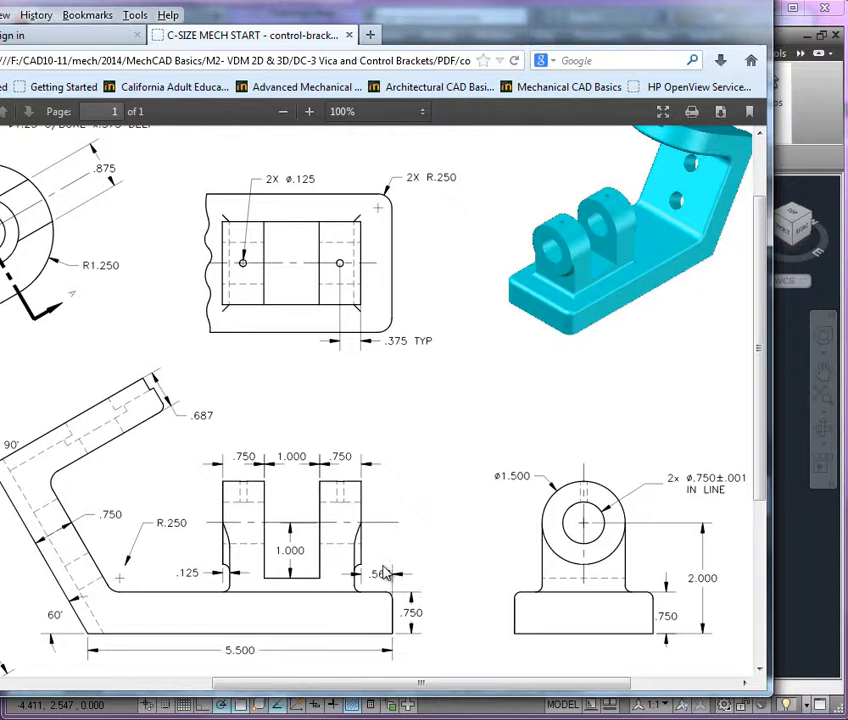
mouse_move(428, 556)
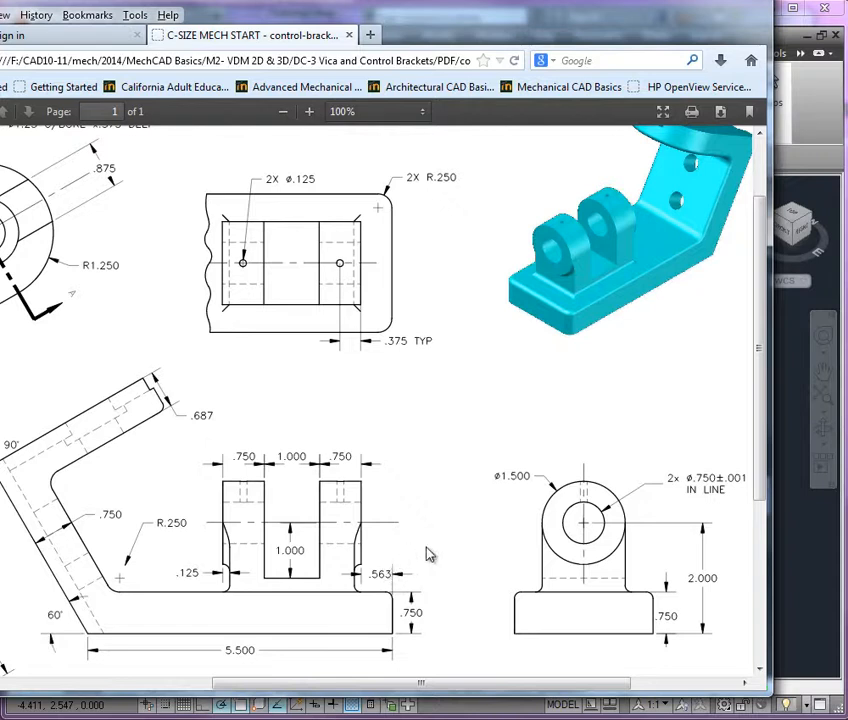
mouse_move(630, 472)
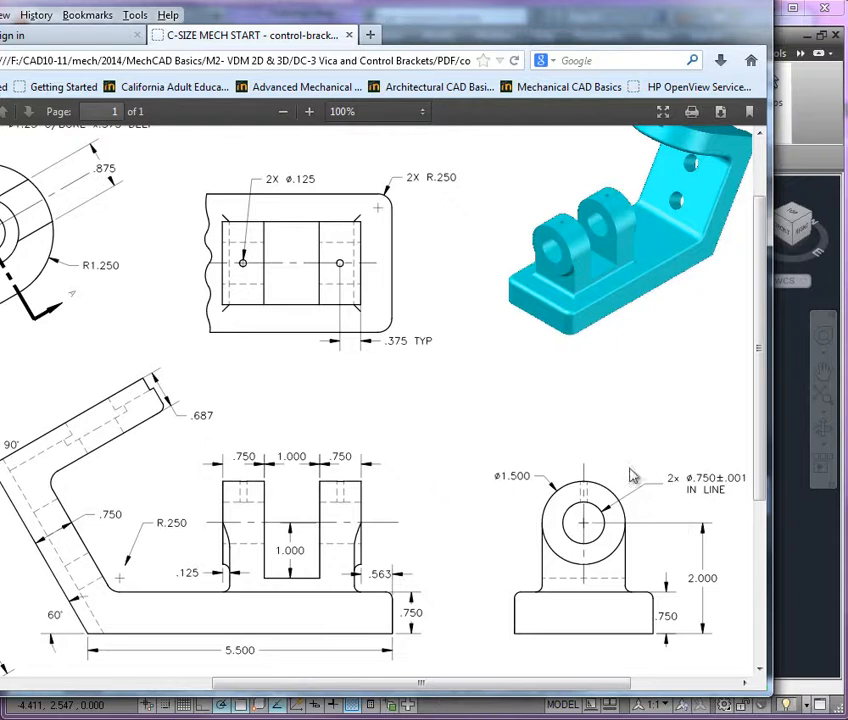
mouse_move(680, 560)
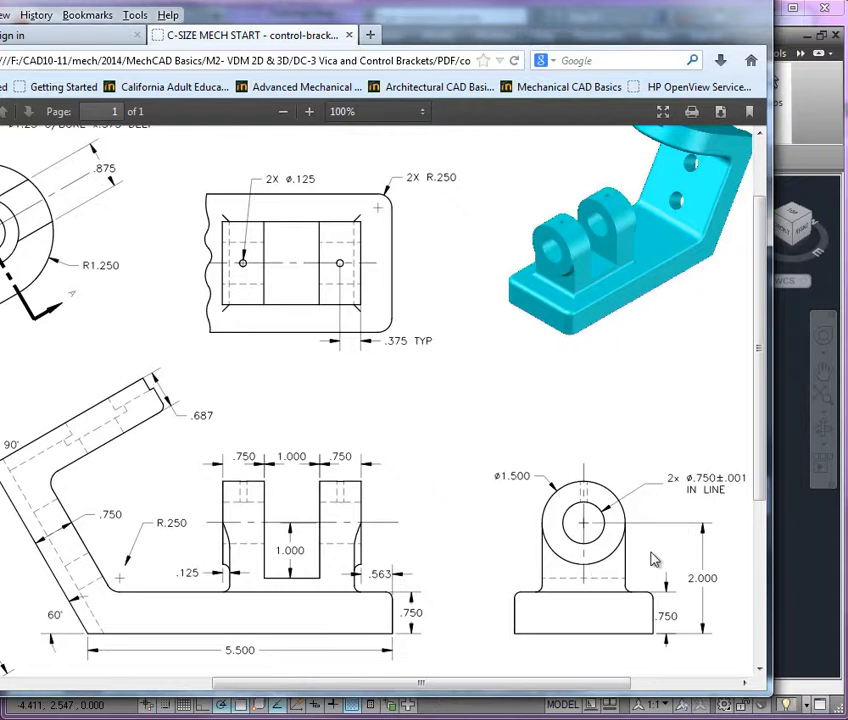
mouse_move(652, 510)
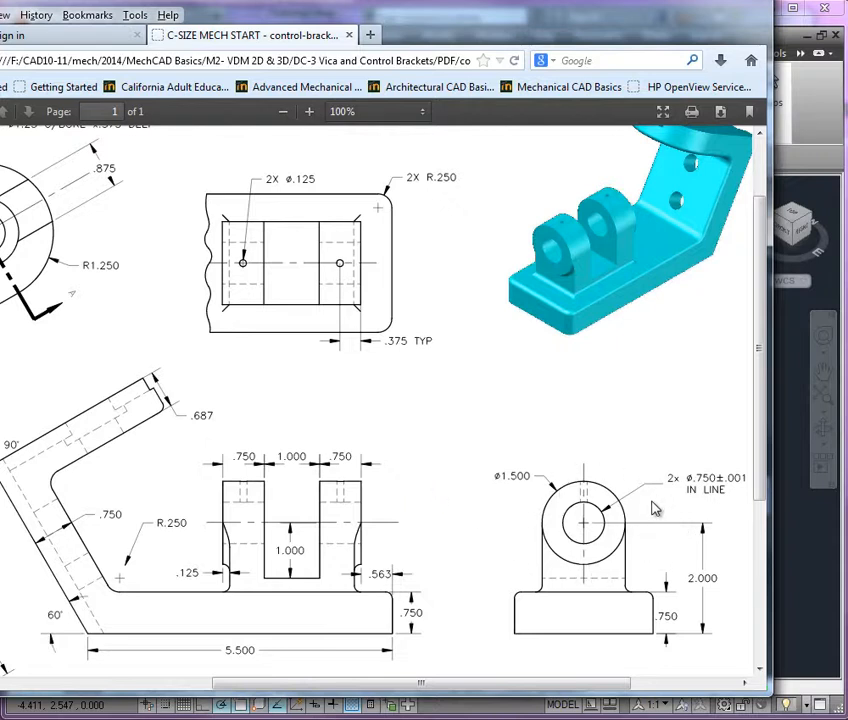
mouse_move(628, 588)
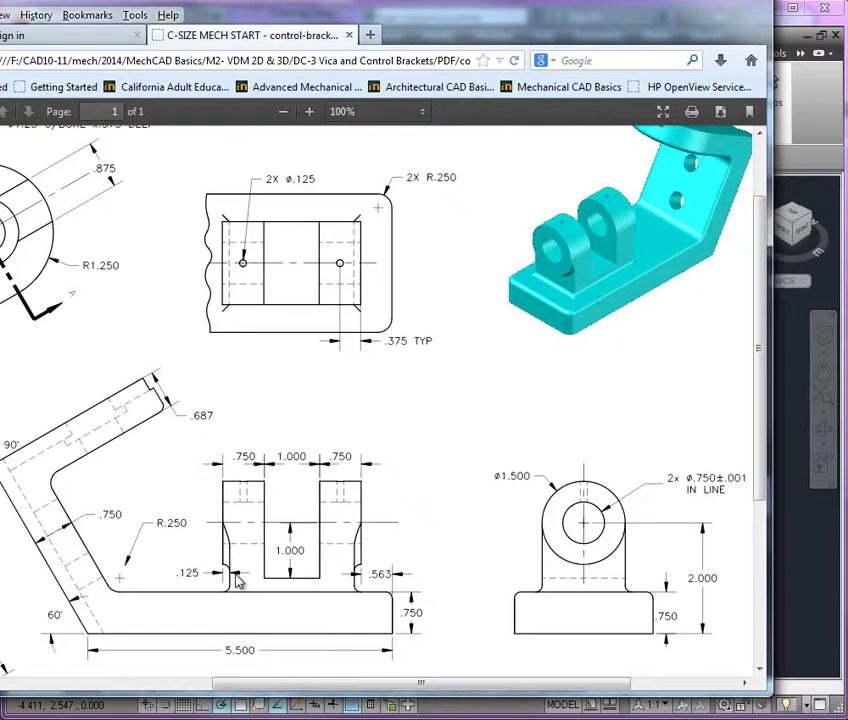
mouse_move(400, 620)
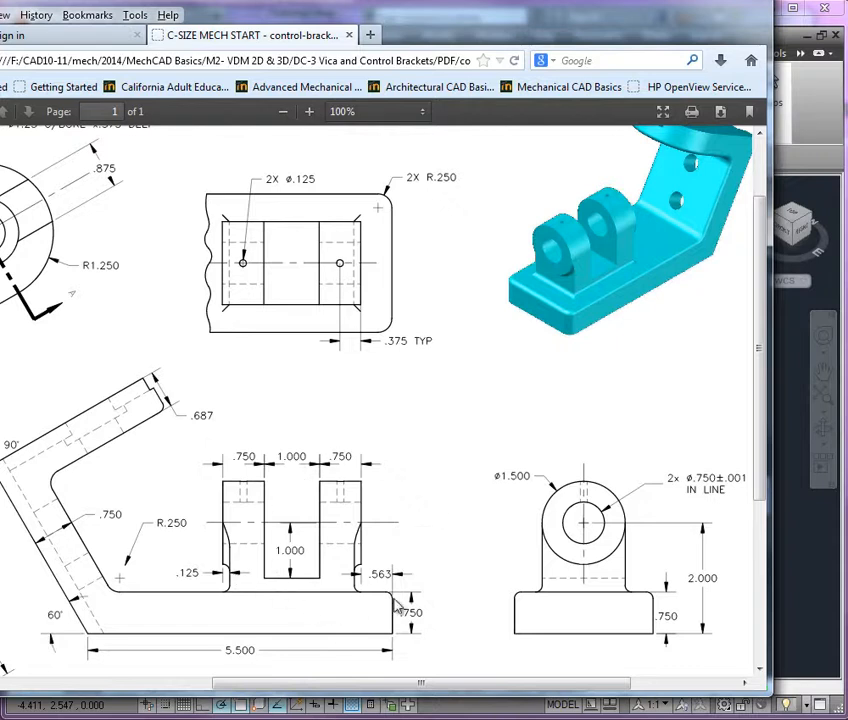
mouse_move(282, 598)
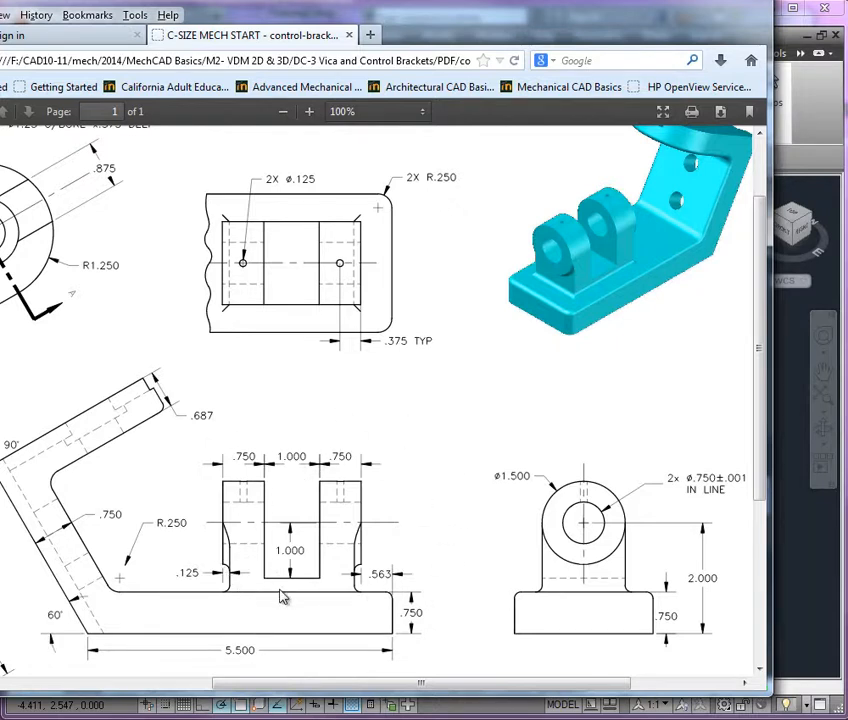
mouse_move(436, 582)
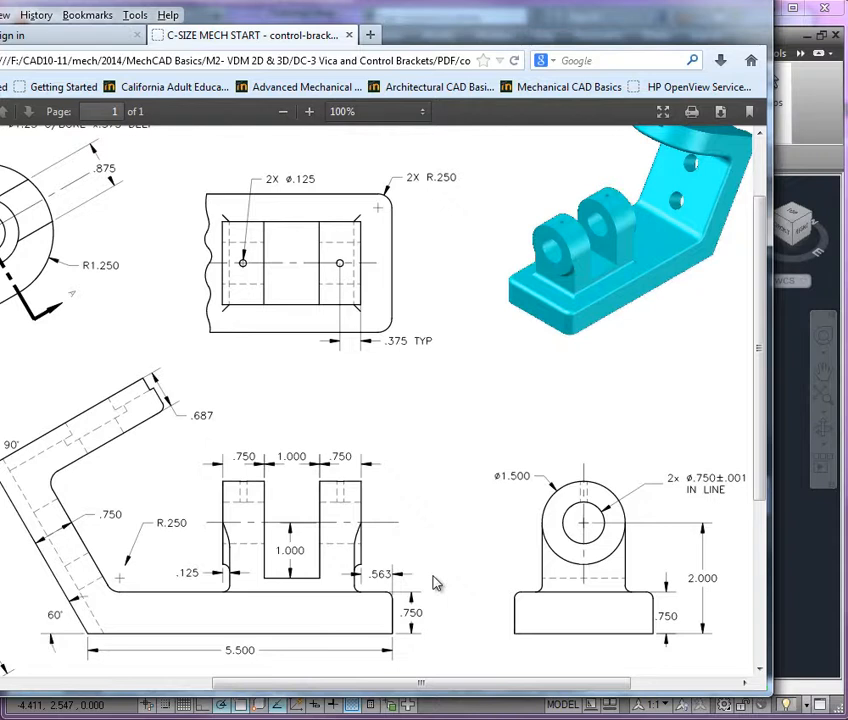
mouse_move(616, 598)
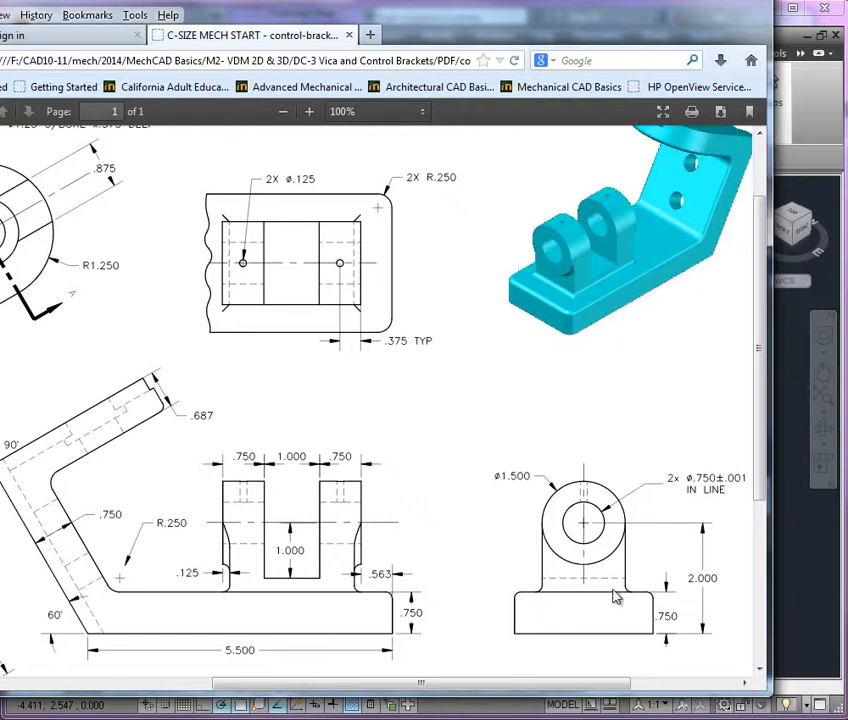
mouse_move(618, 480)
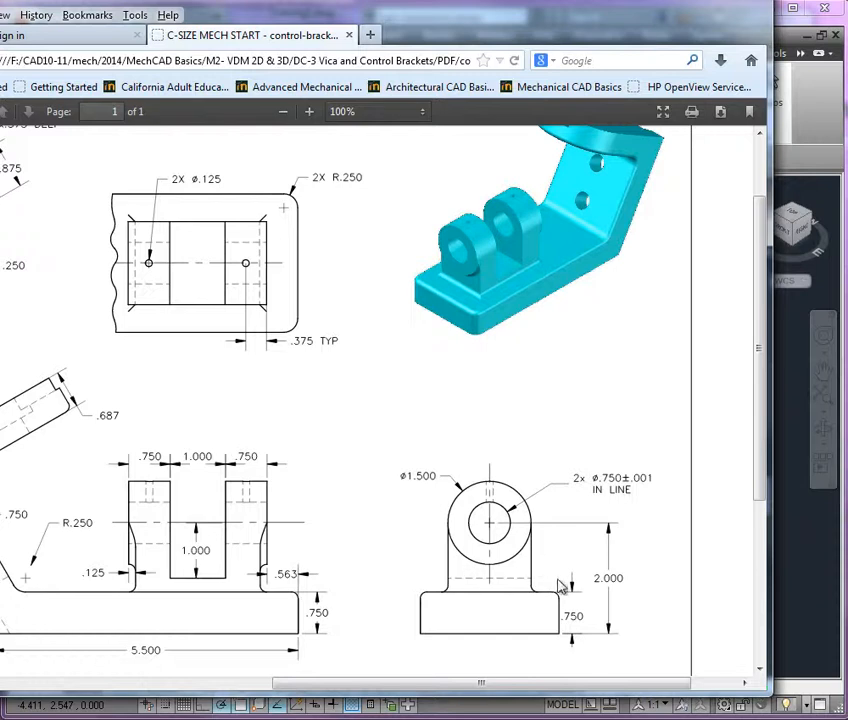
mouse_move(490, 584)
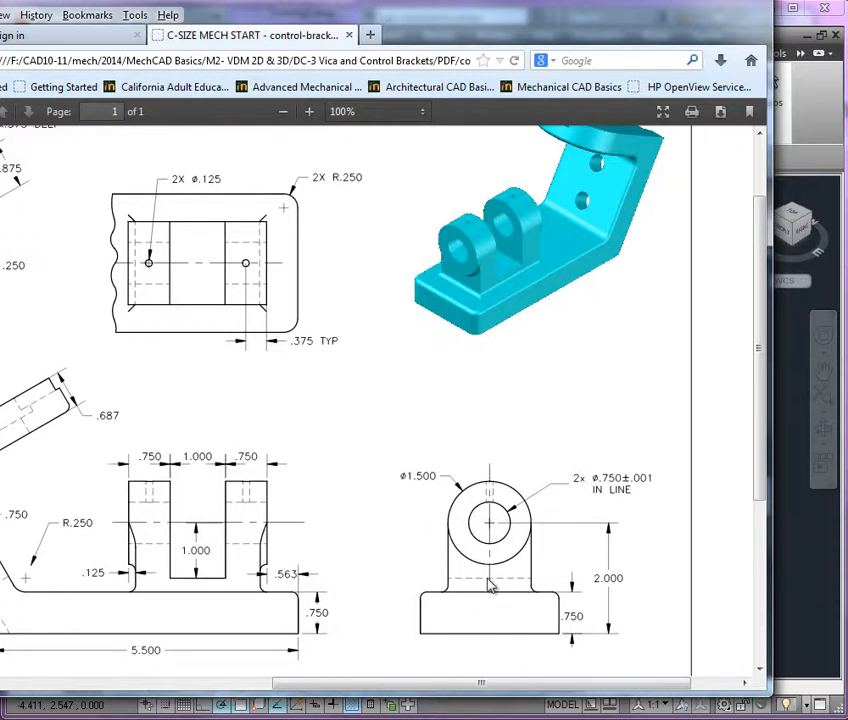
mouse_move(504, 544)
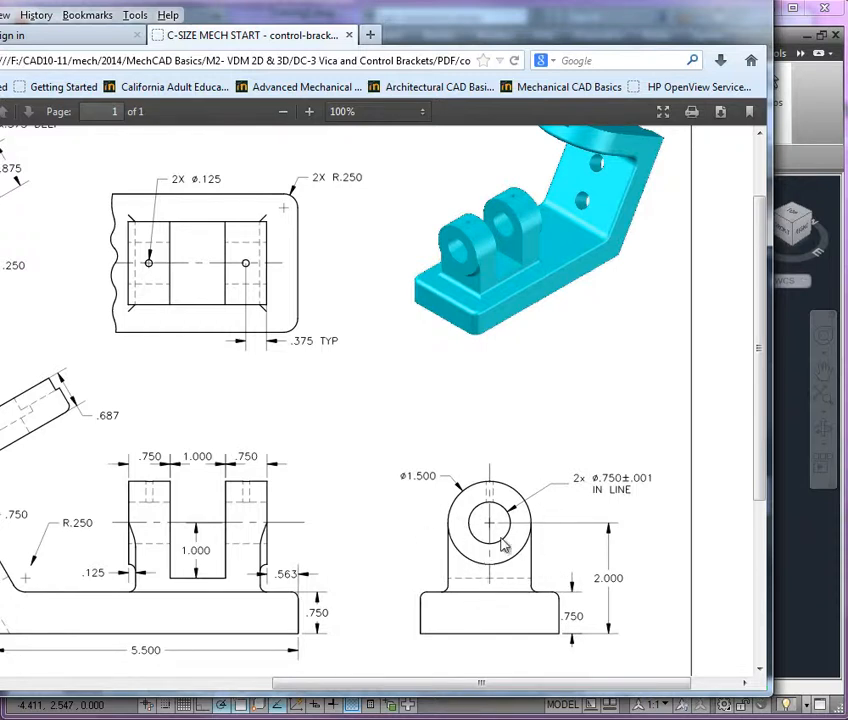
mouse_move(492, 548)
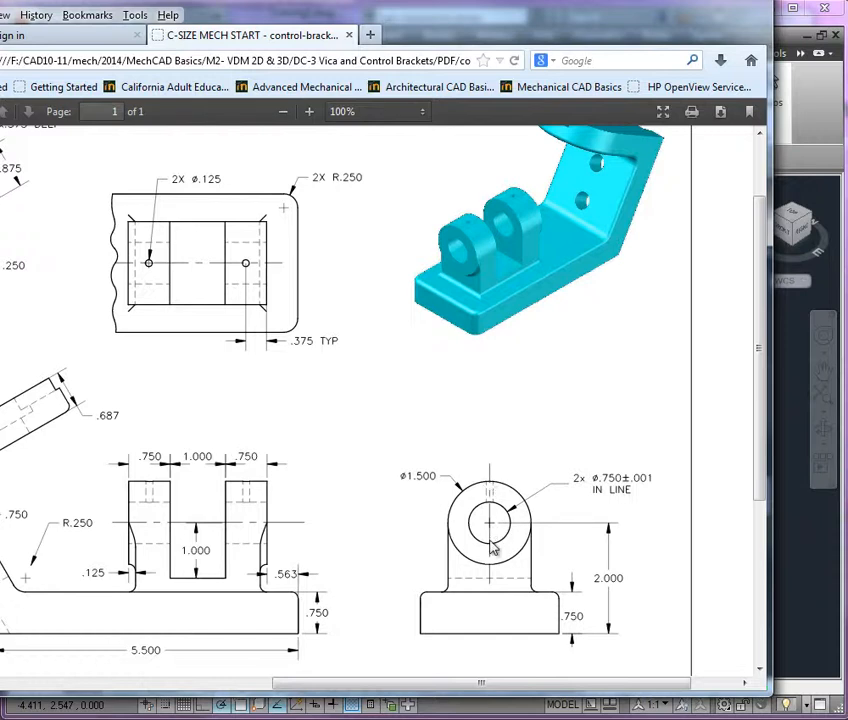
mouse_move(644, 610)
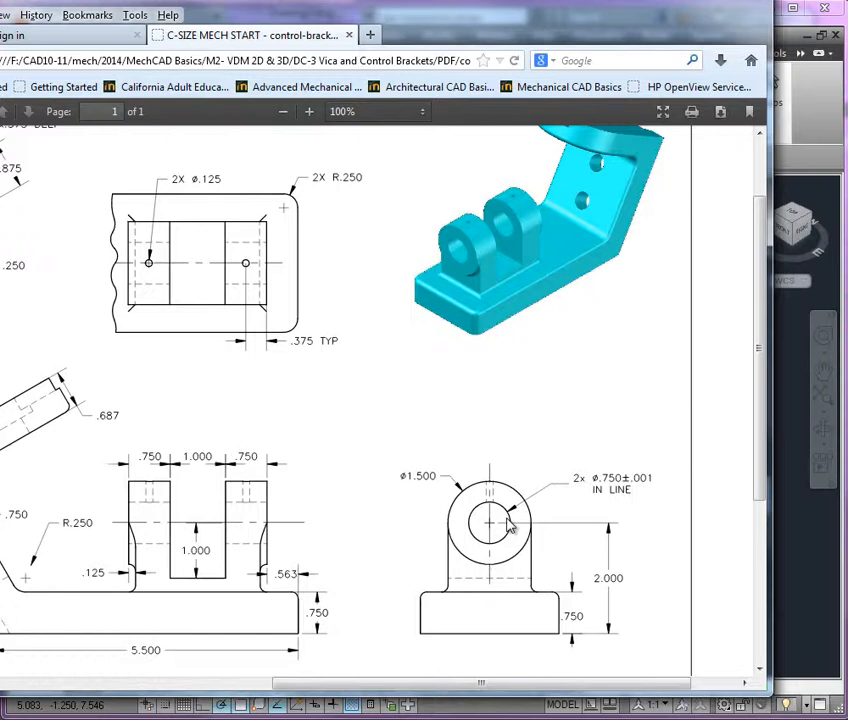
mouse_move(568, 552)
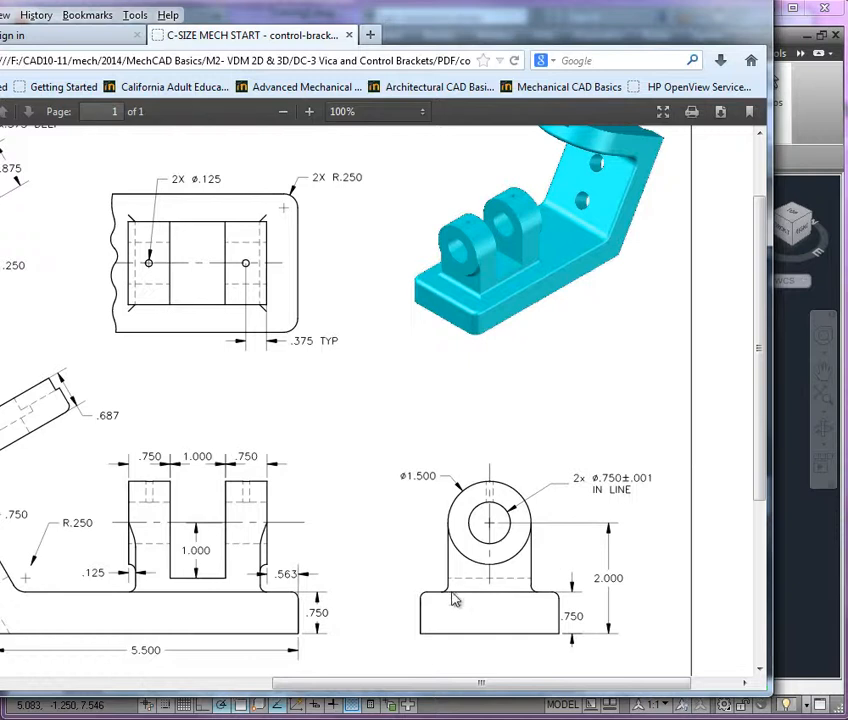
mouse_move(536, 510)
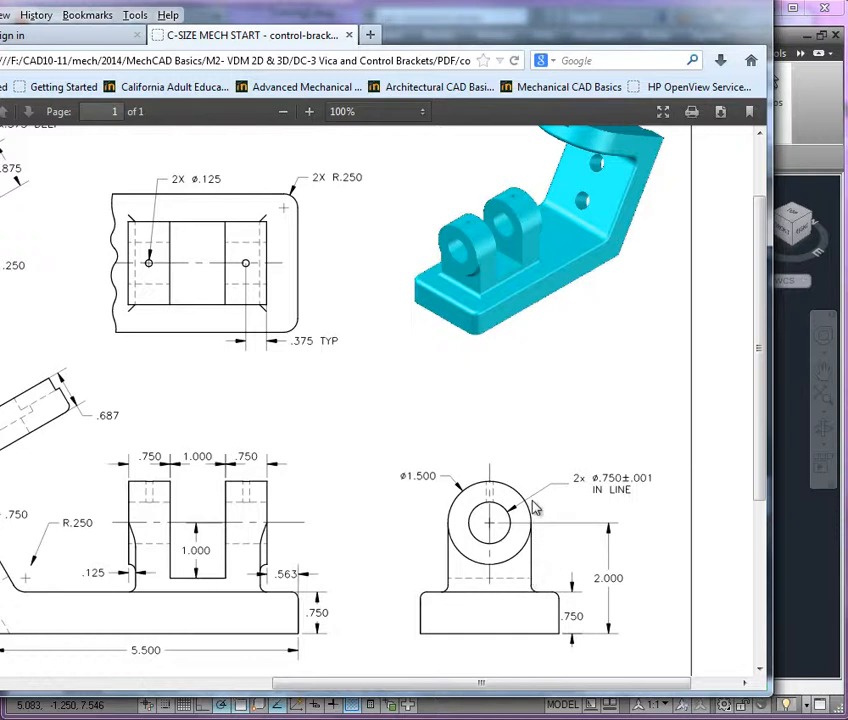
mouse_move(458, 588)
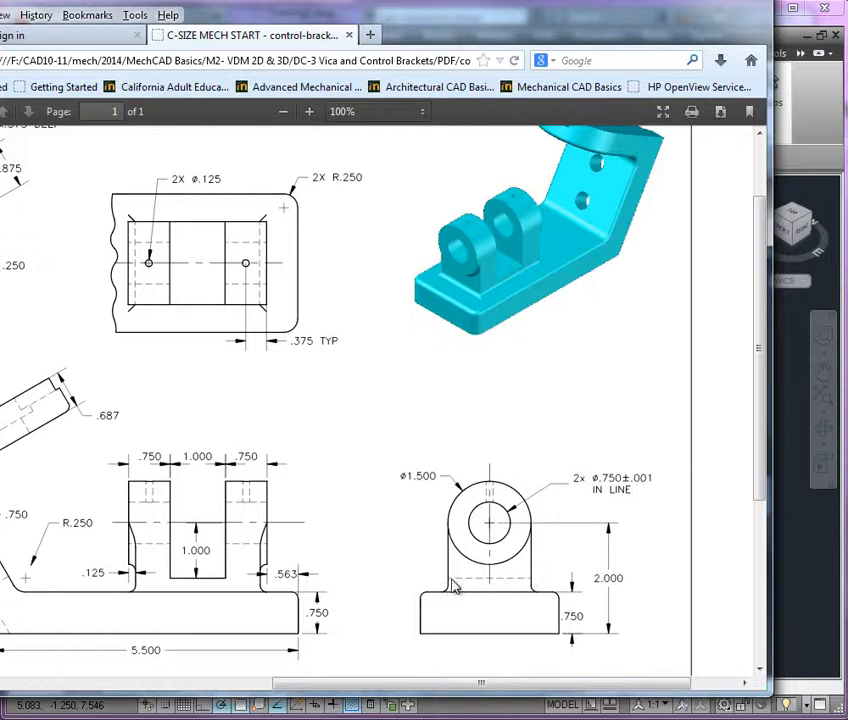
mouse_move(440, 492)
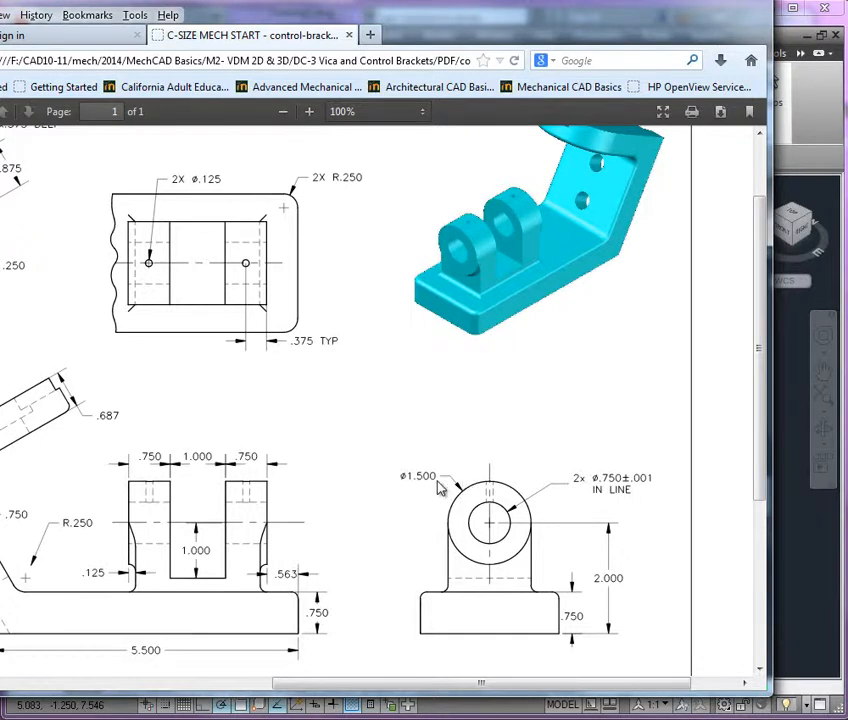
mouse_move(452, 528)
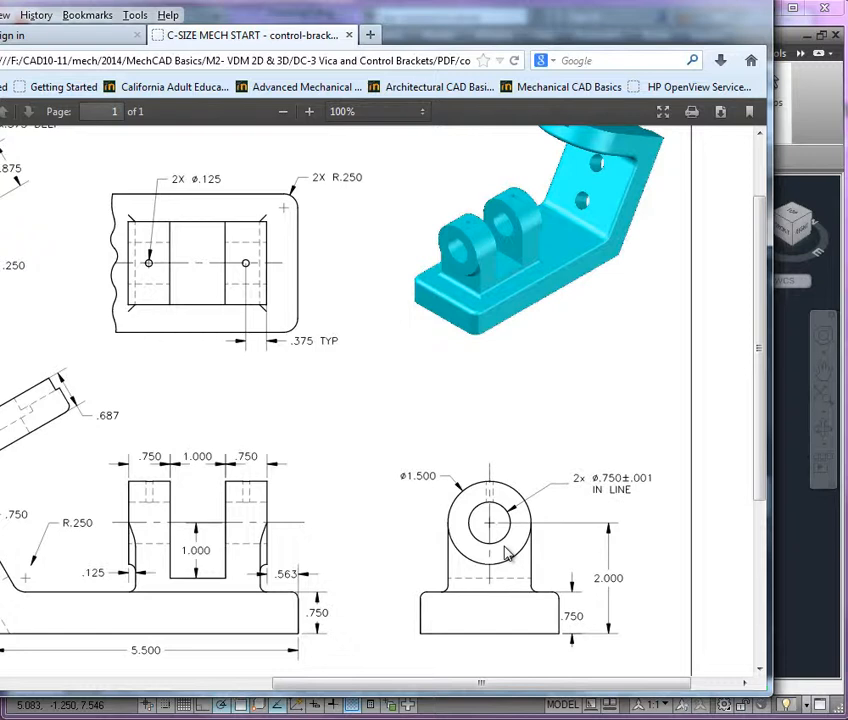
mouse_move(498, 540)
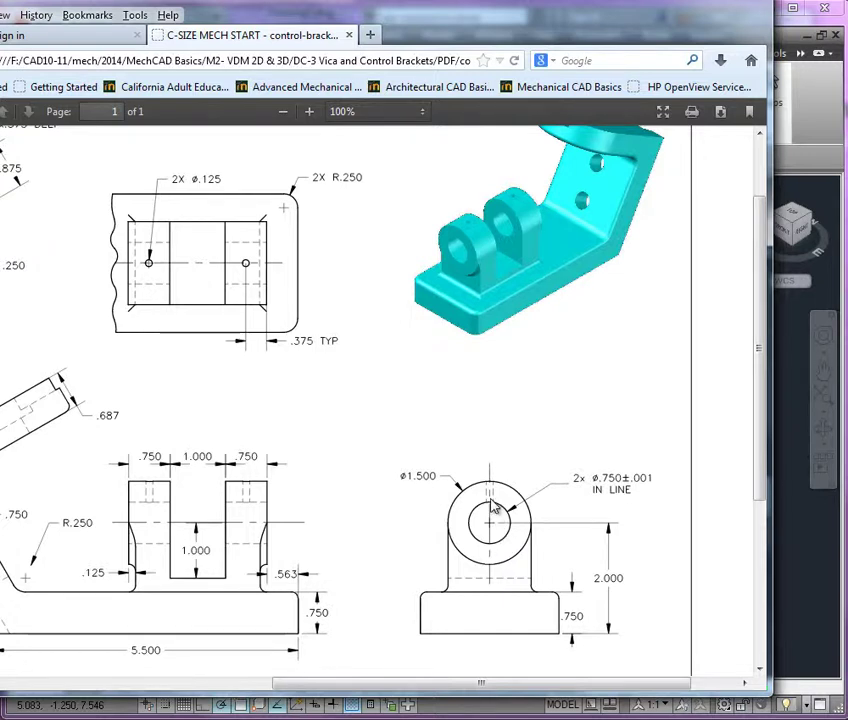
mouse_move(500, 540)
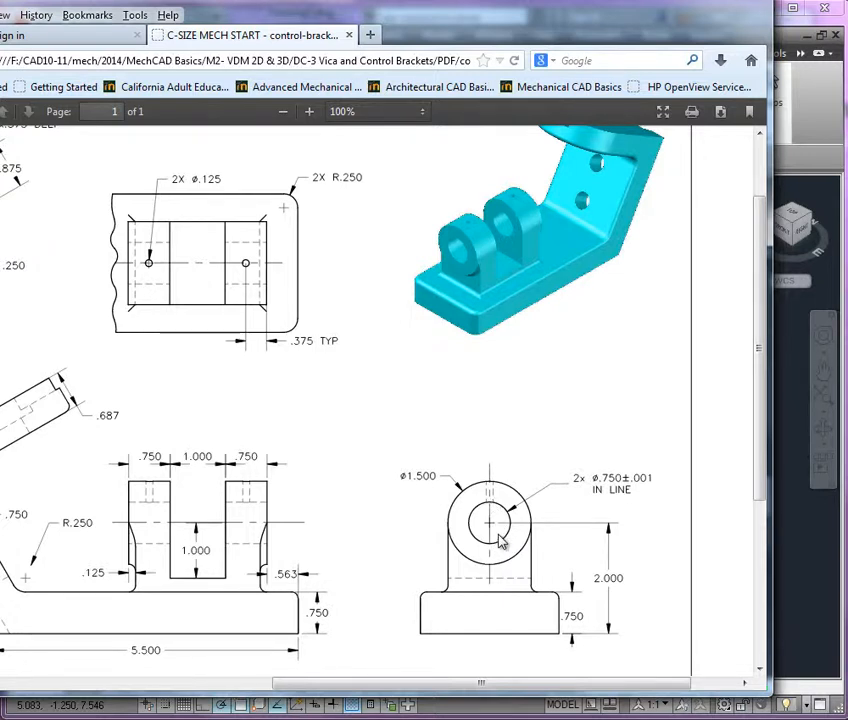
mouse_move(502, 16)
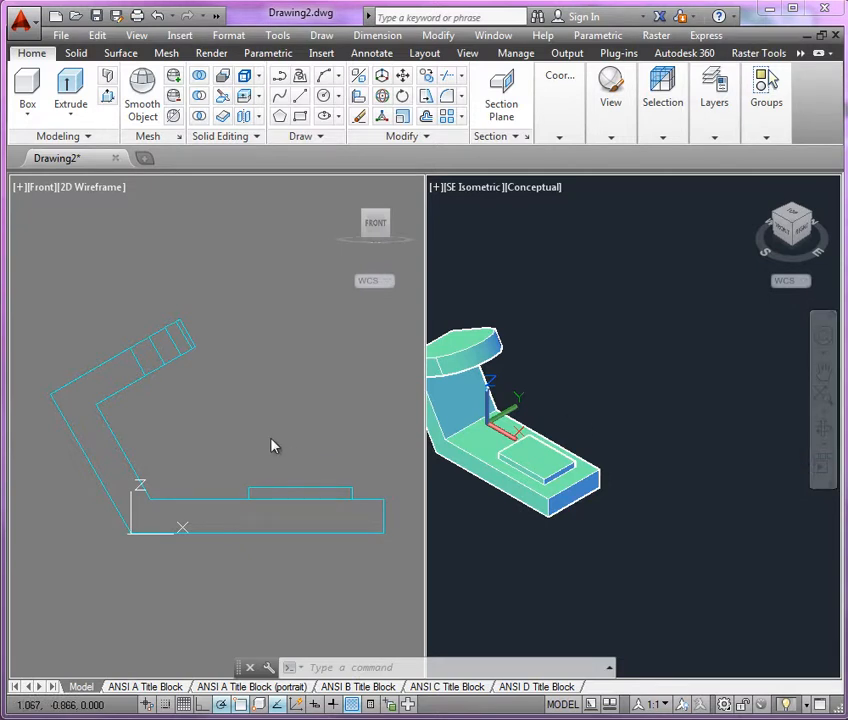
mouse_move(284, 432)
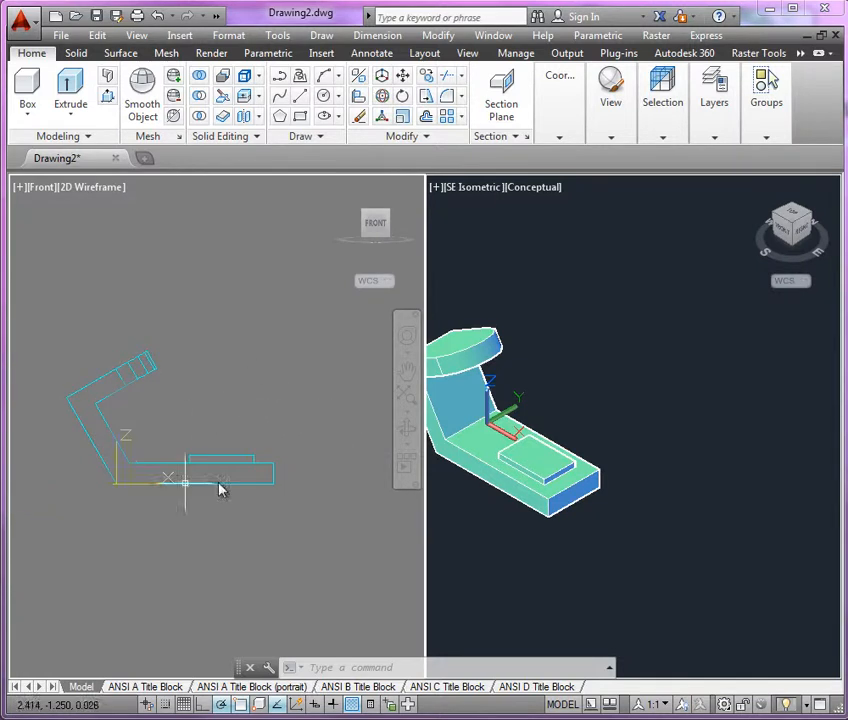
Zoom the Front wireframe viewport in on the bracket end using the View ribbon tools.
click(372, 280)
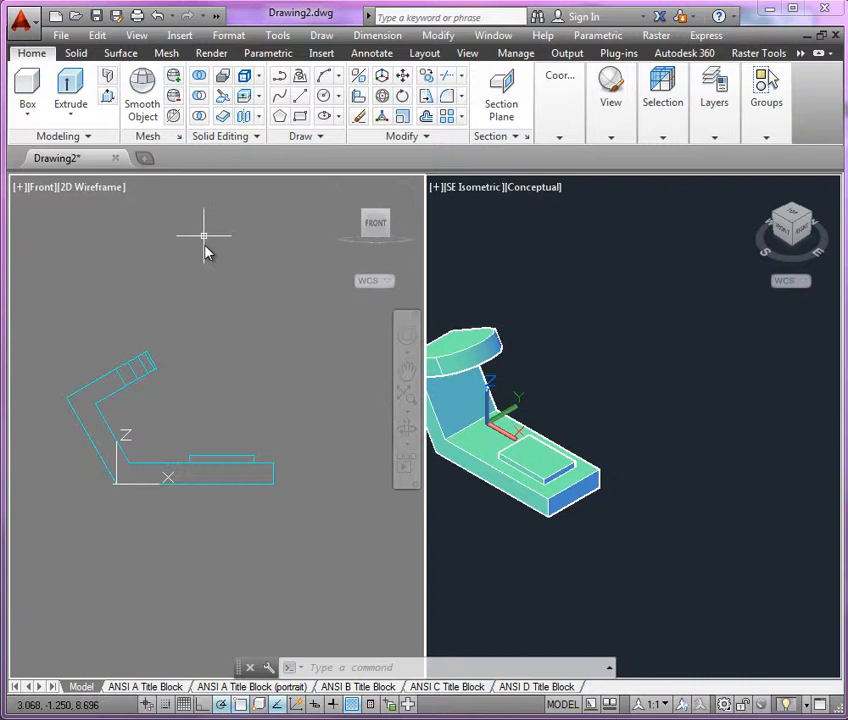
click(468, 52)
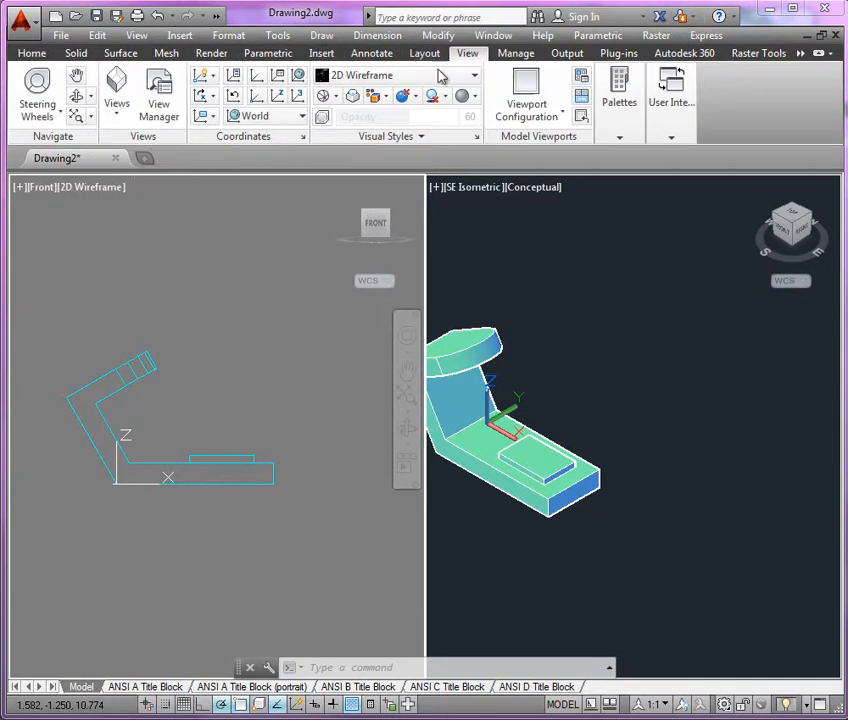
click(104, 96)
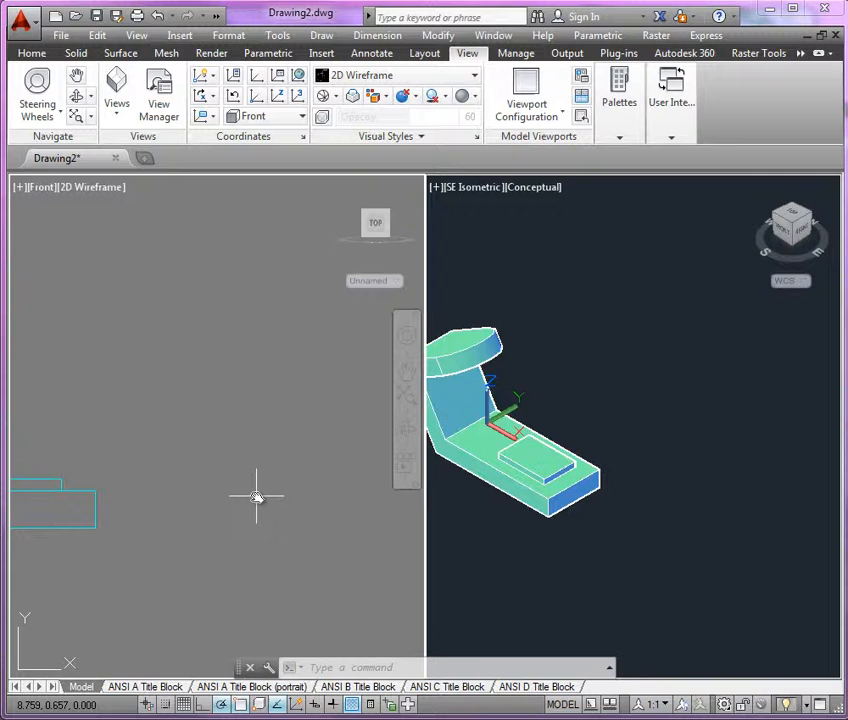
click(36, 52)
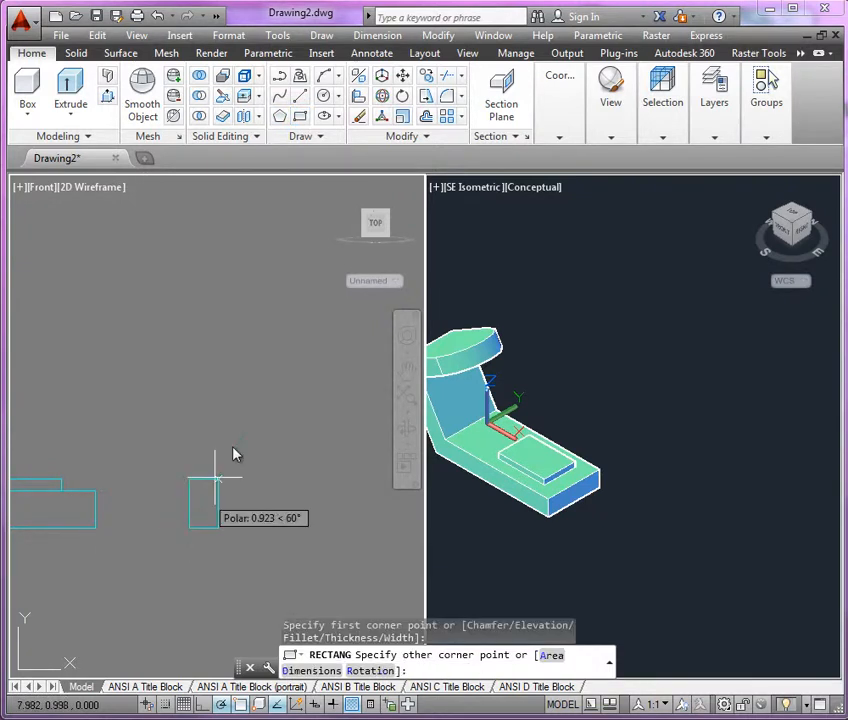
mouse_move(272, 424)
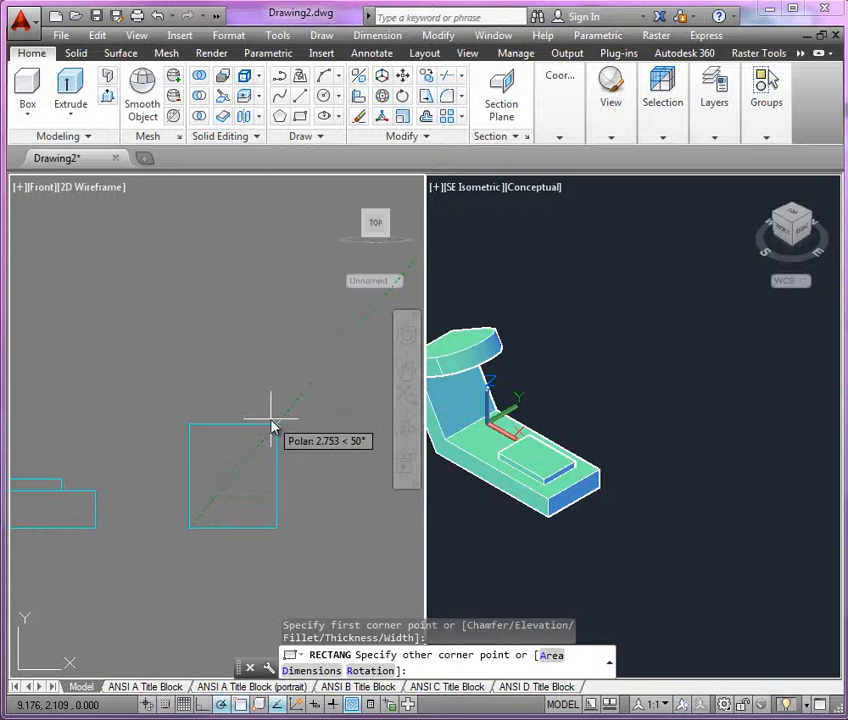
Finish the rectangle beside the bracket with its other corner at @1.50,1.750.
text(@1.50)
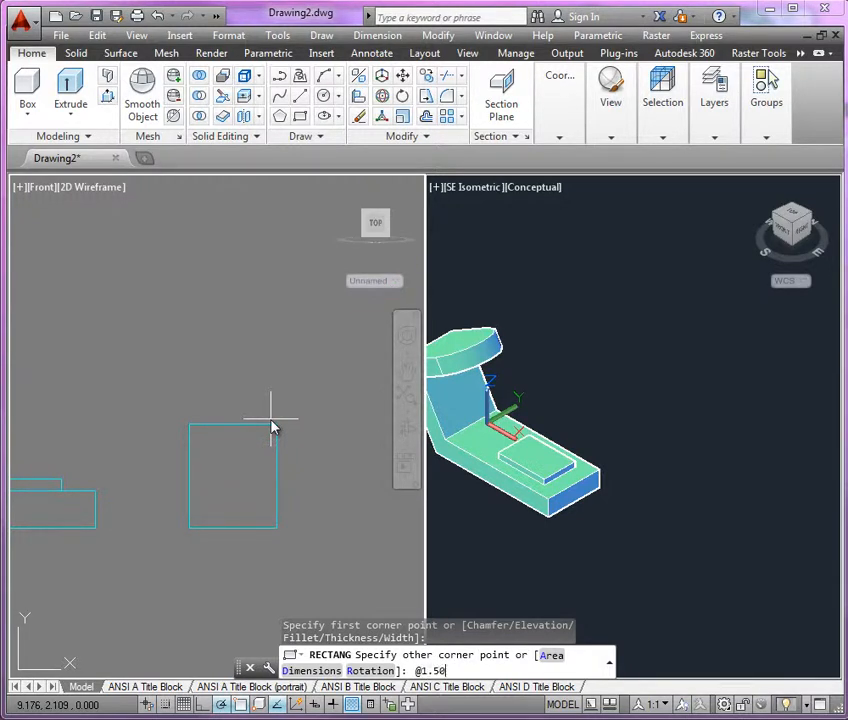
text(,)
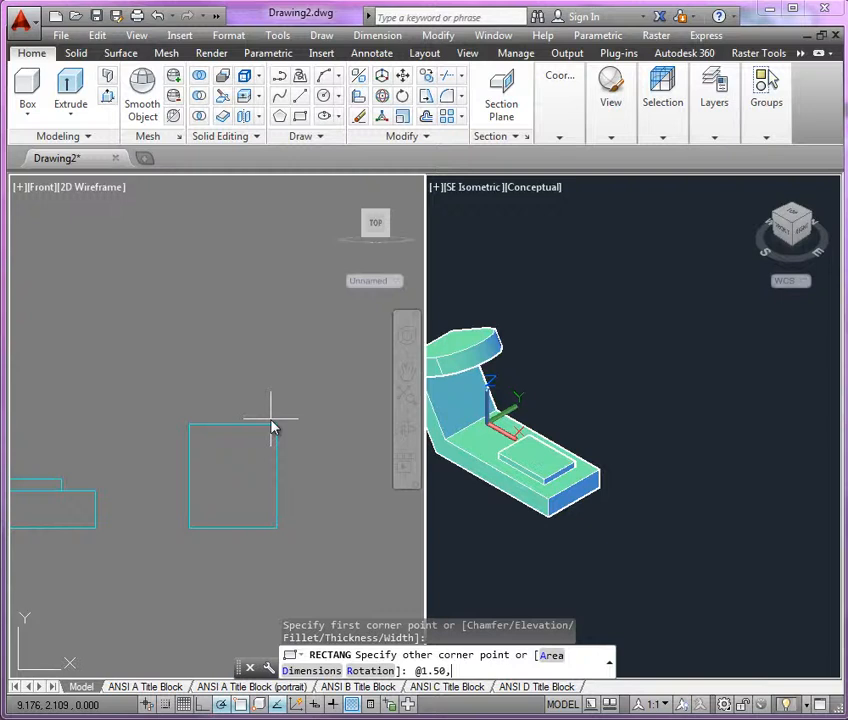
text(1.750)
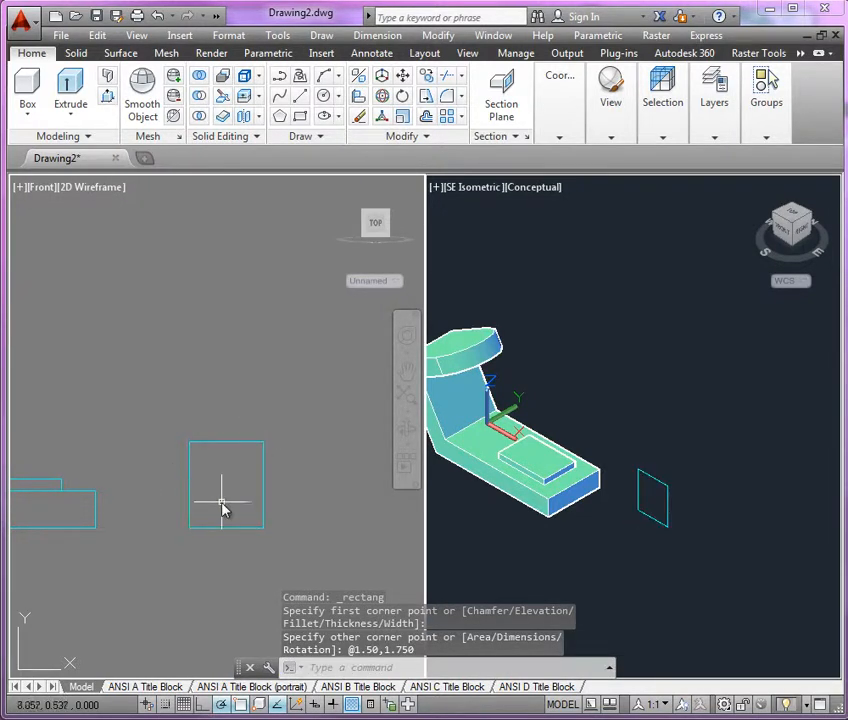
mouse_move(212, 468)
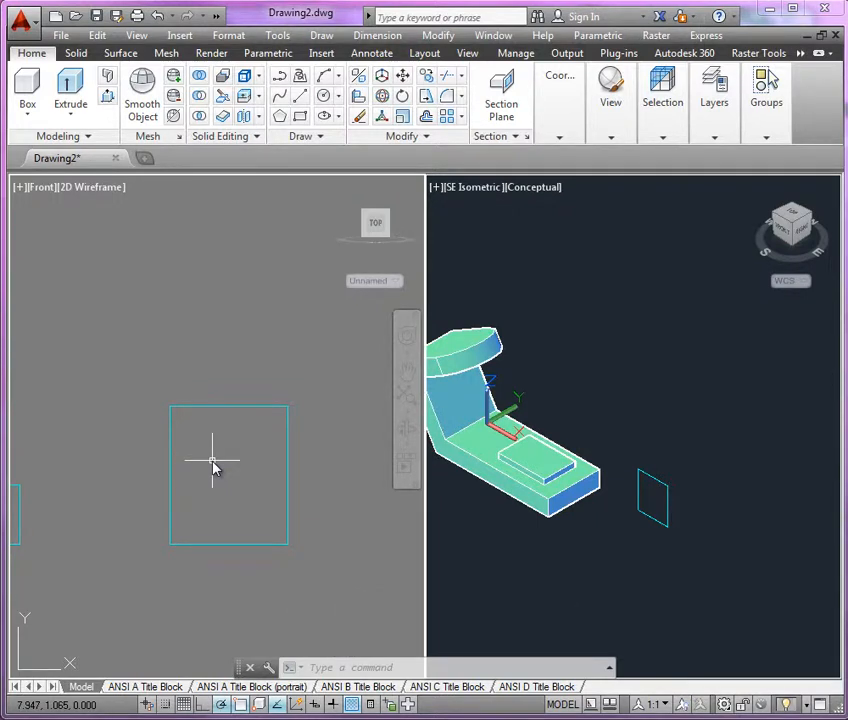
mouse_move(680, 530)
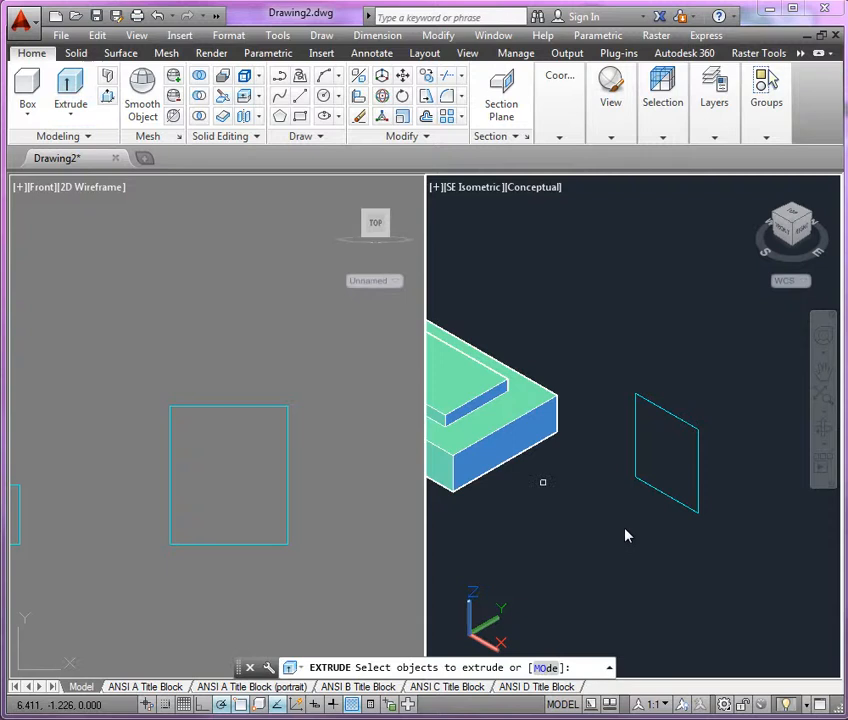
Extrude the 1.50 by 1.75 rectangle into a solid block.
click(664, 450)
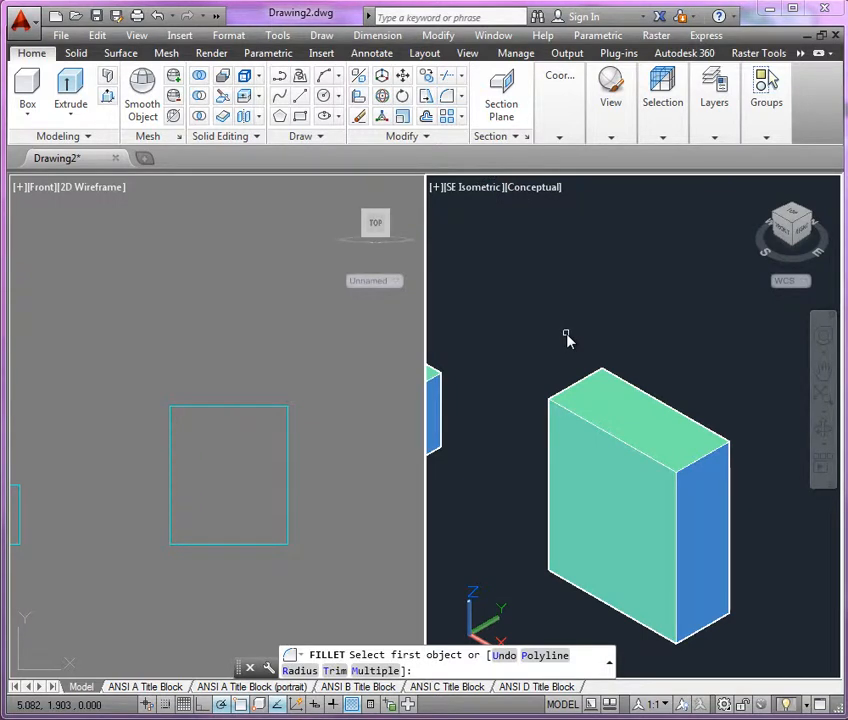
Fillet the block's top edges with a .75 radius to form an arched top.
text(r)
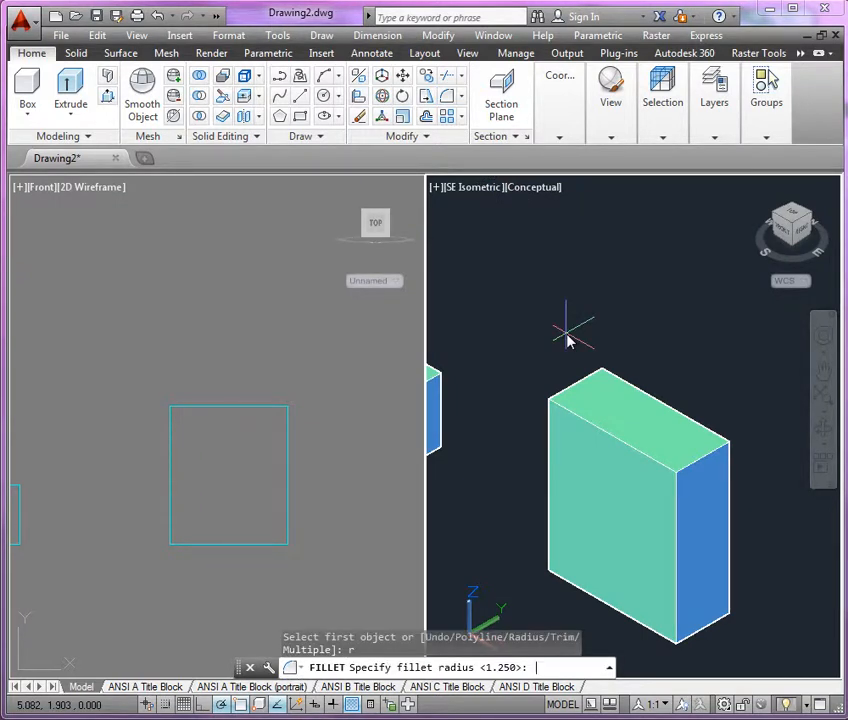
text(.75)
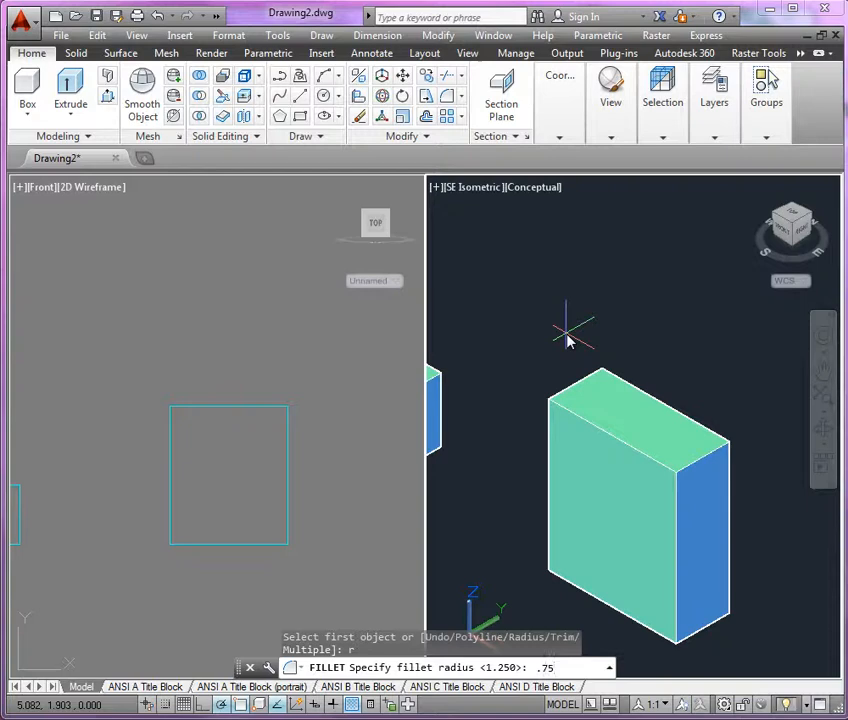
click(702, 450)
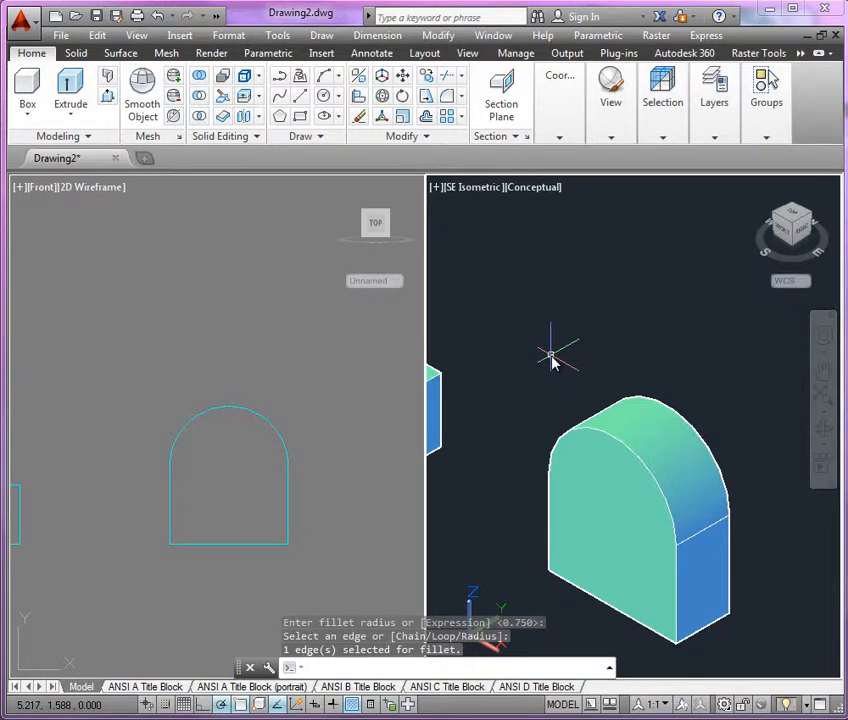
mouse_move(532, 318)
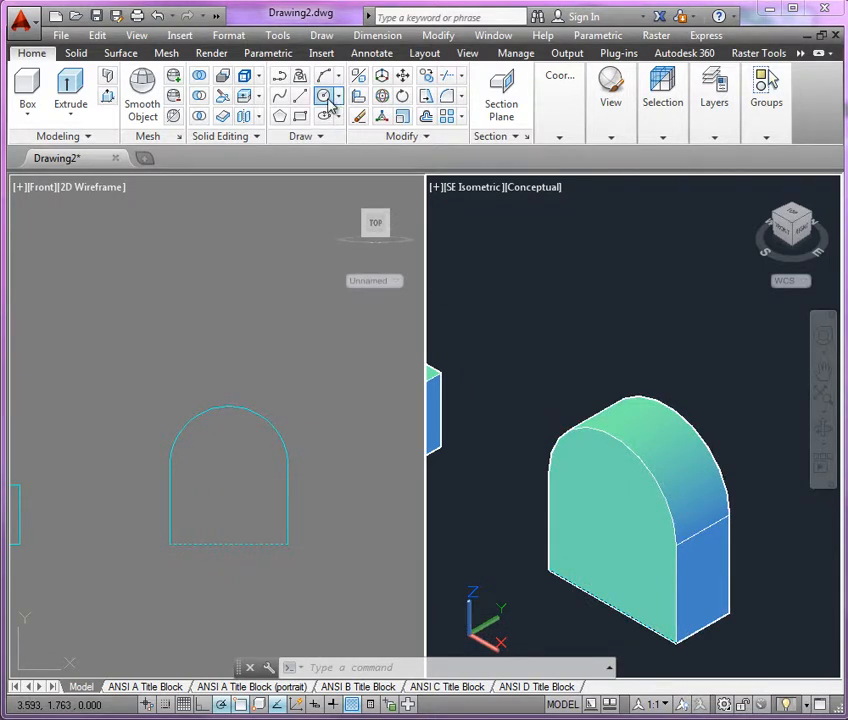
click(324, 96)
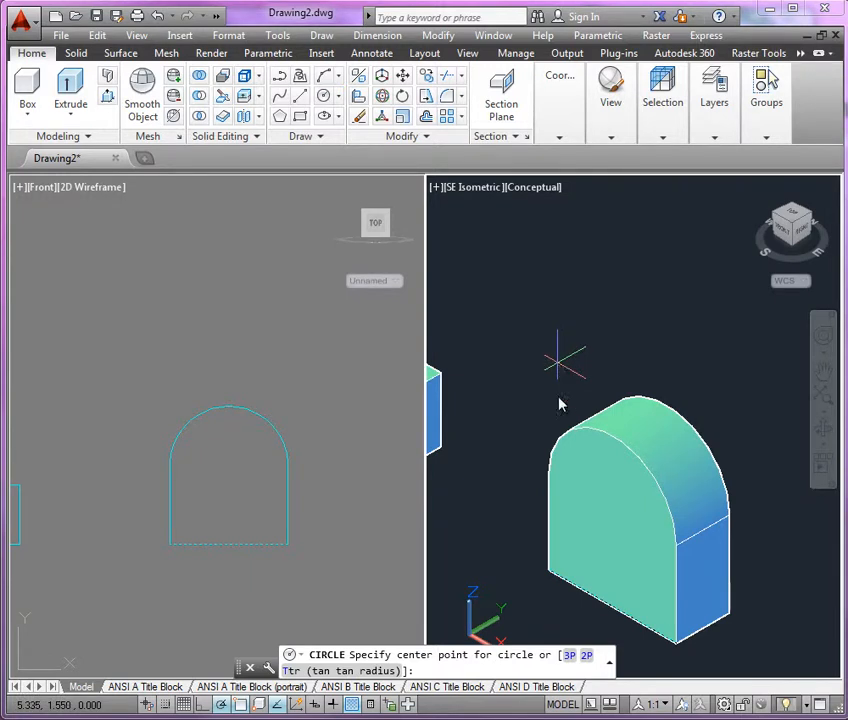
mouse_move(576, 480)
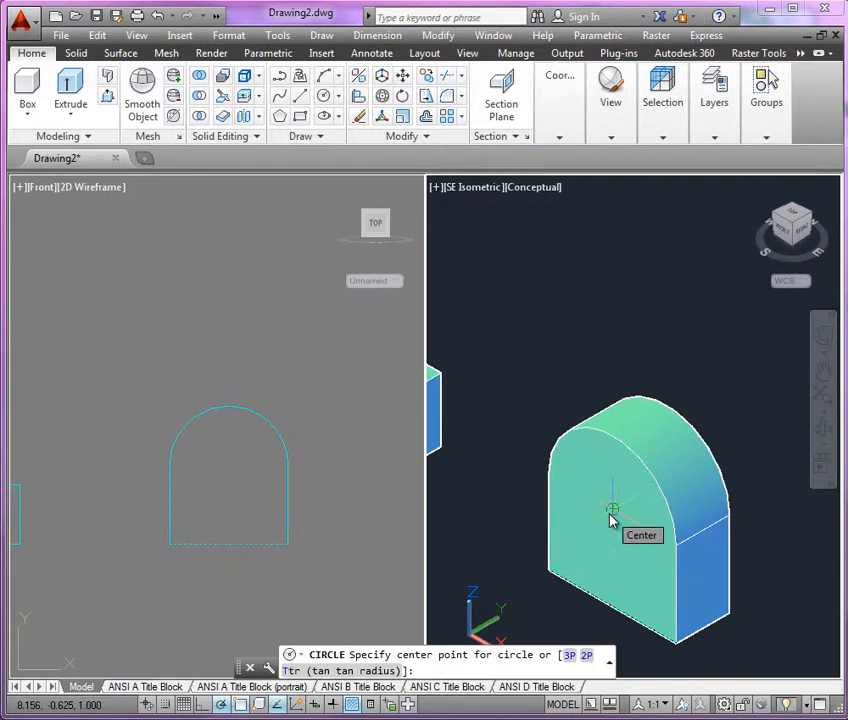
mouse_move(704, 480)
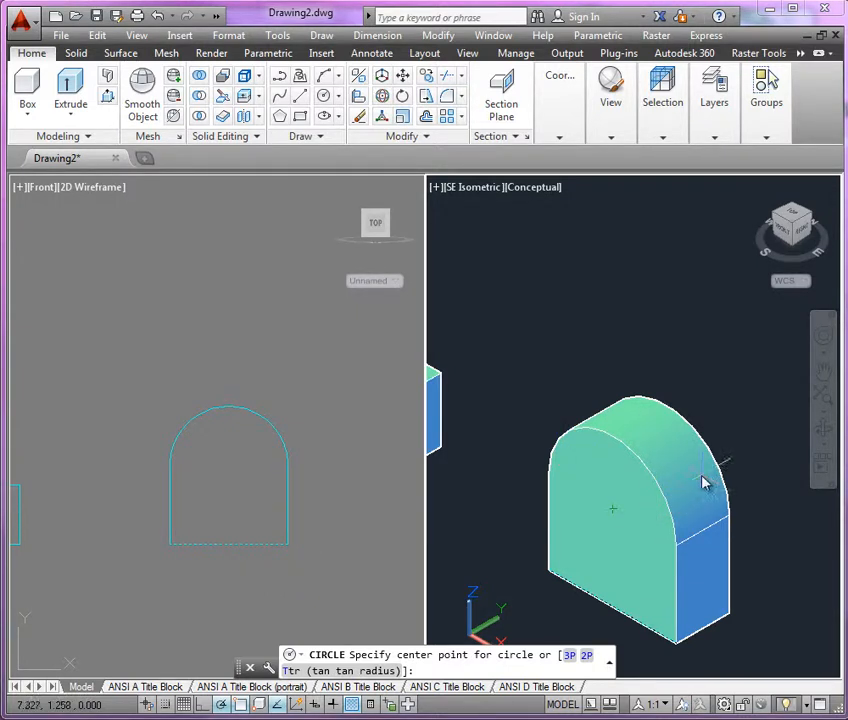
mouse_move(664, 480)
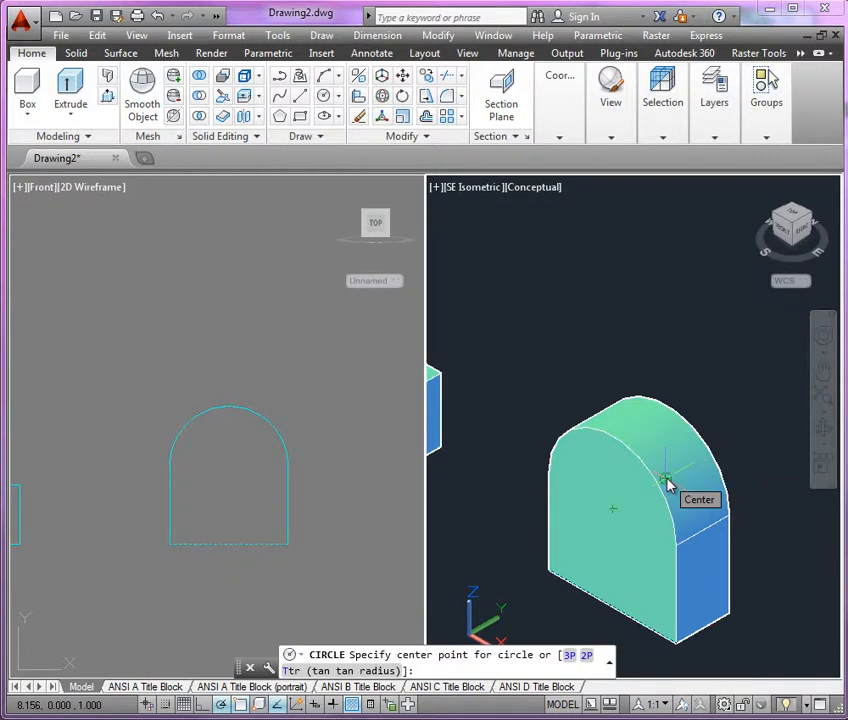
mouse_move(580, 458)
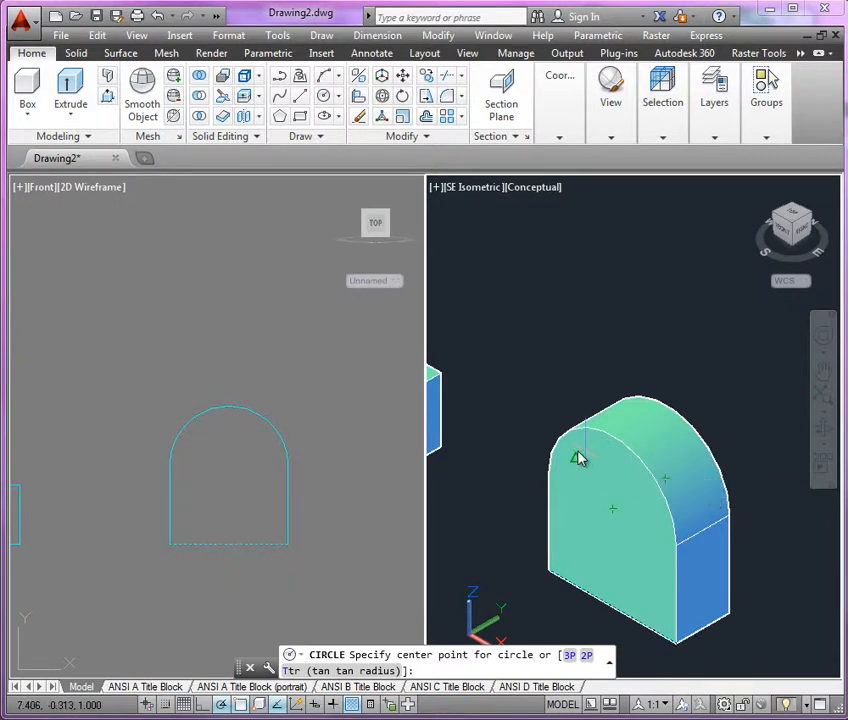
mouse_move(614, 516)
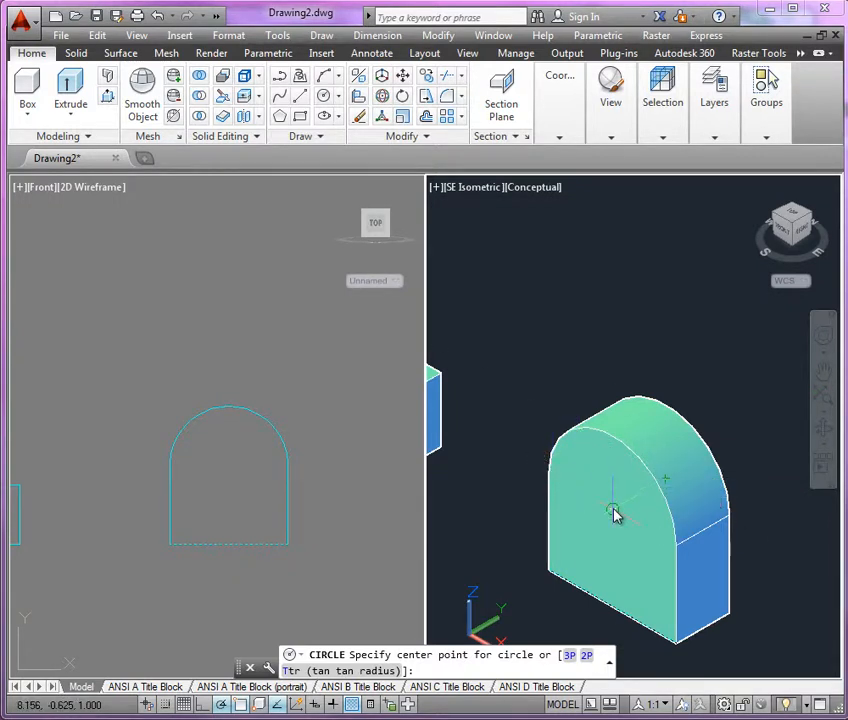
mouse_move(614, 512)
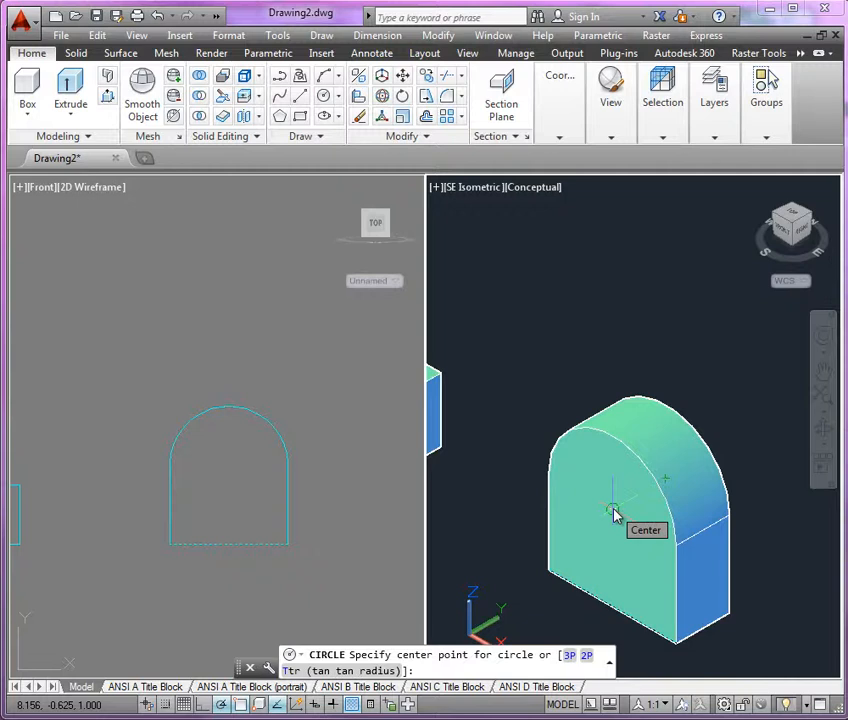
click(612, 512)
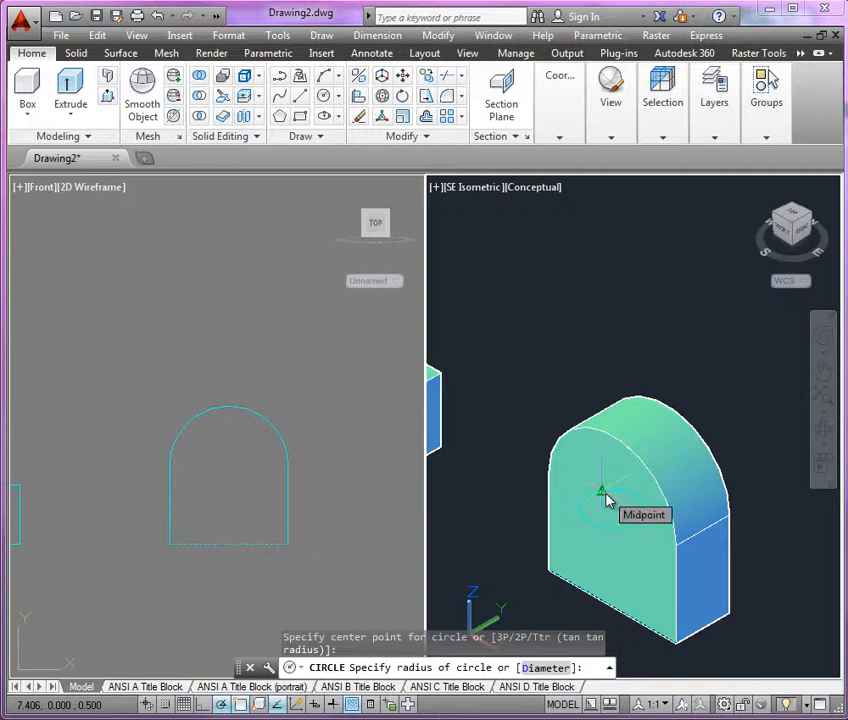
mouse_move(616, 488)
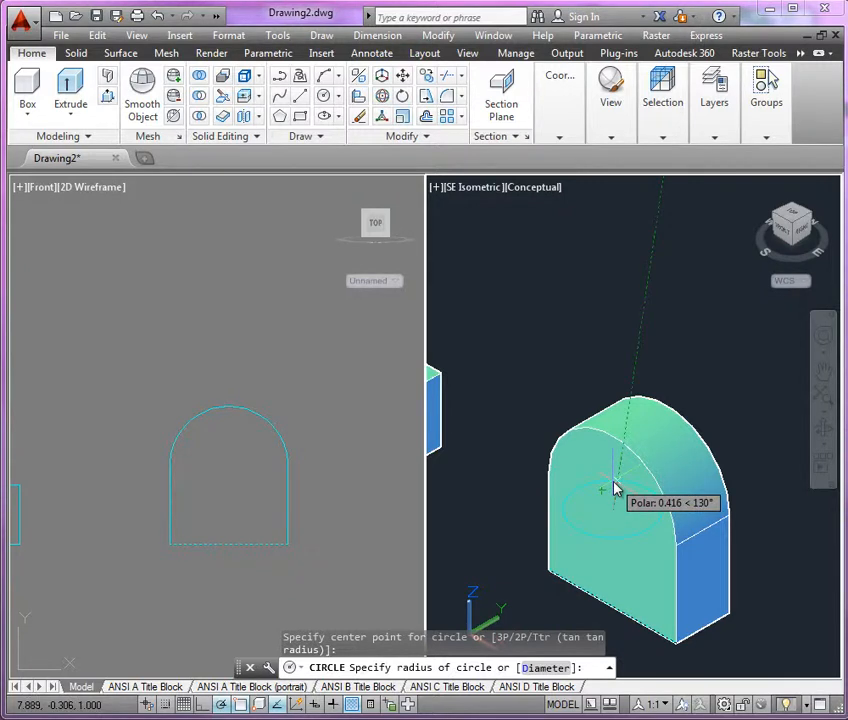
mouse_move(670, 448)
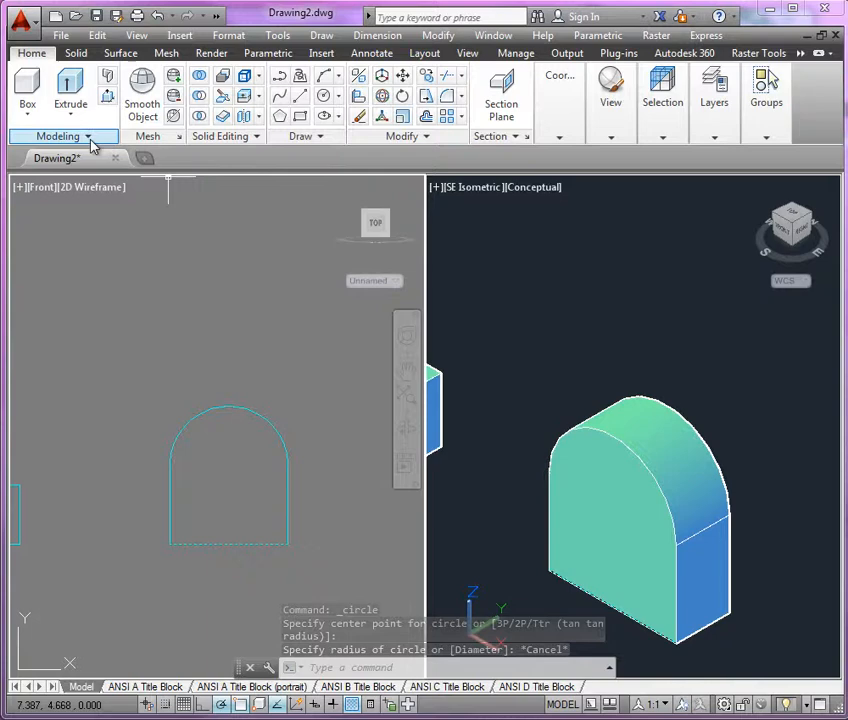
Set the right viewport to the Front preset view, then back to SE Isometric.
click(608, 96)
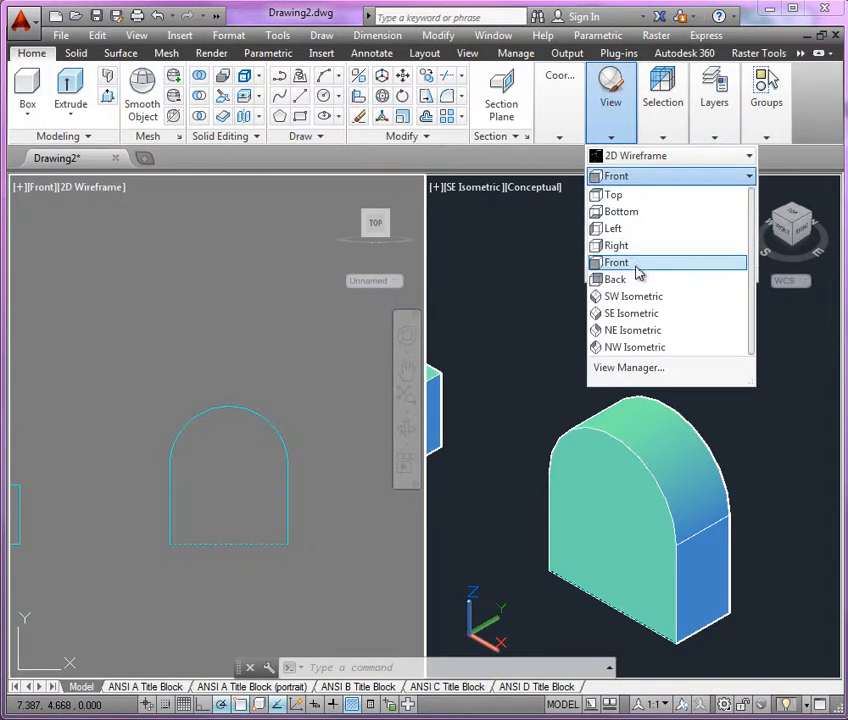
click(616, 262)
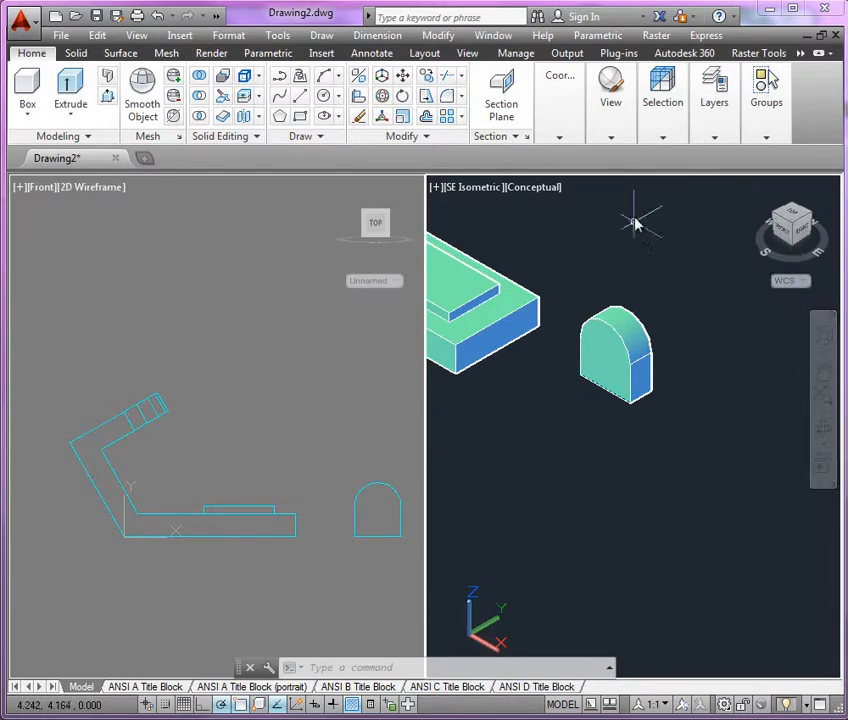
click(608, 84)
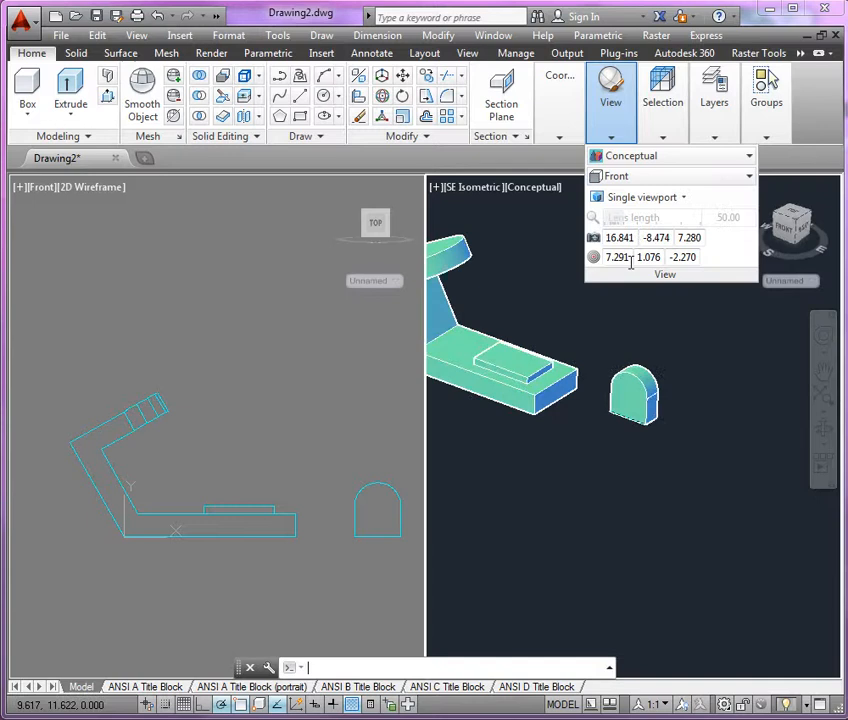
click(616, 176)
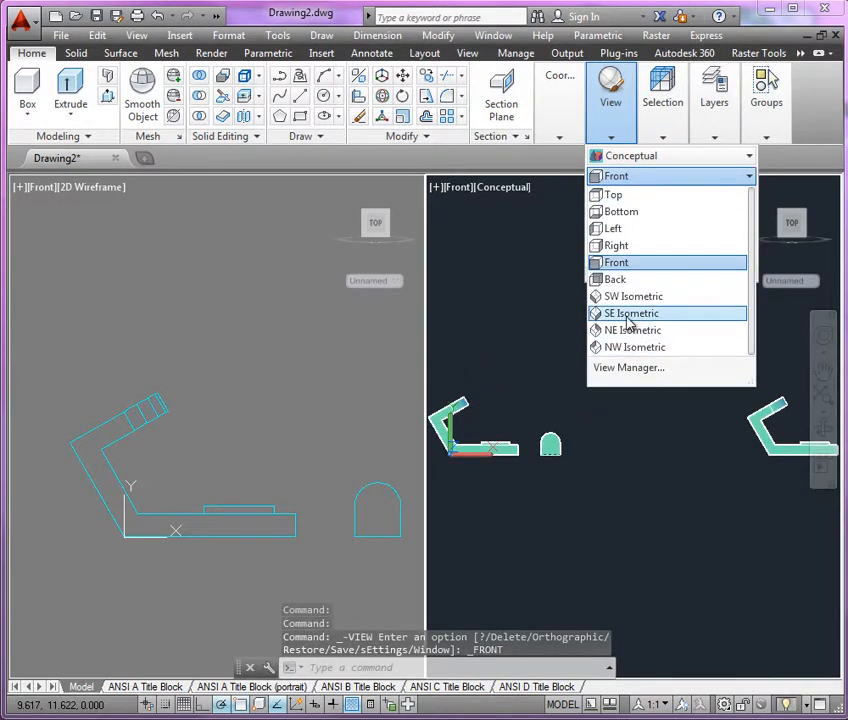
click(630, 312)
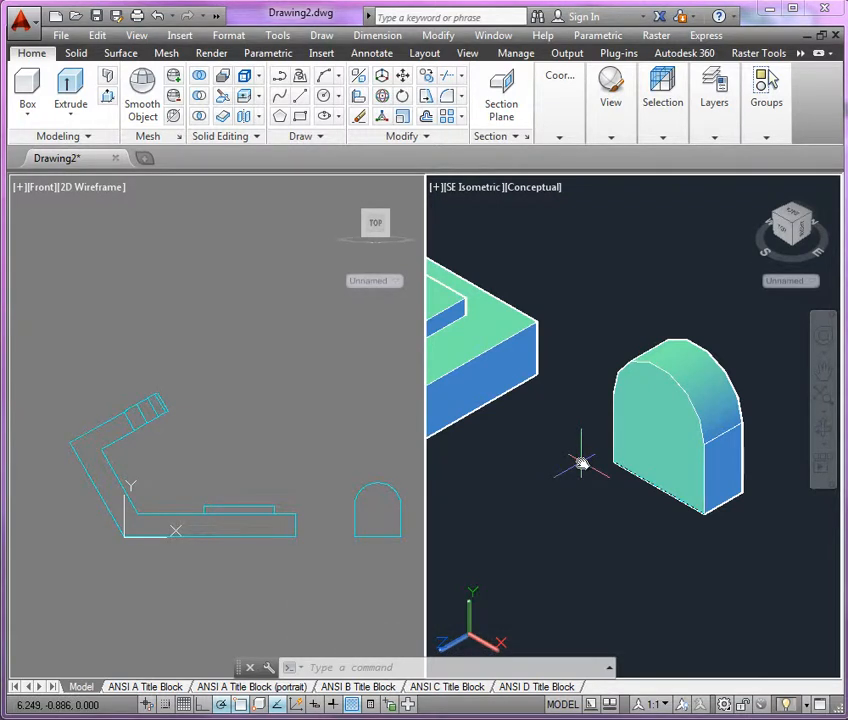
Draw a 1.50-diameter circle centred on the block's front face.
click(326, 96)
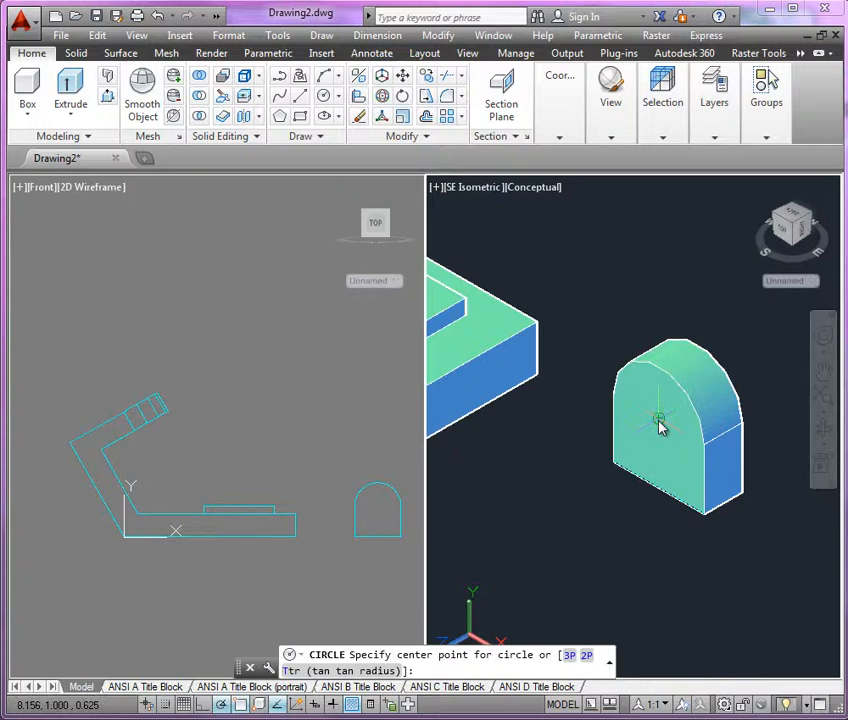
click(658, 420)
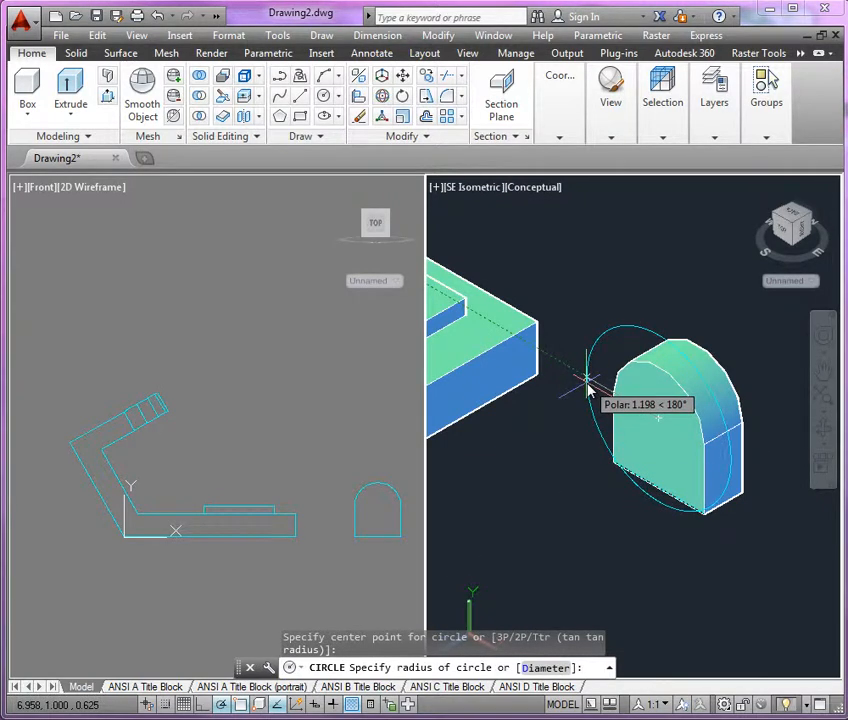
text(d)
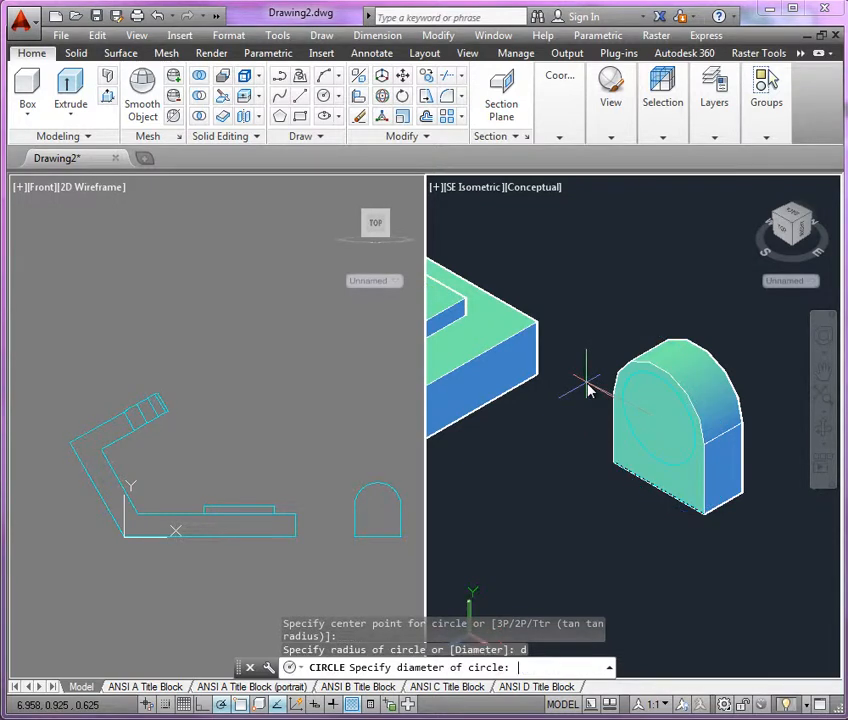
text(1.50)
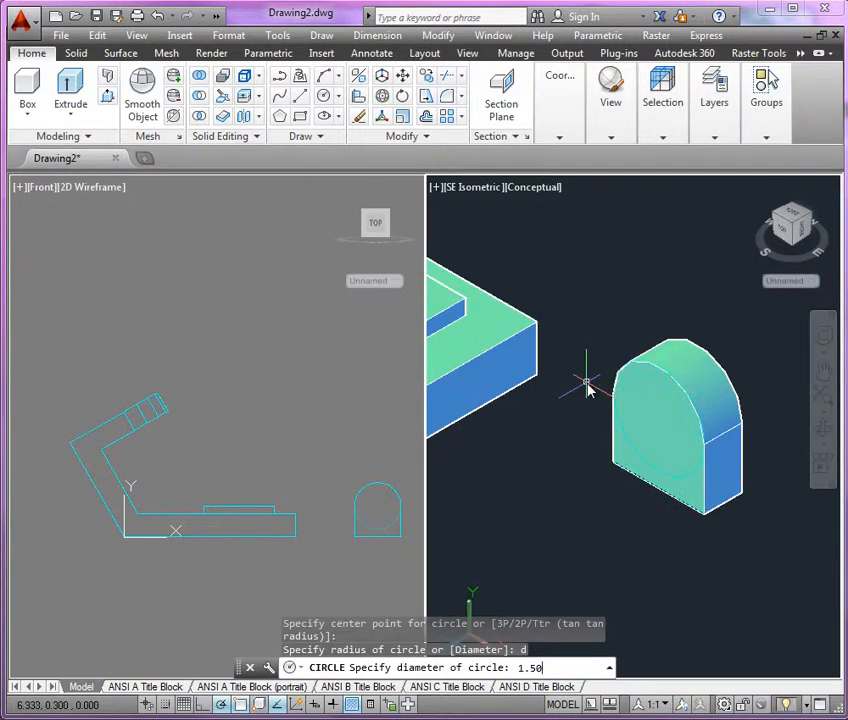
key(Enter)
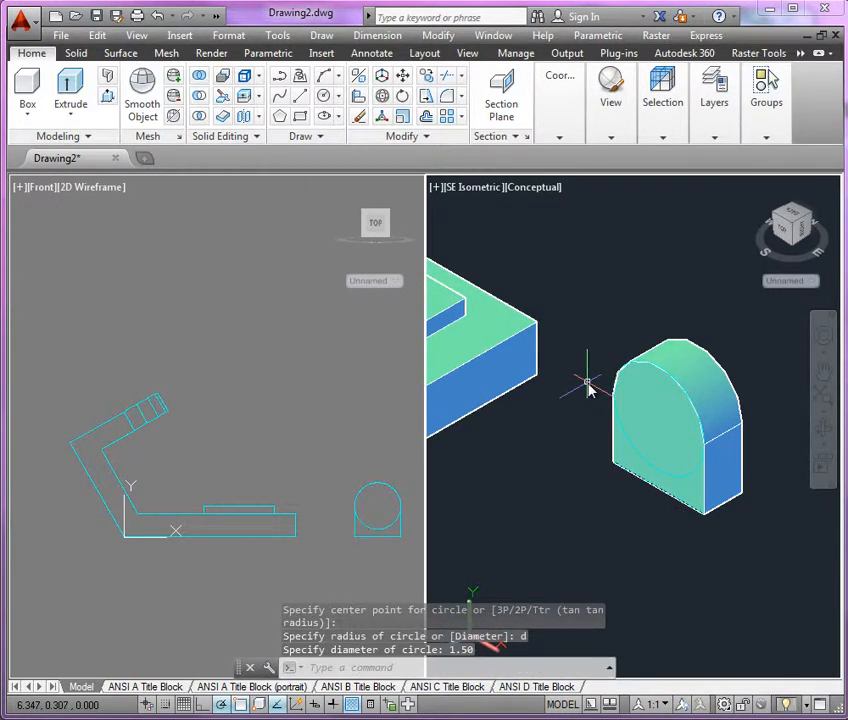
mouse_move(570, 372)
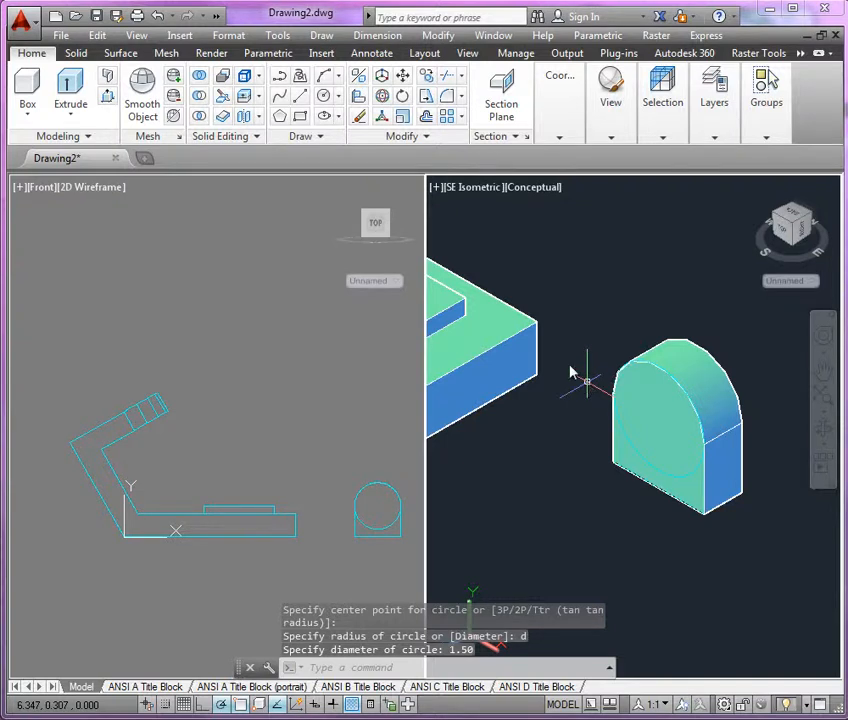
Extrude that circle outward into a raised cylindrical boss.
click(68, 84)
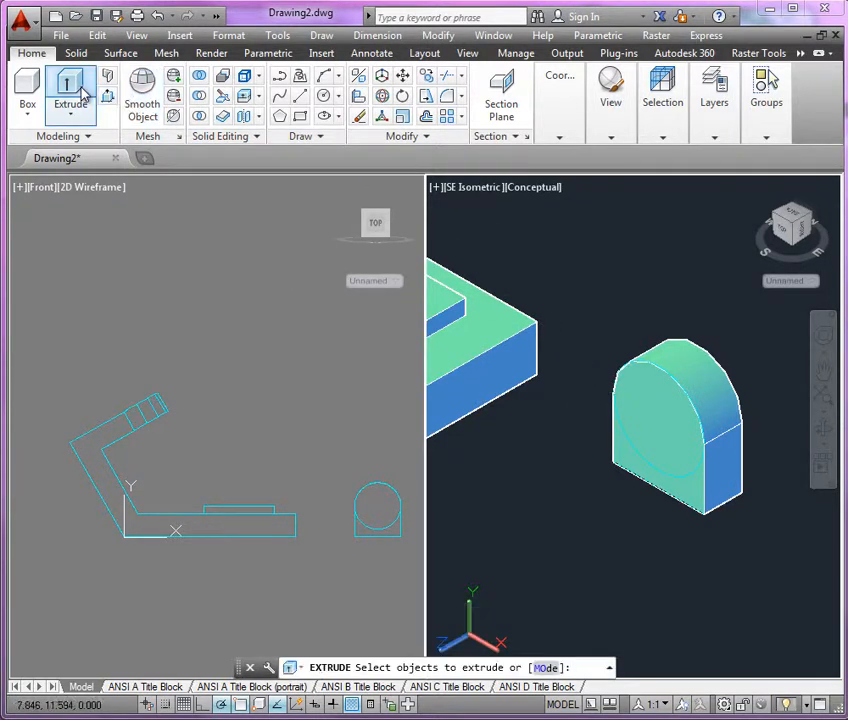
click(644, 464)
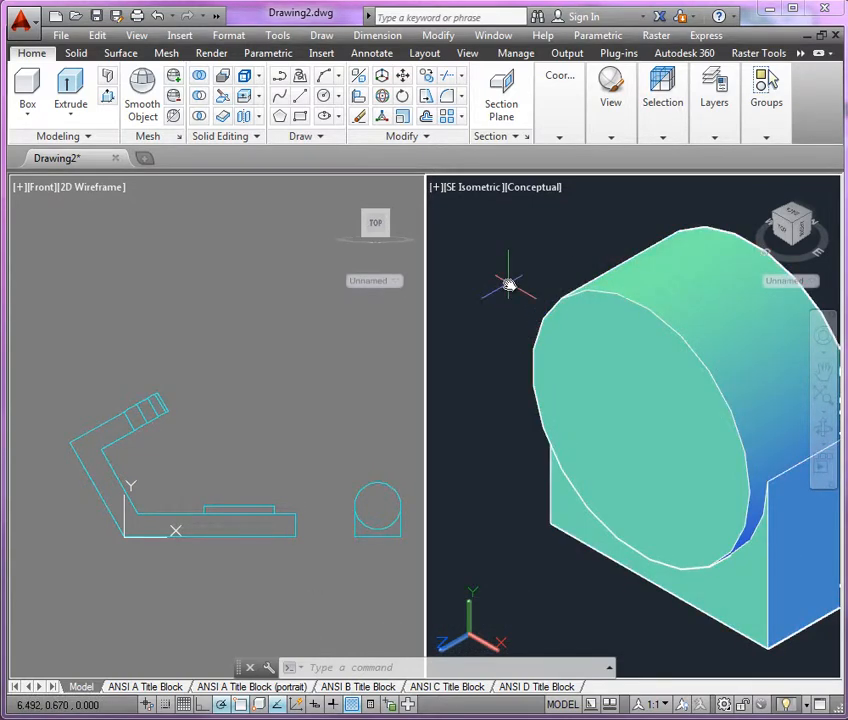
Set FACETRES to 10 so curved solids display smoother.
key(Escape)
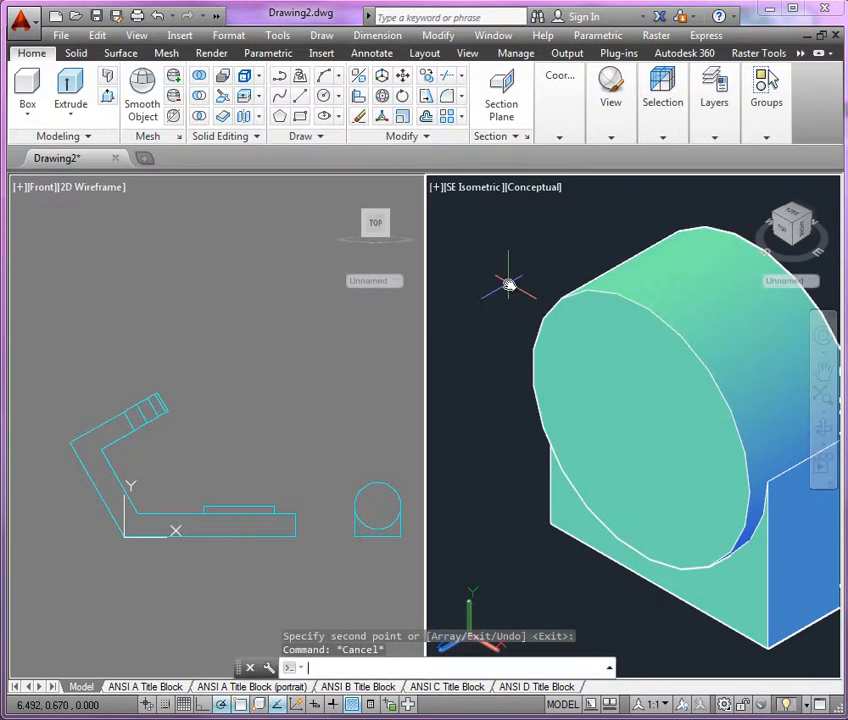
text(facetres)
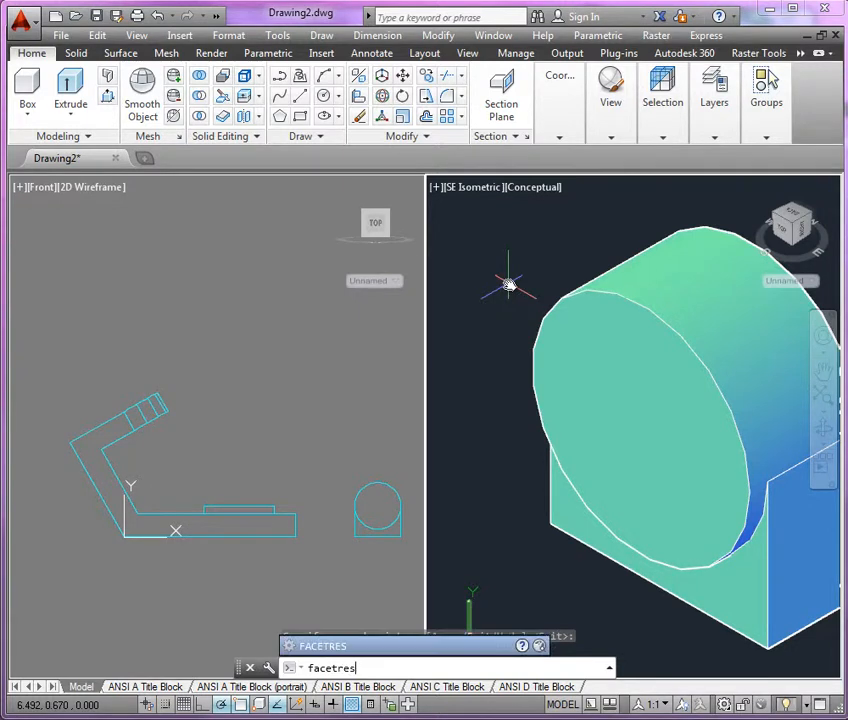
key(Enter)
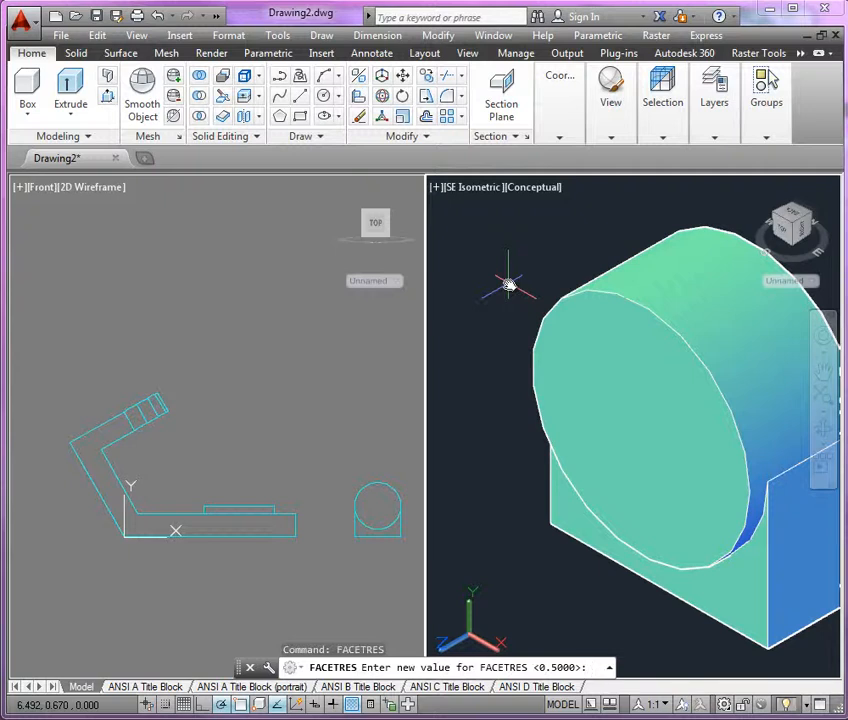
text(10)
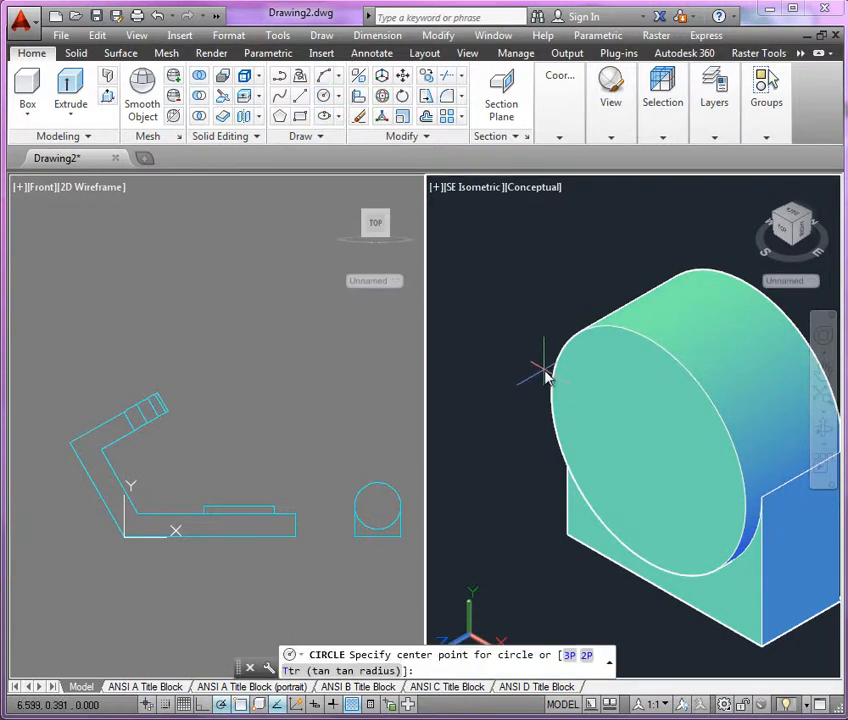
mouse_move(664, 476)
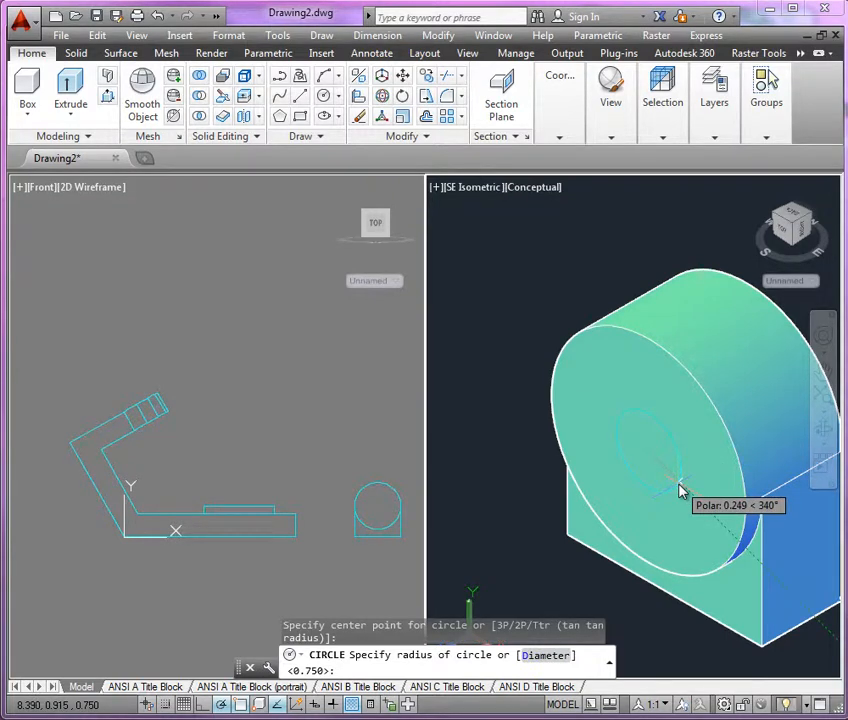
Draw a .750-diameter circle at the boss centre and extrude it through as a hole.
text(d)
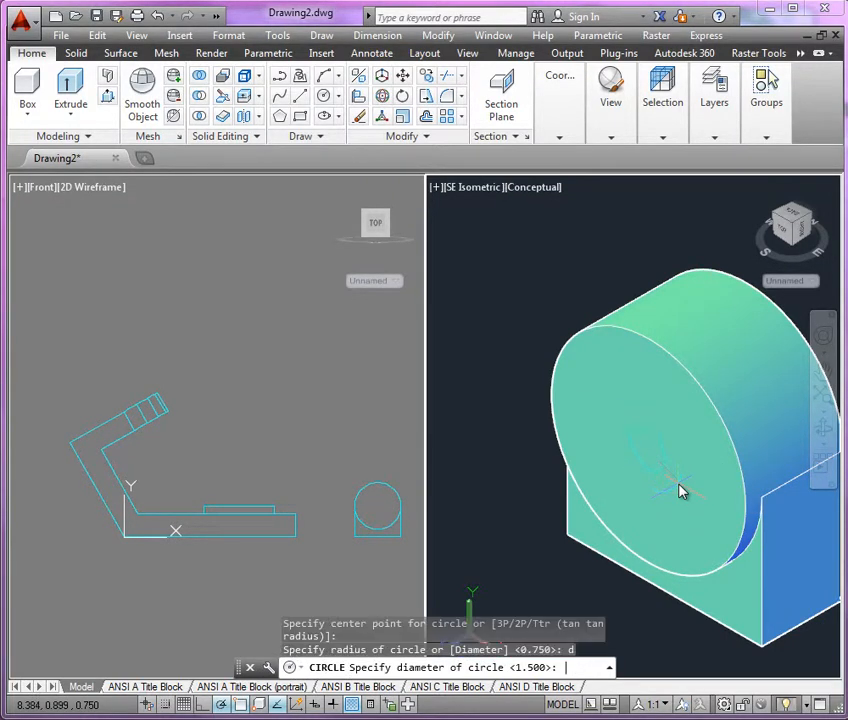
text(.750)
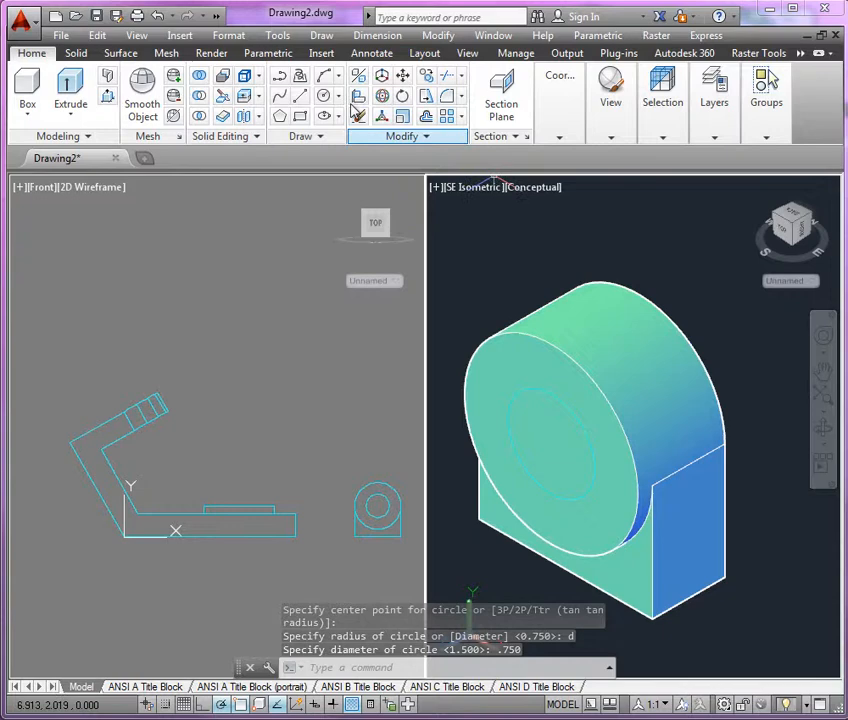
click(66, 86)
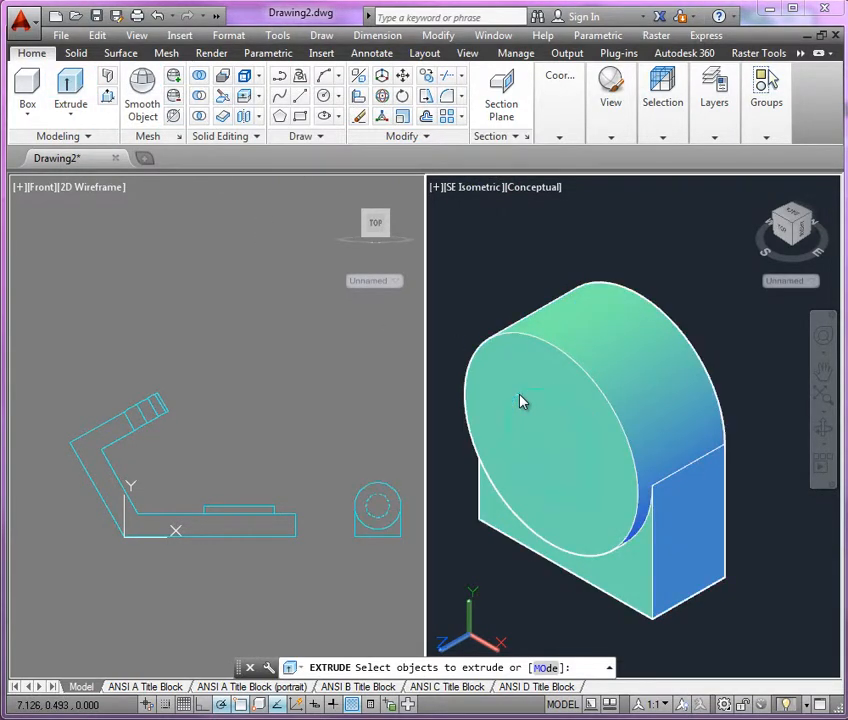
click(522, 400)
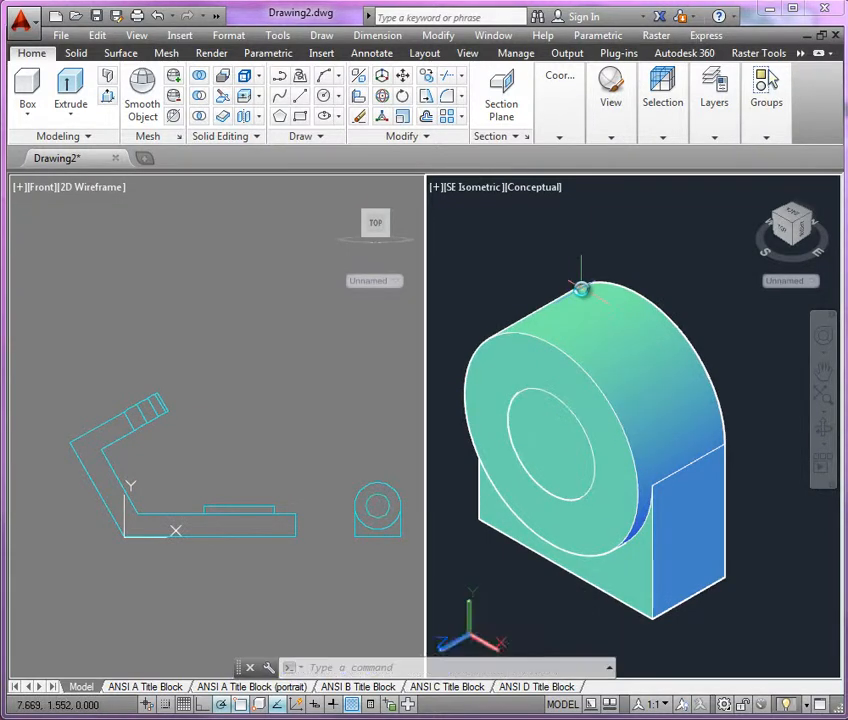
click(564, 424)
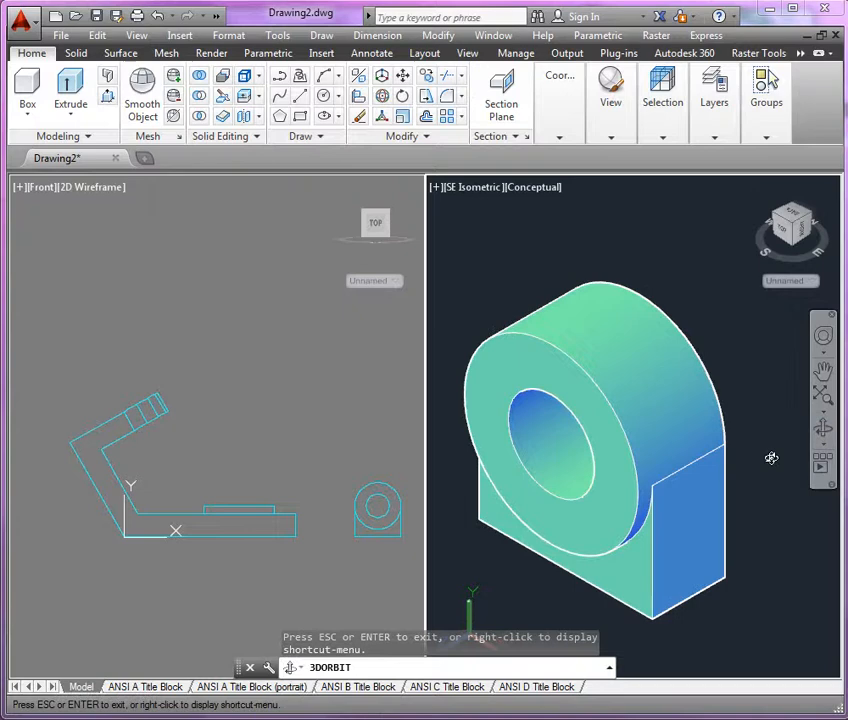
drag(772, 456, 672, 464)
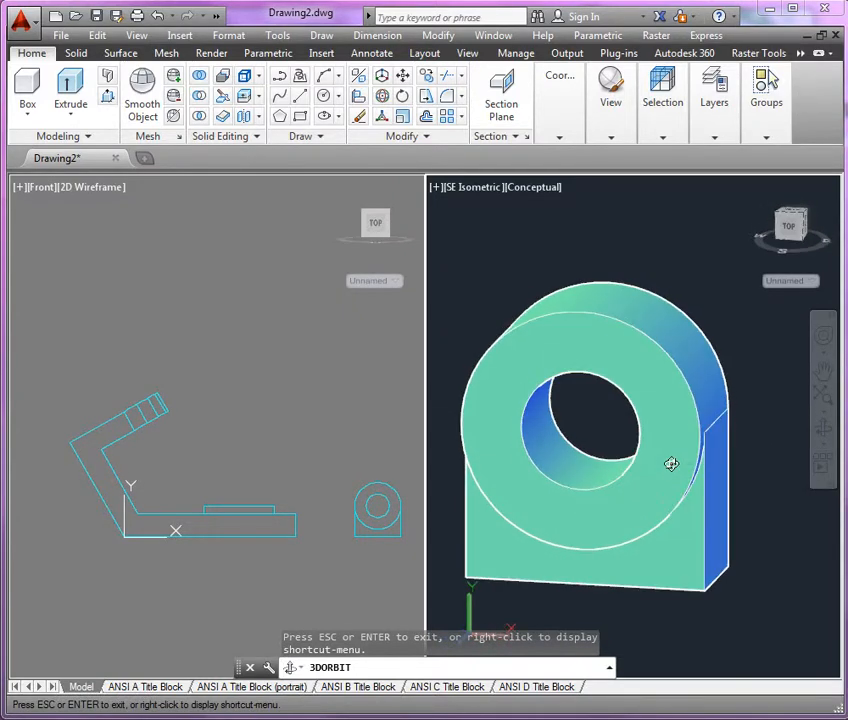
drag(672, 464, 688, 418)
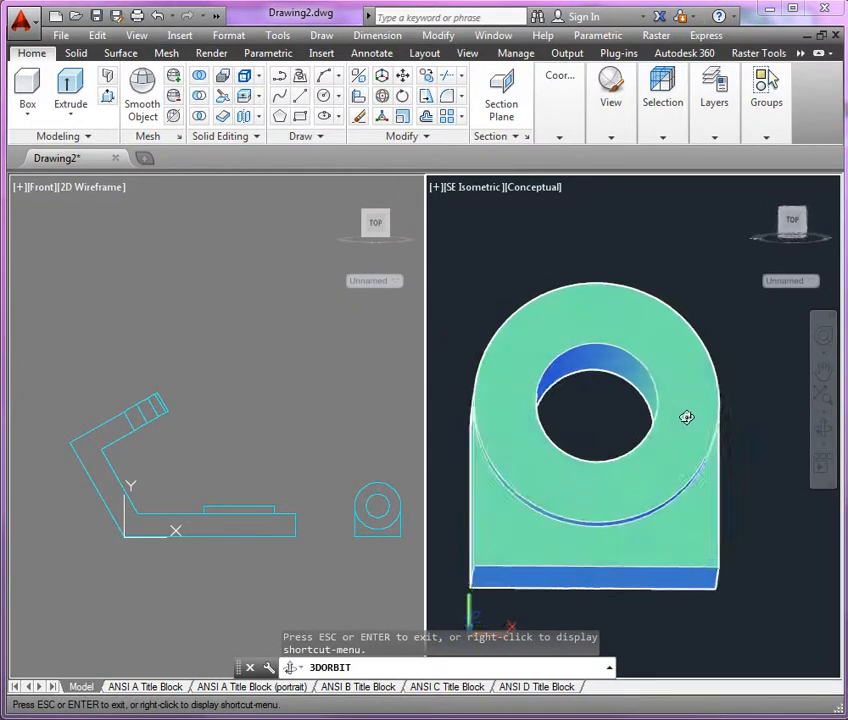
drag(688, 418, 648, 460)
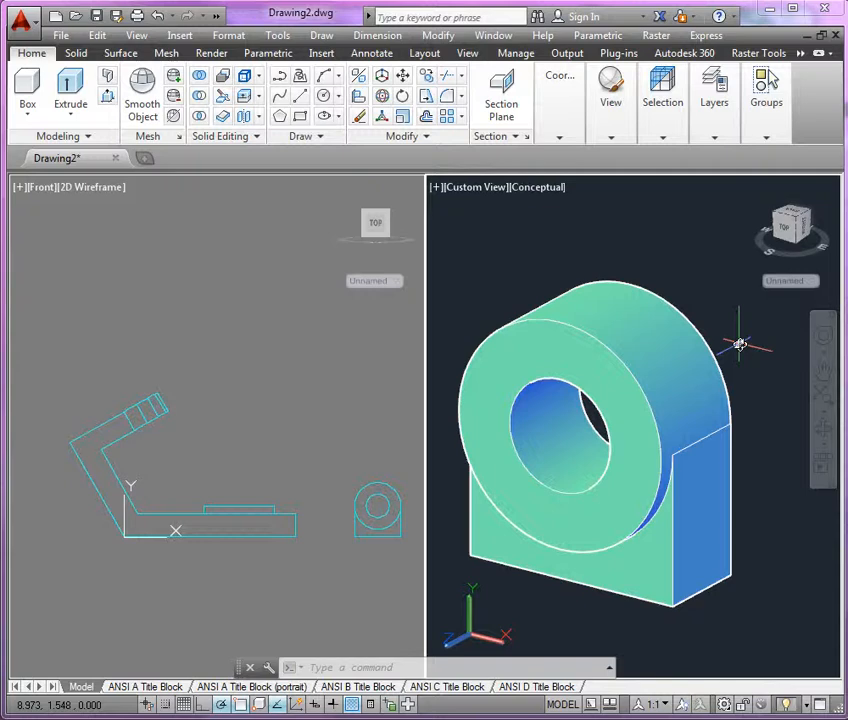
Begin a 3-point UCS with its origin snapped to the boss edge.
click(664, 462)
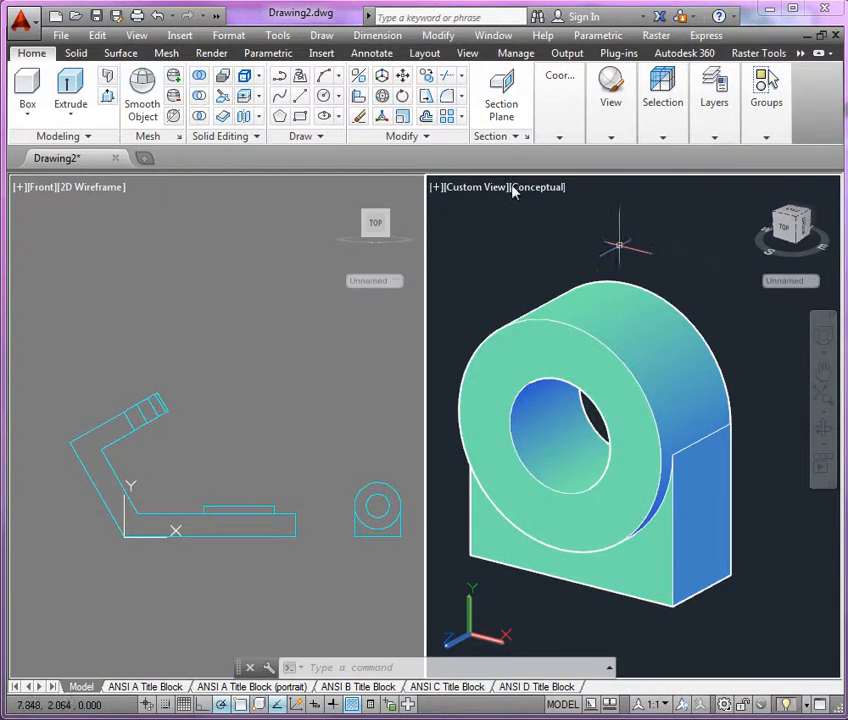
click(468, 52)
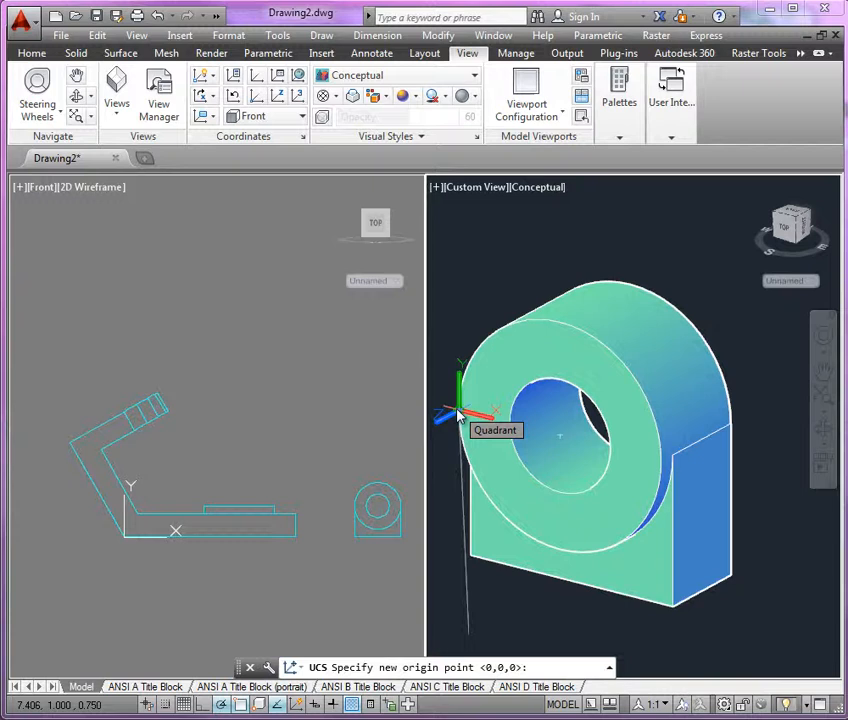
click(460, 414)
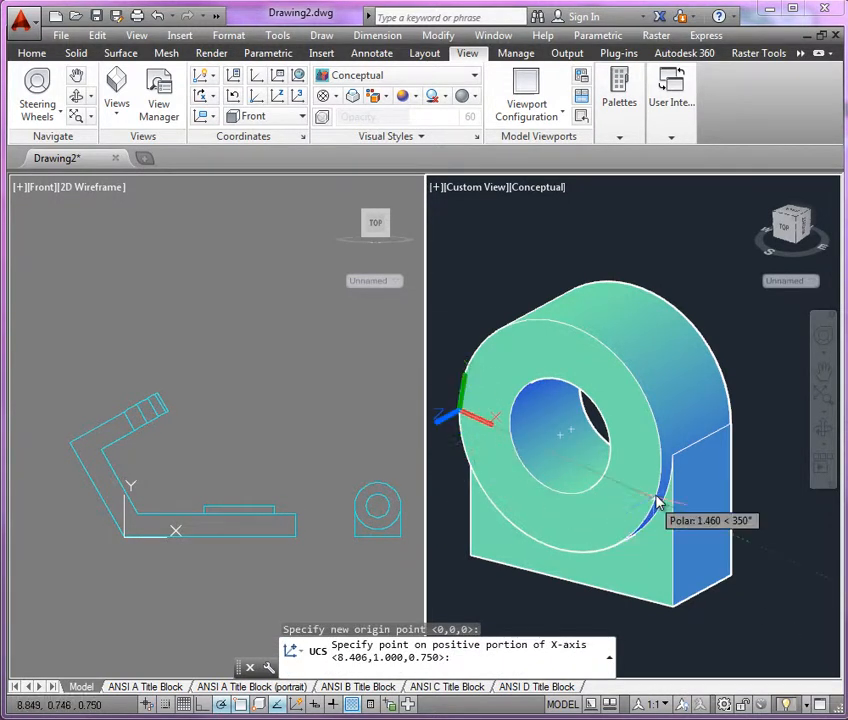
mouse_move(660, 464)
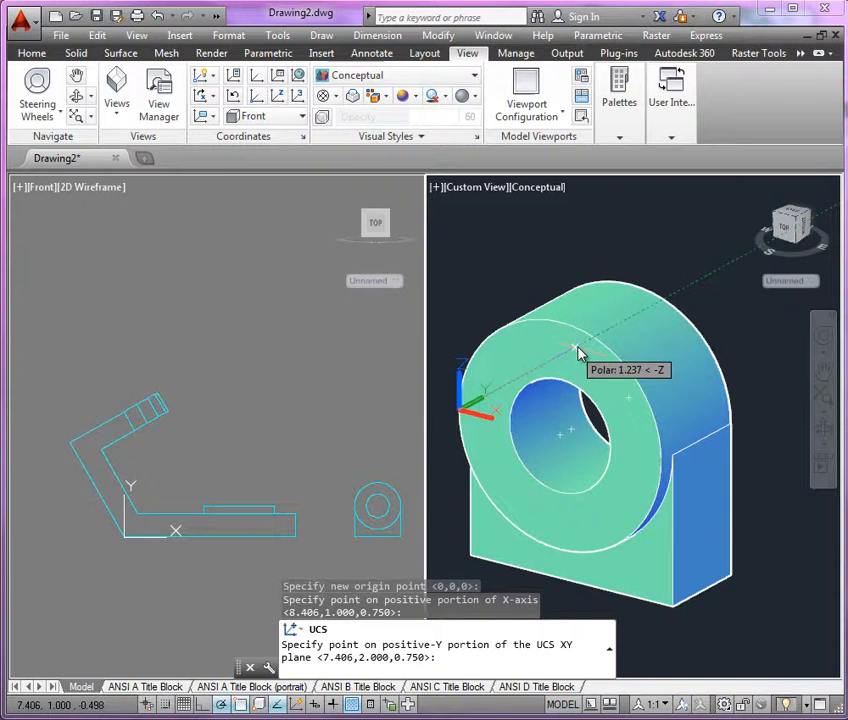
mouse_move(562, 360)
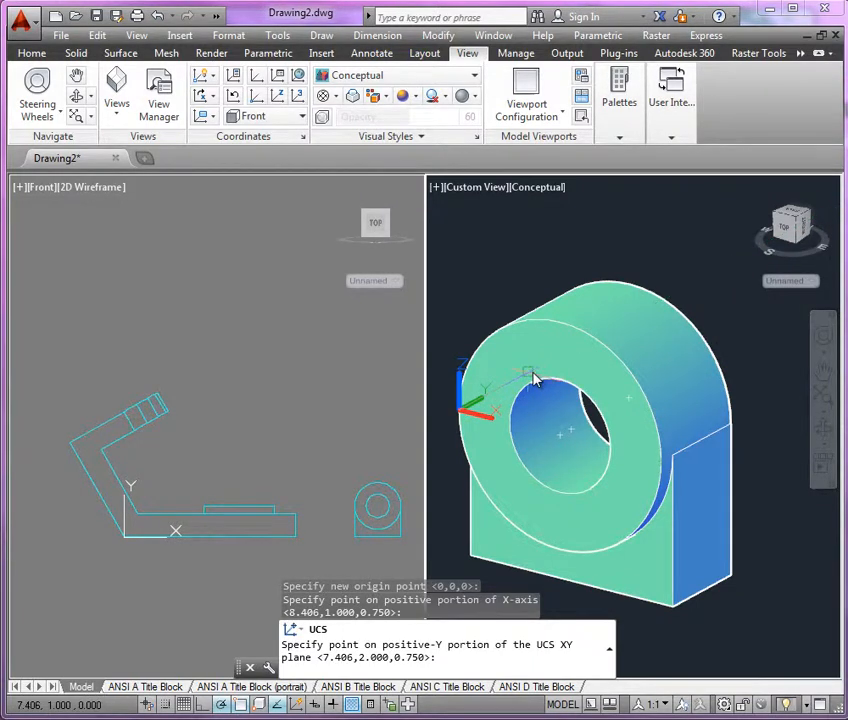
mouse_move(536, 378)
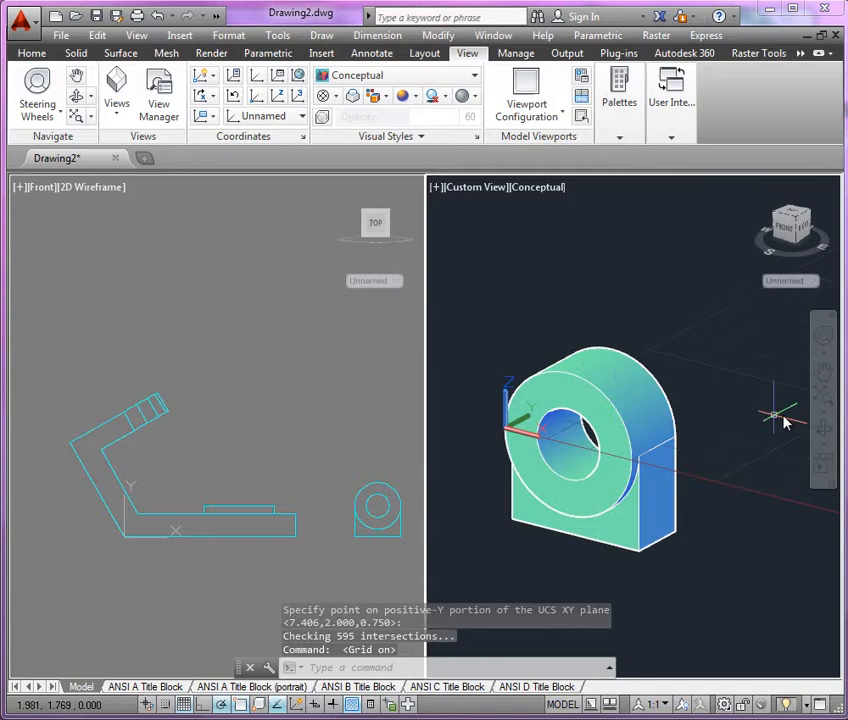
drag(780, 414, 530, 376)
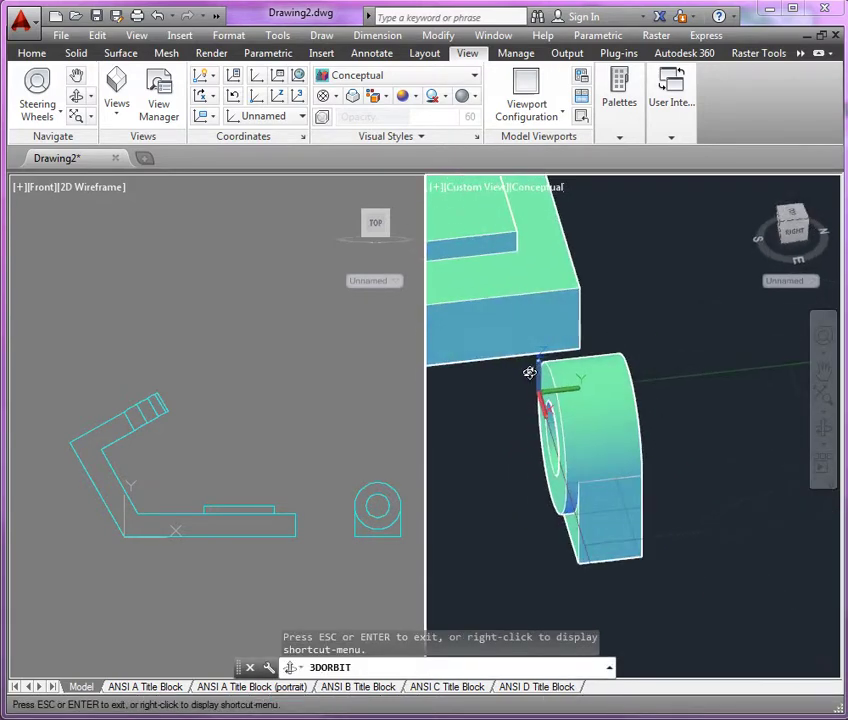
drag(530, 376, 596, 498)
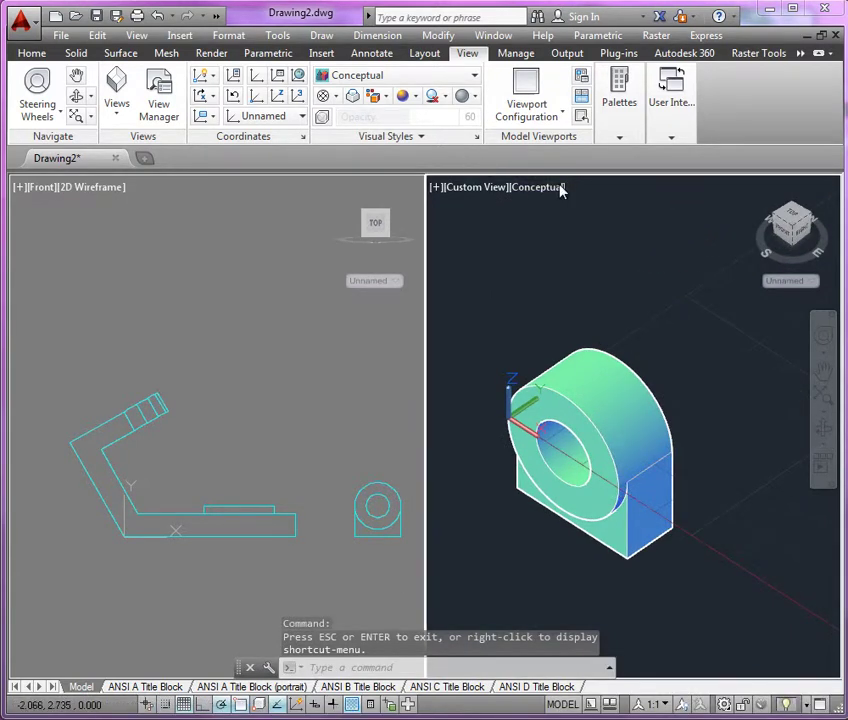
click(104, 86)
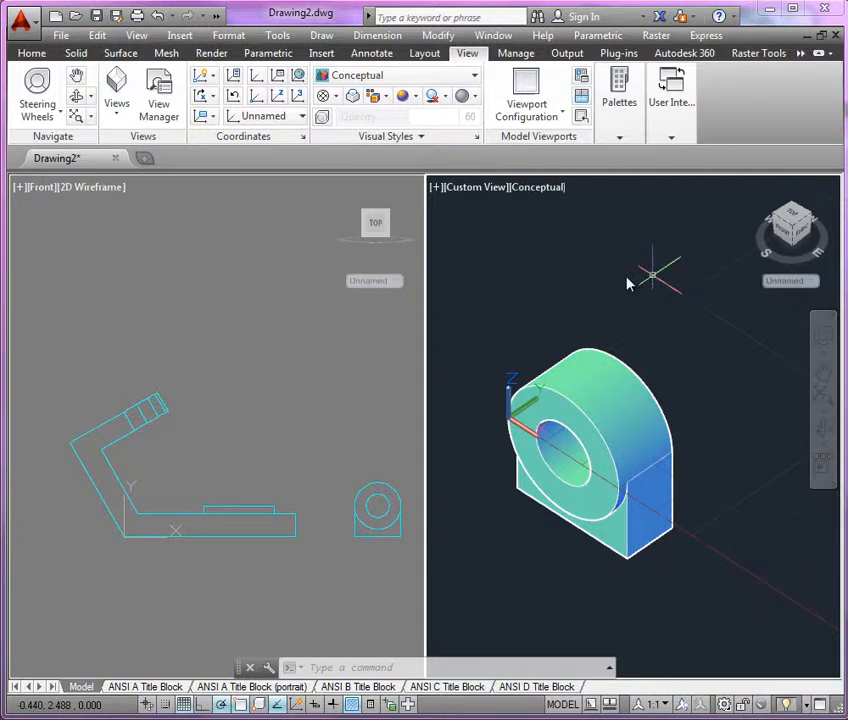
mouse_move(516, 300)
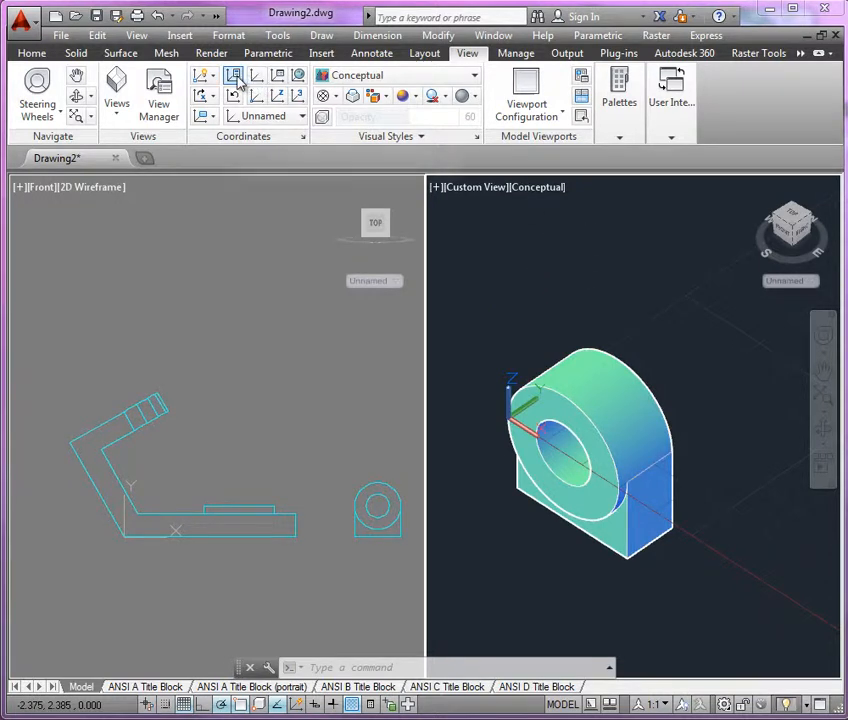
mouse_move(276, 78)
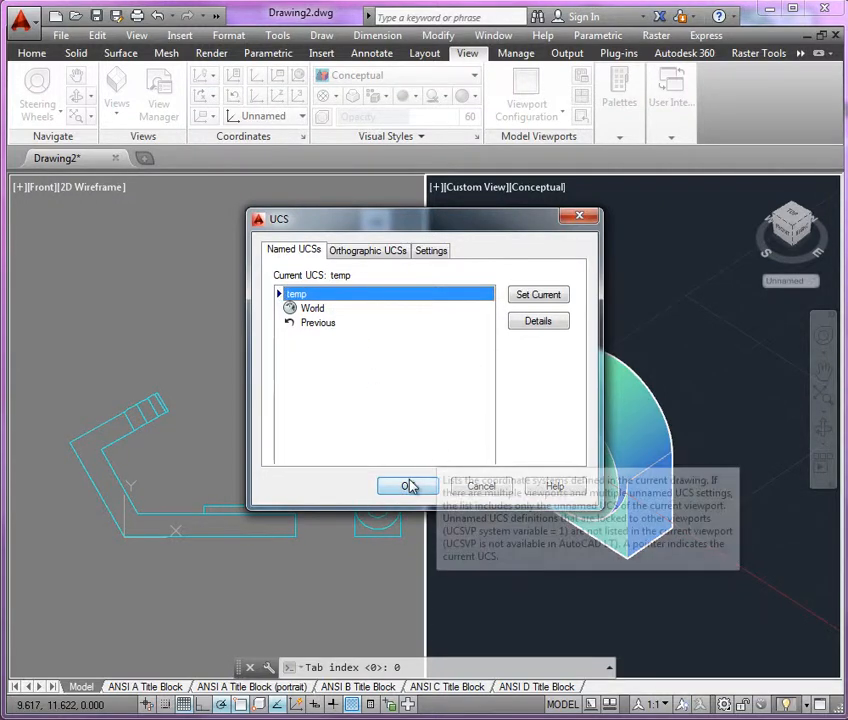
Save the UCS as 'temp' and return to the southeast isometric preset view.
click(406, 486)
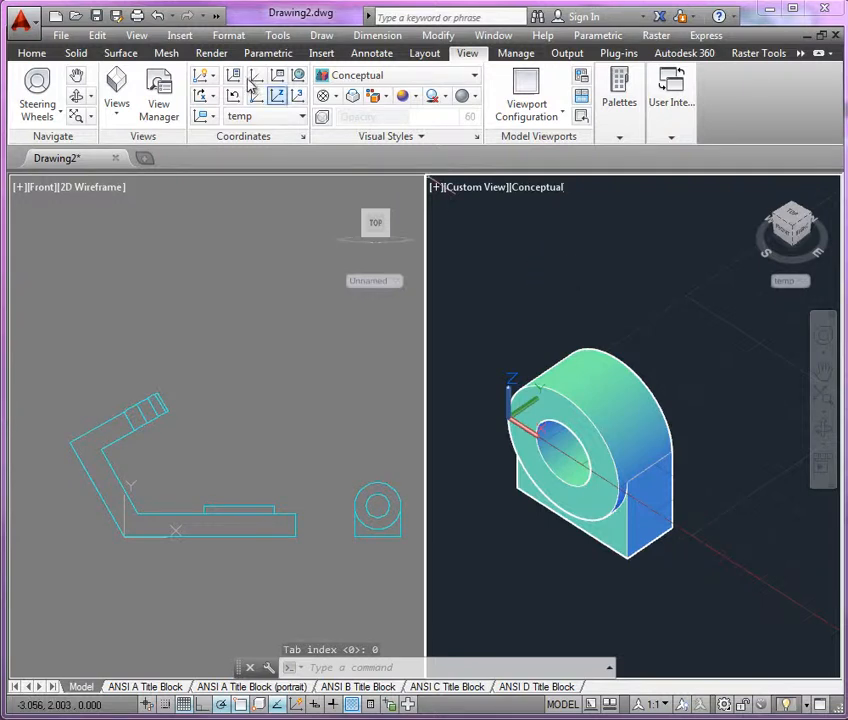
click(130, 86)
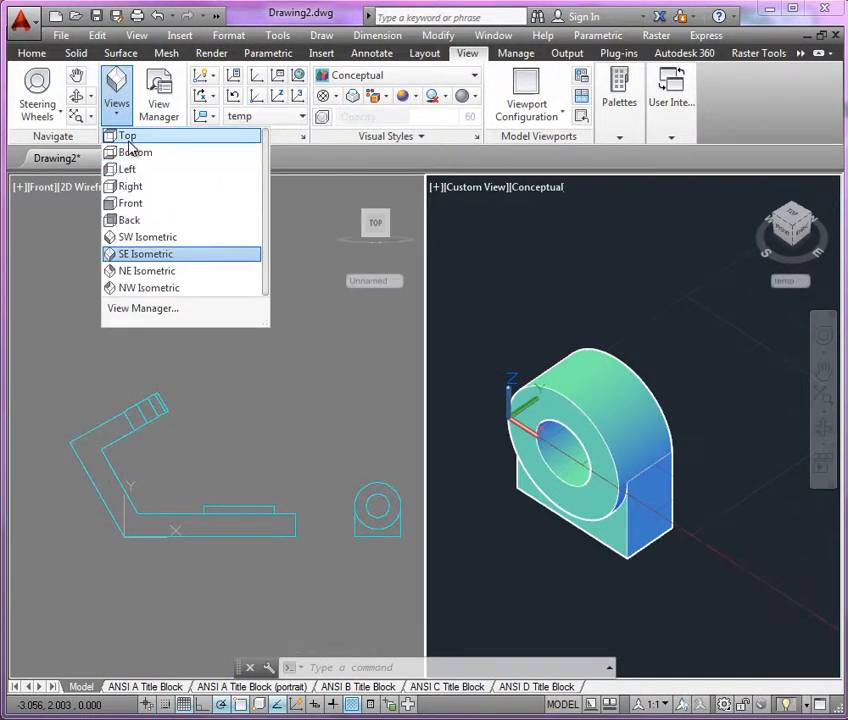
click(144, 252)
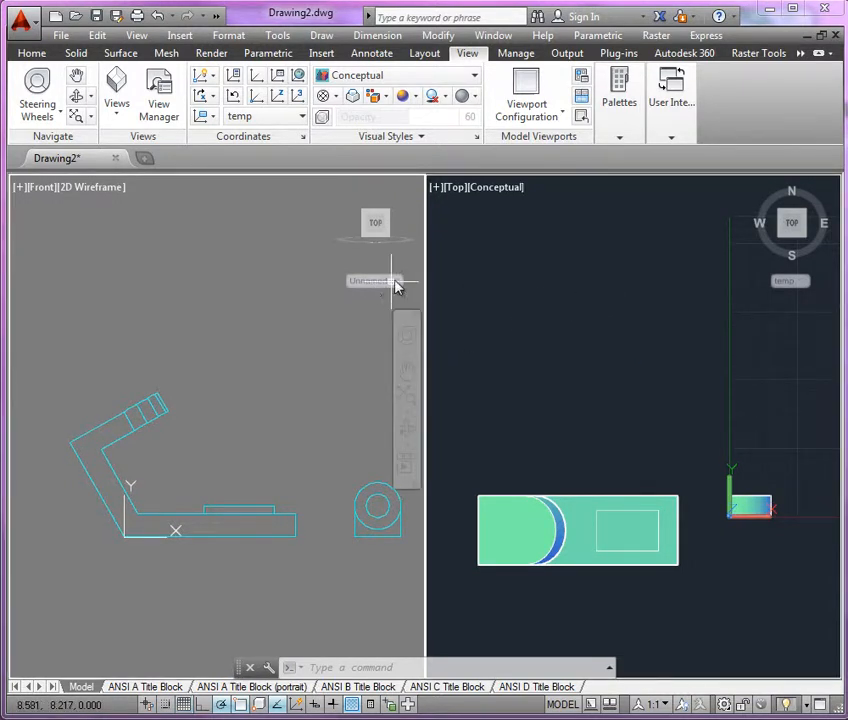
Leave the Front view's UCS unchanged and show the Top viewport in 2D Wireframe.
click(372, 280)
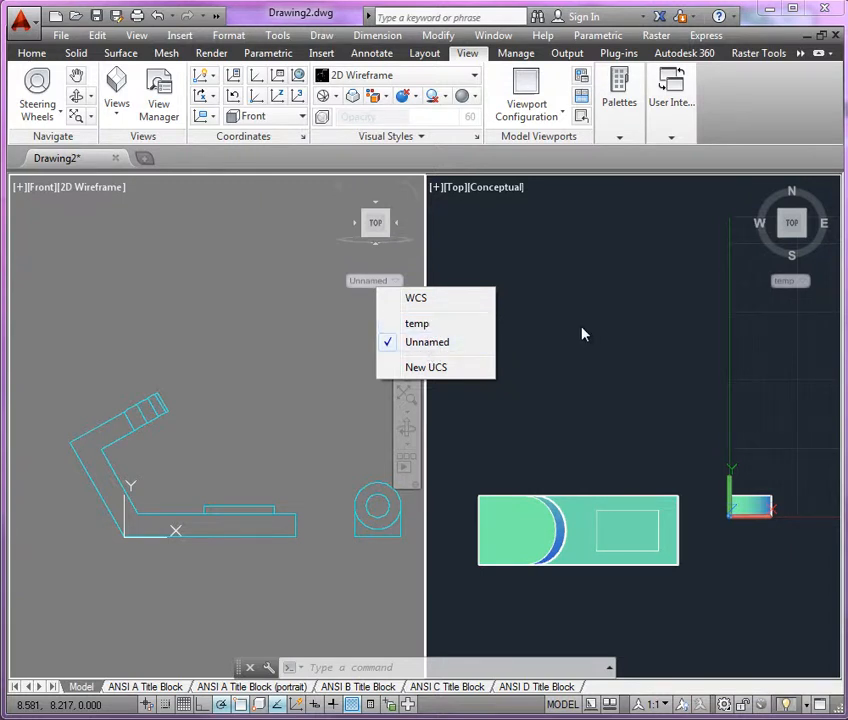
click(664, 404)
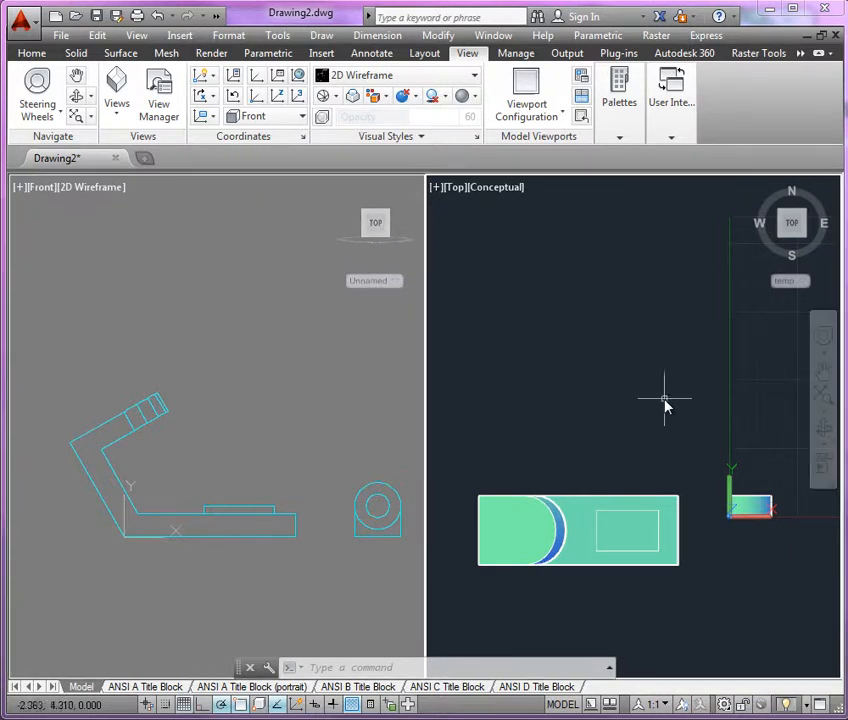
click(496, 188)
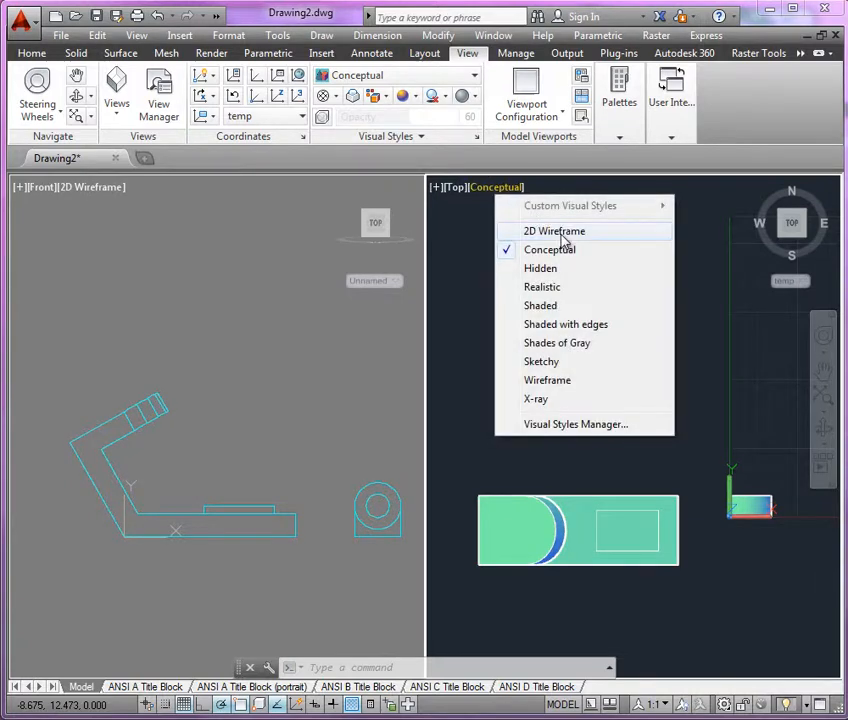
click(552, 232)
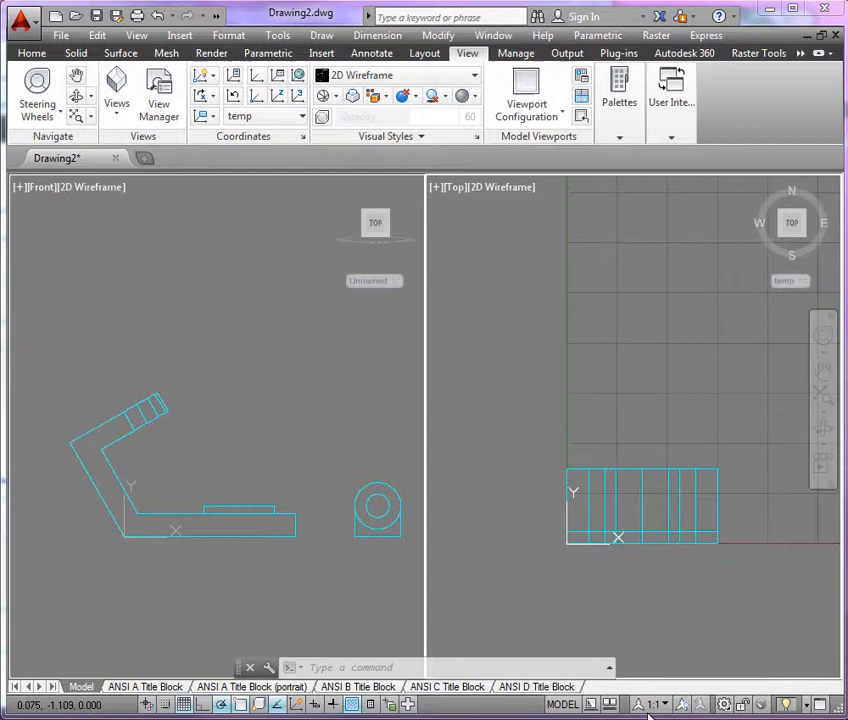
mouse_move(800, 238)
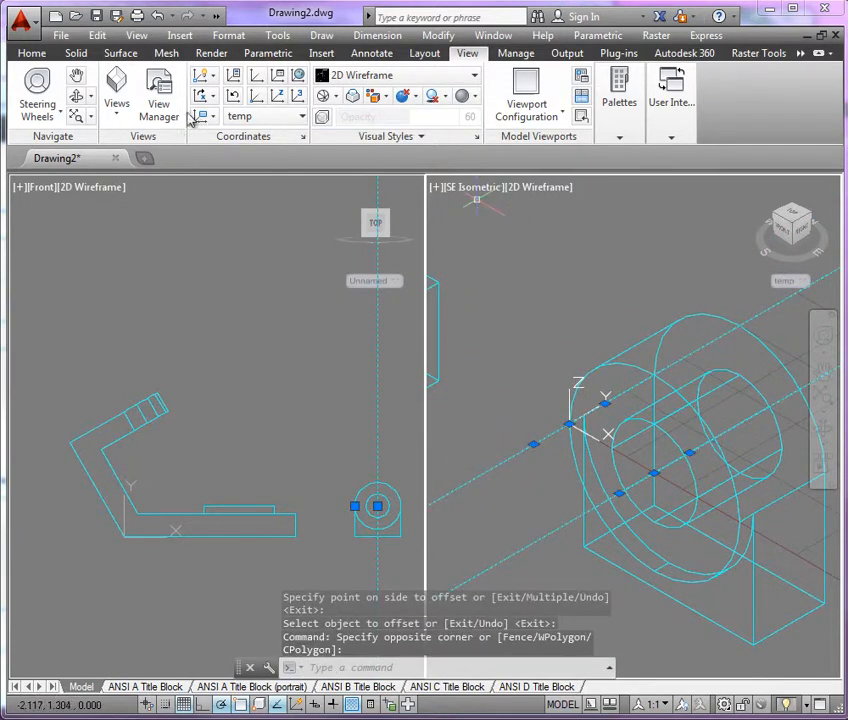
Place the offset construction line on the chosen side through the boss centre.
click(34, 50)
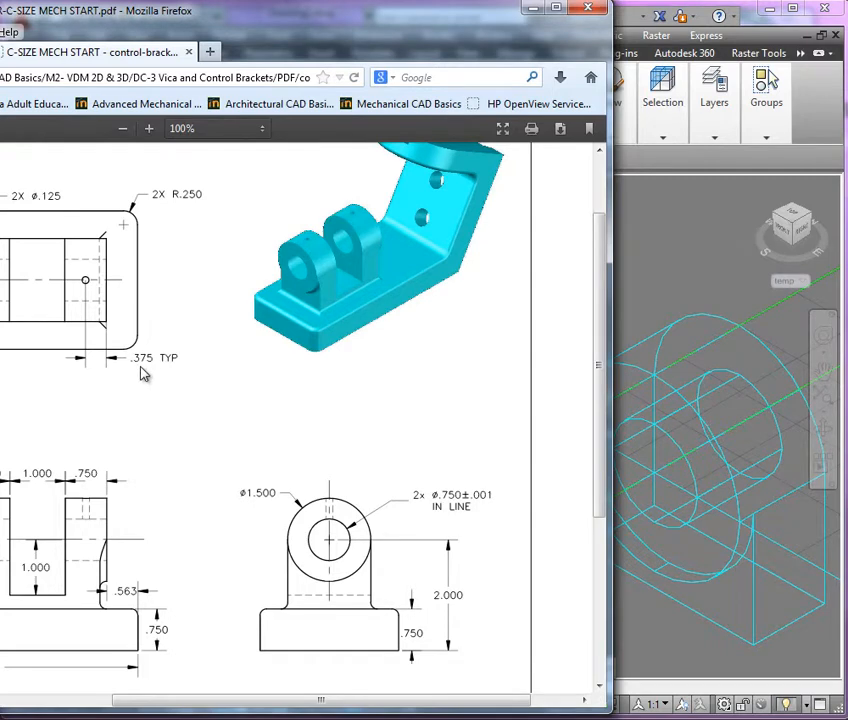
mouse_move(348, 112)
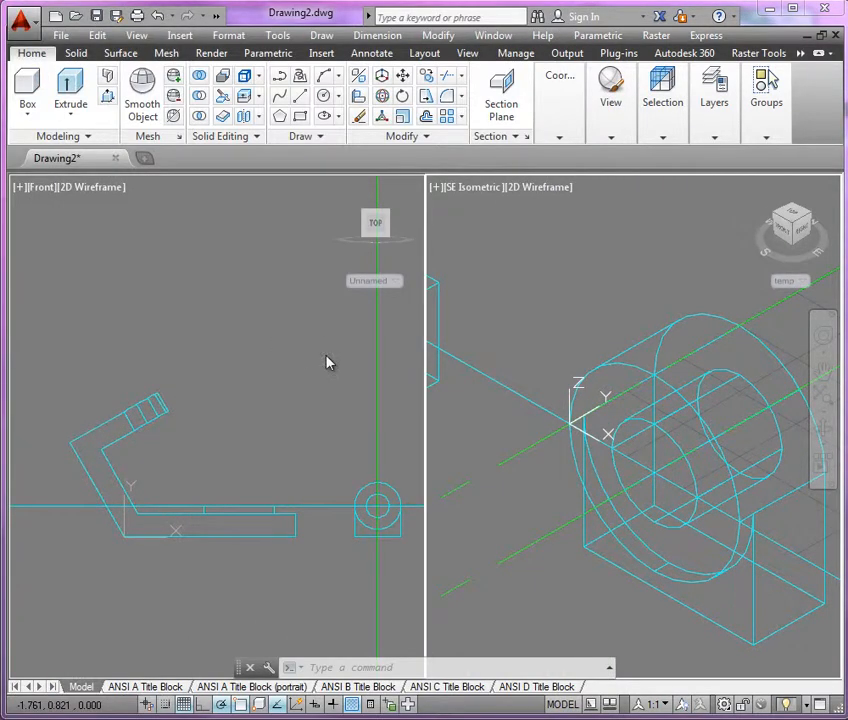
mouse_move(540, 350)
text(.375)
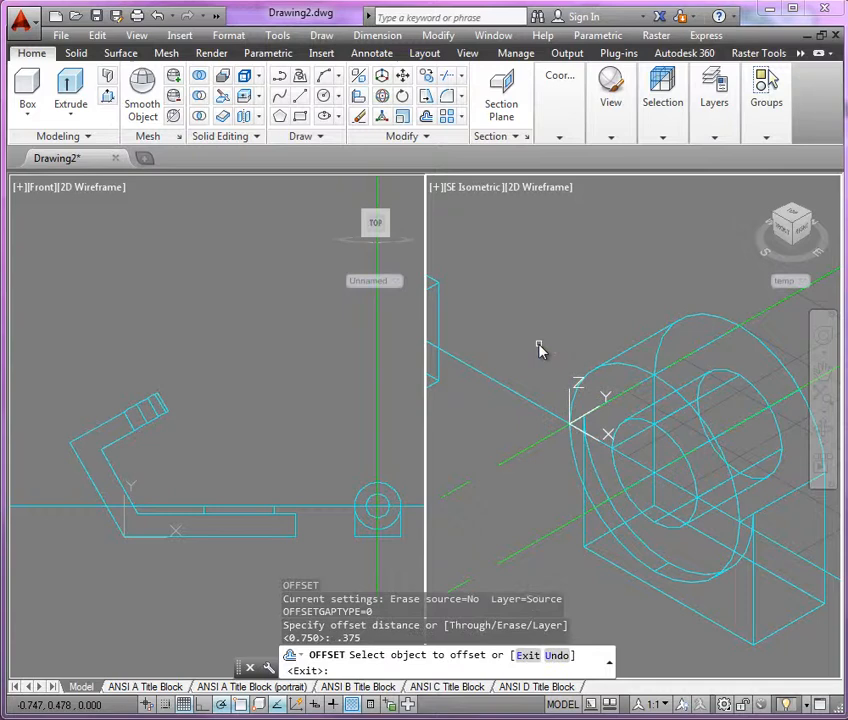
Offset the picked construction line by .375 across the bracket top.
click(564, 340)
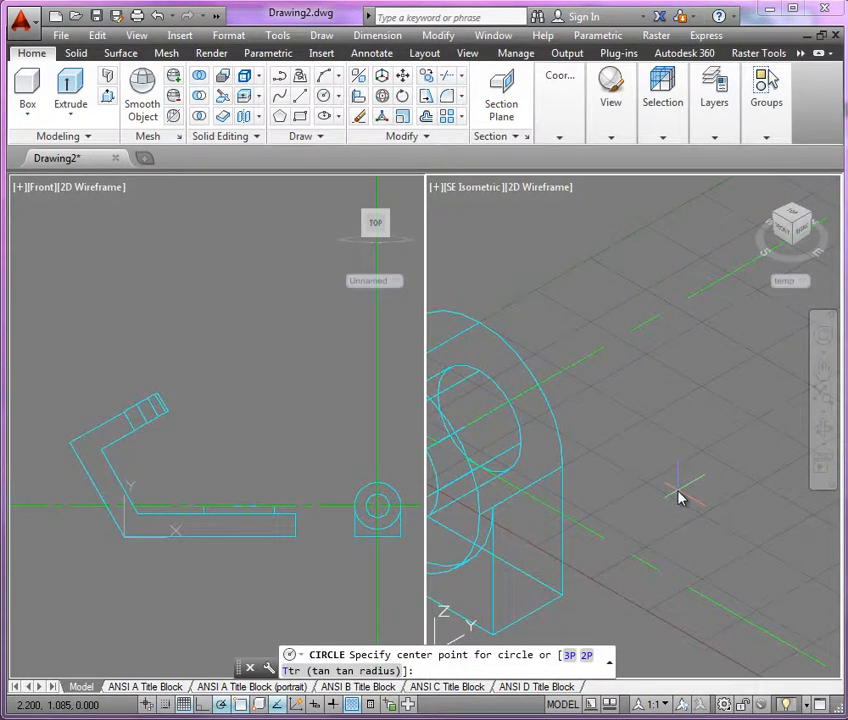
Draw the weephole circle at the construction-line intersection using the Diameter option, entering 12.
click(680, 494)
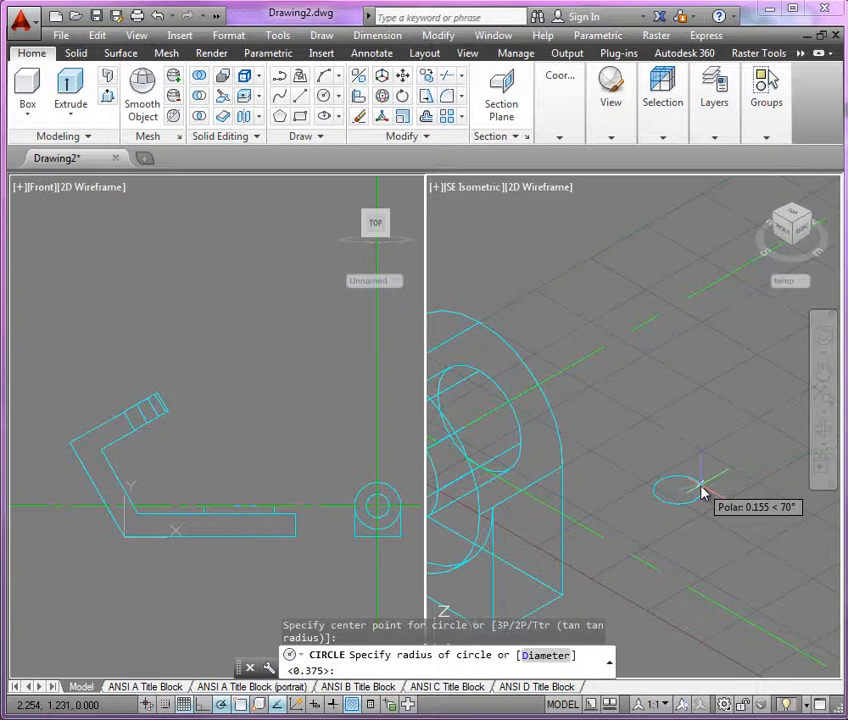
text(d)
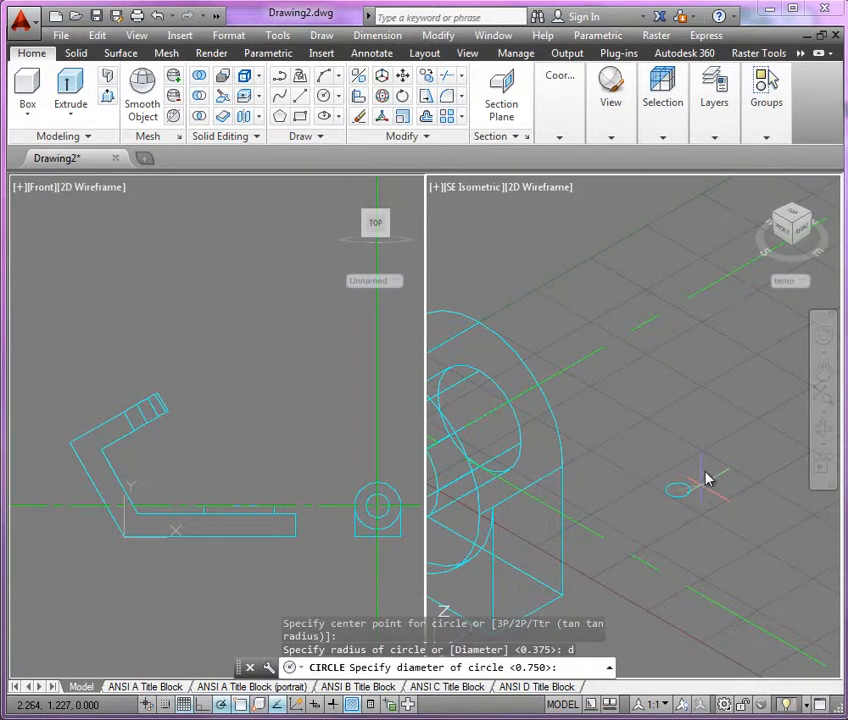
text(12)
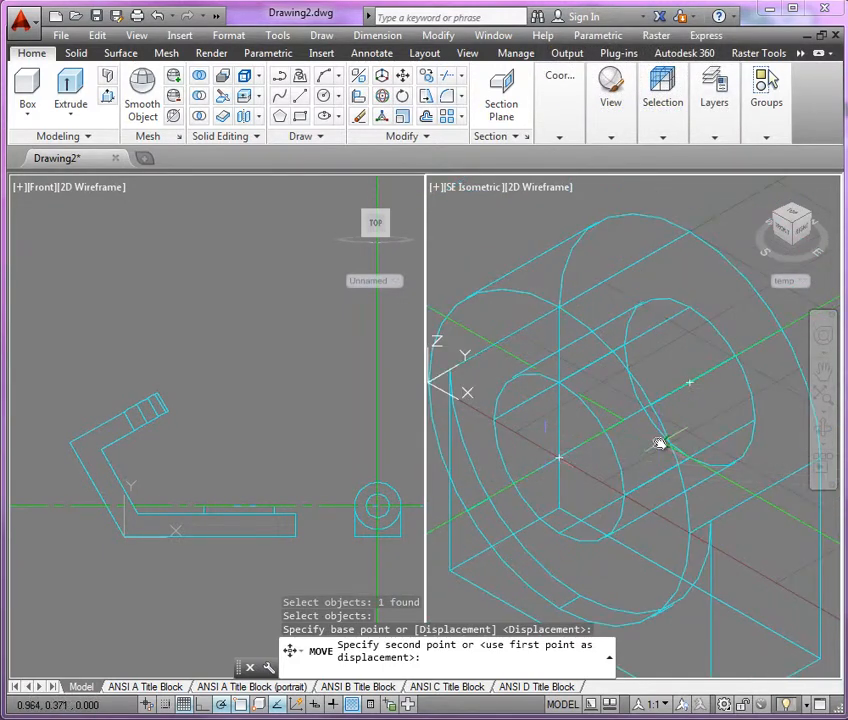
Move the weephole circle onto the bracket top, orbiting to see the destination.
drag(658, 444, 512, 410)
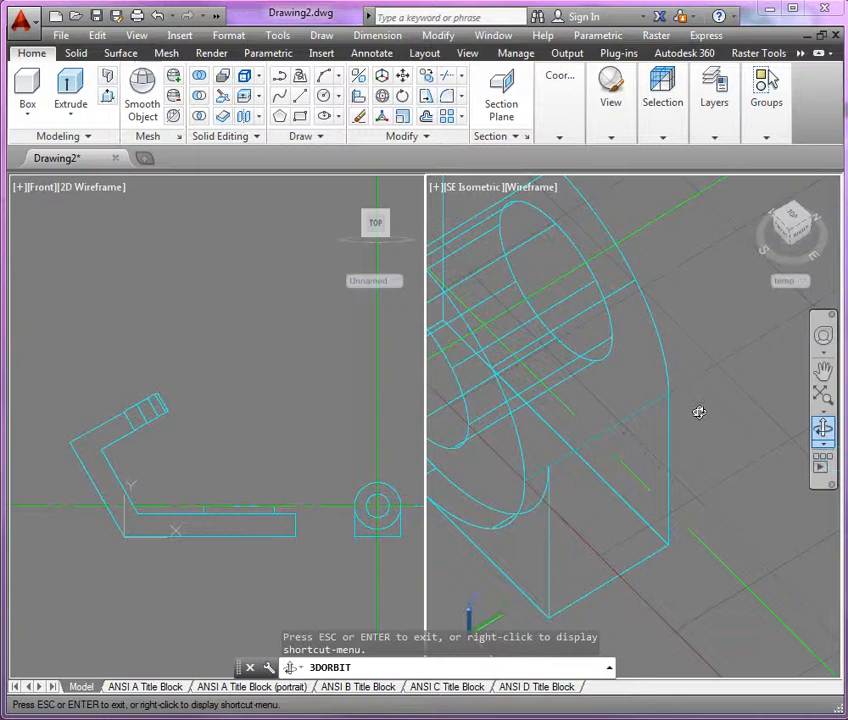
drag(700, 412, 538, 320)
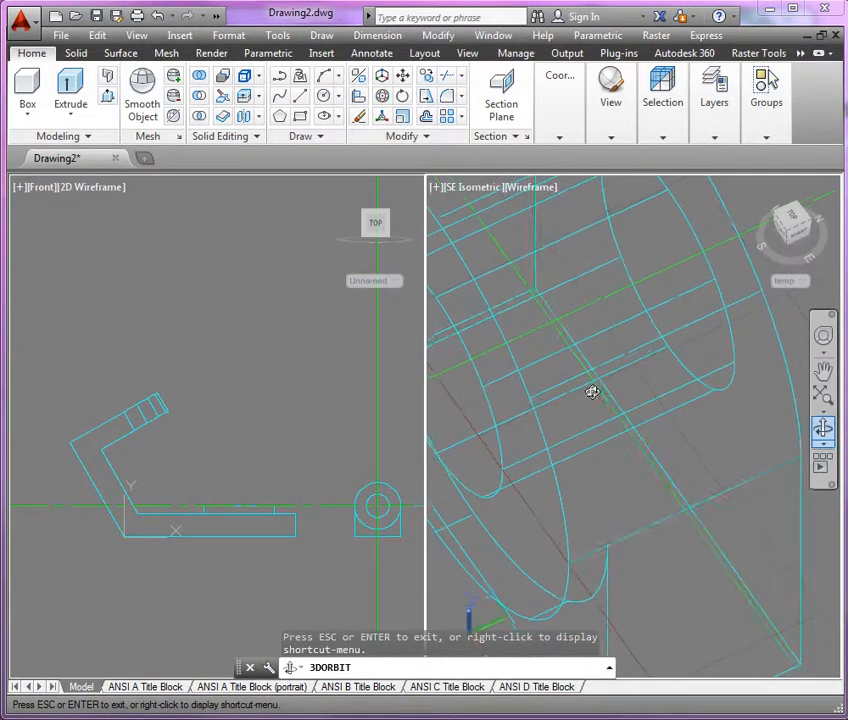
drag(592, 390, 584, 400)
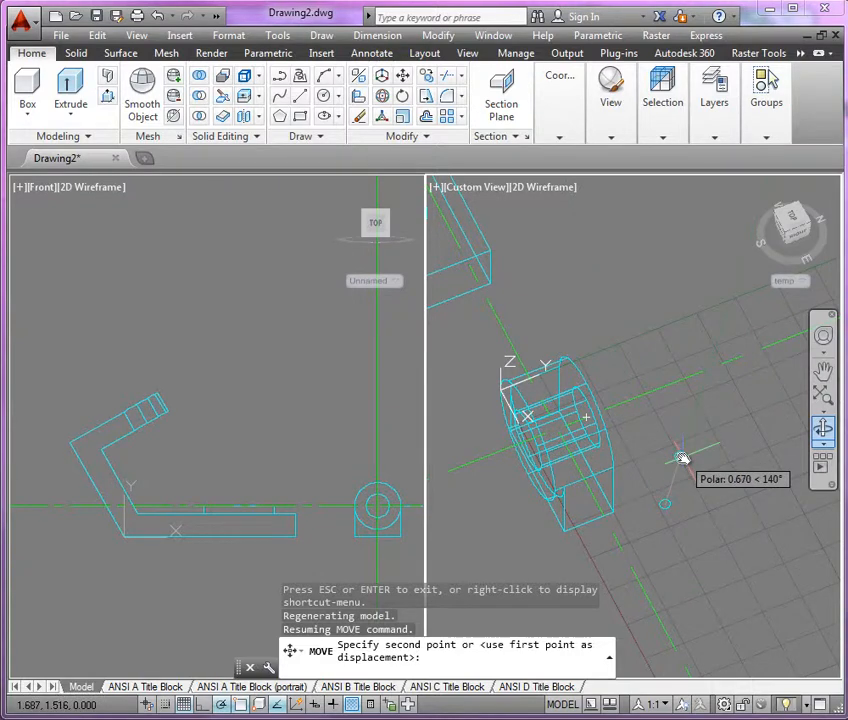
mouse_move(632, 392)
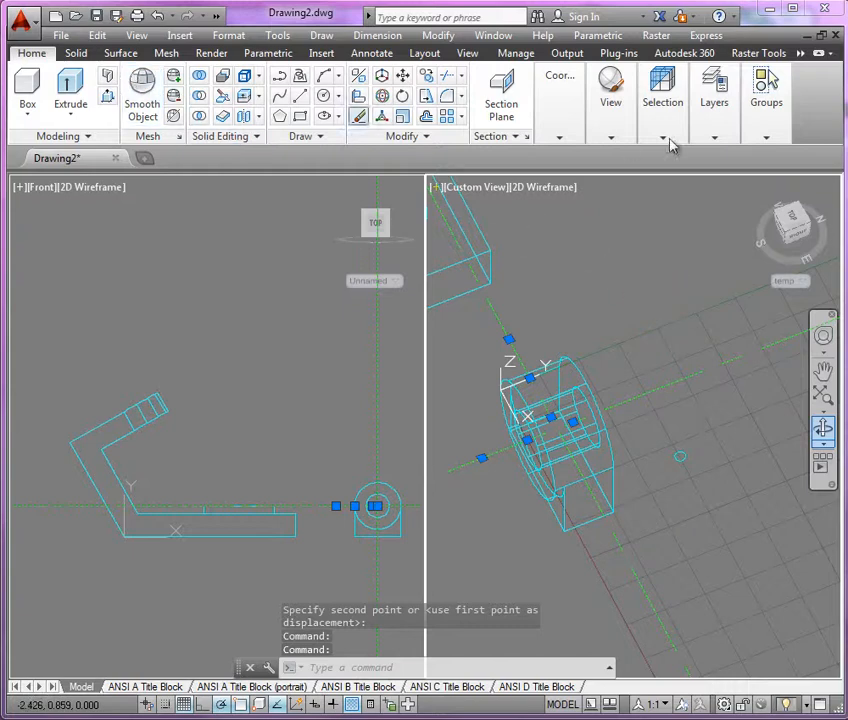
click(712, 90)
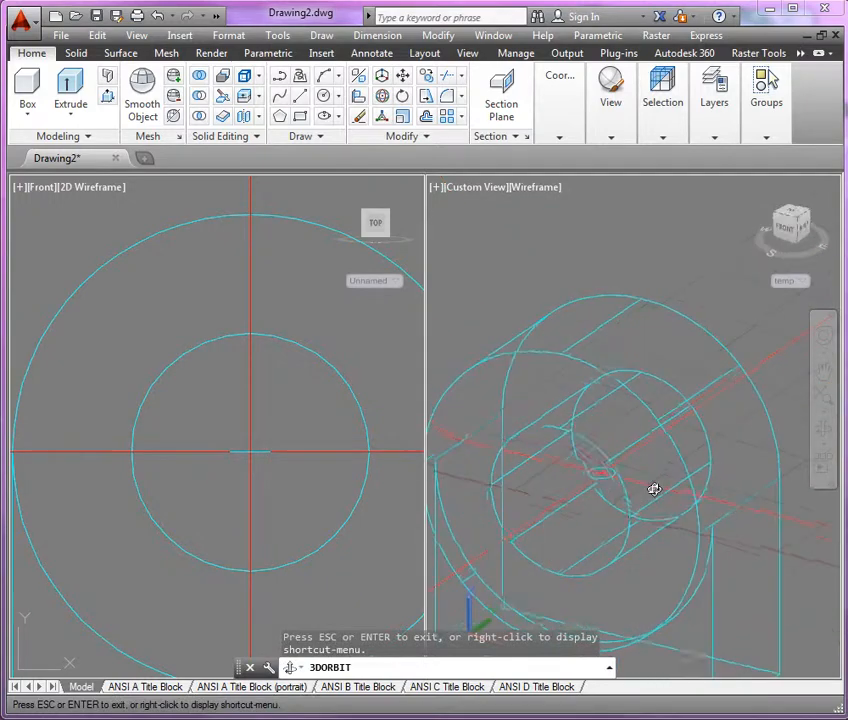
Extrude the weephole circle into a thin rod through the bracket top.
drag(654, 488, 620, 304)
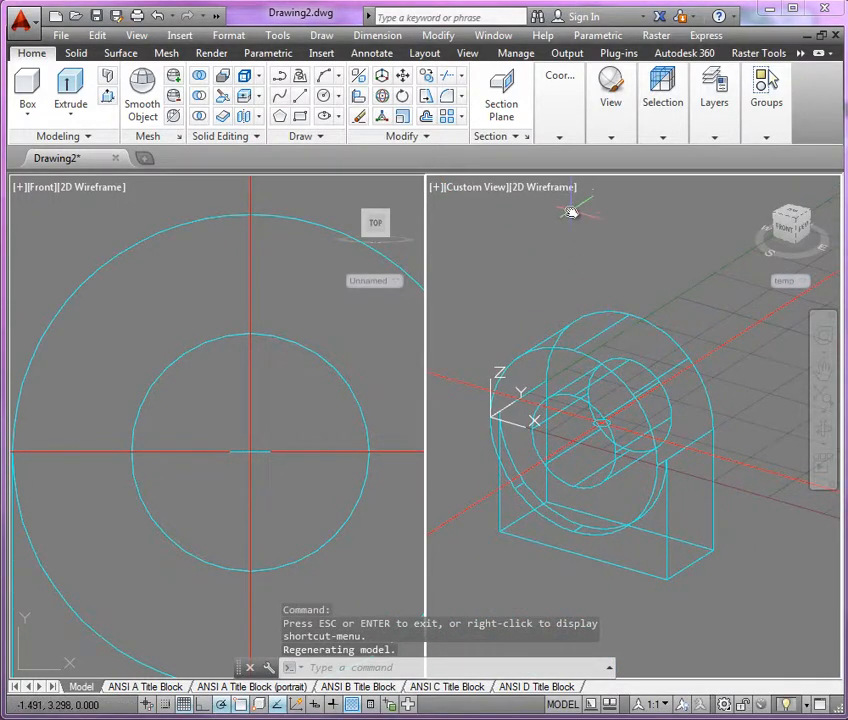
click(68, 90)
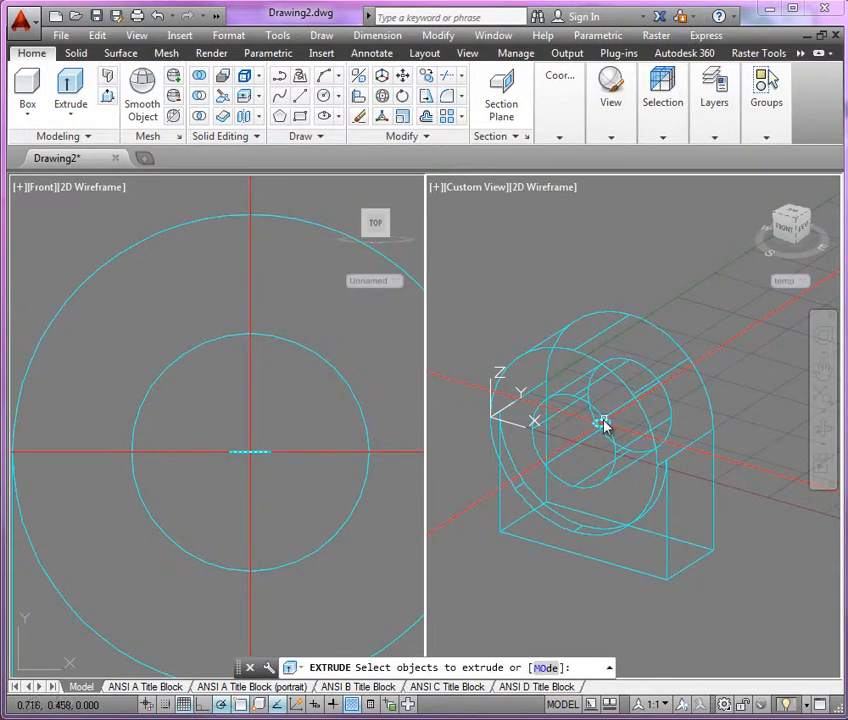
click(604, 424)
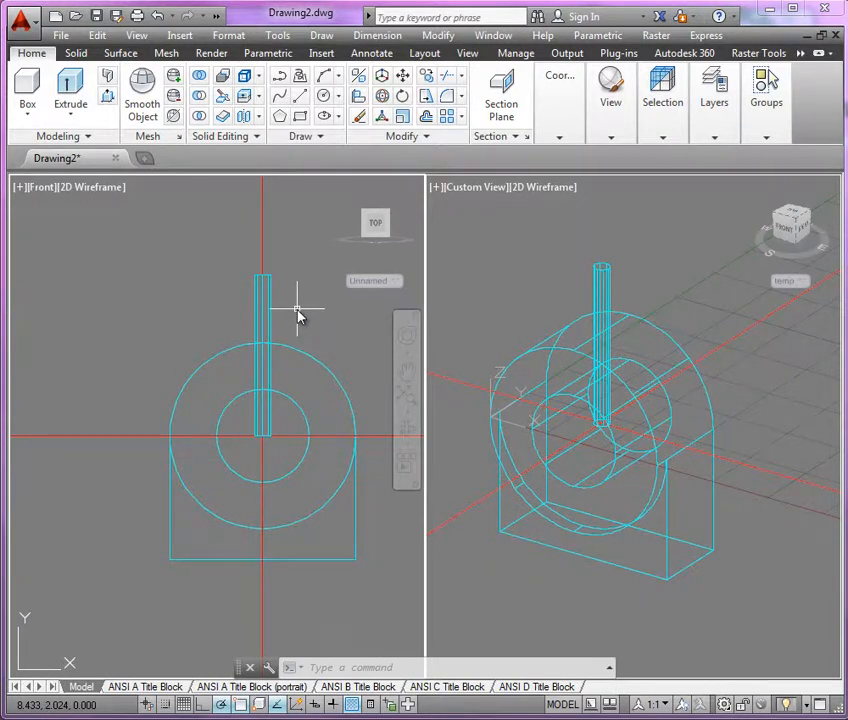
mouse_move(546, 304)
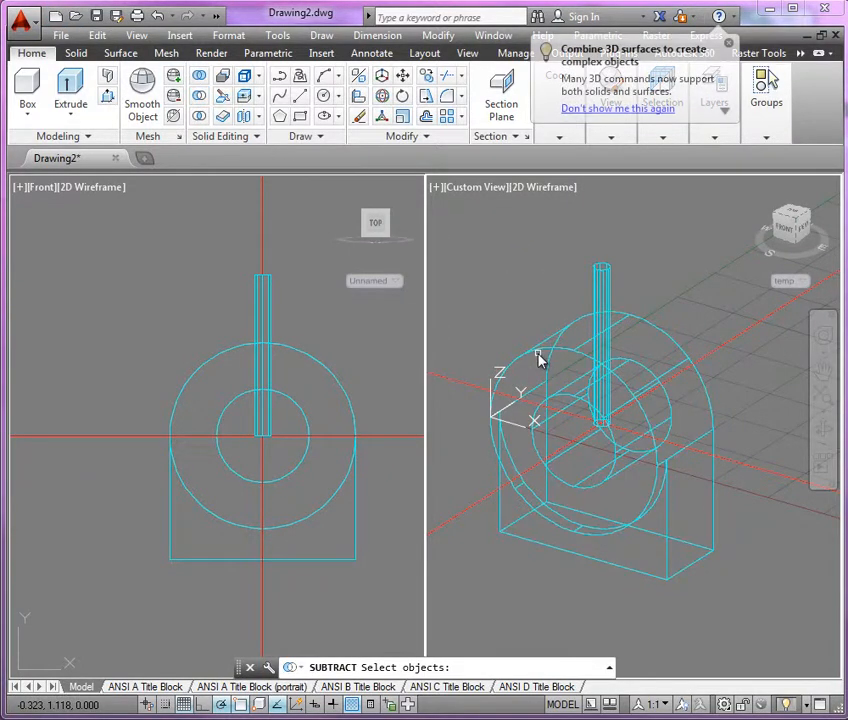
Subtract the rod from the bracket to bore the weephole and shade the 3D view Conceptual.
click(544, 358)
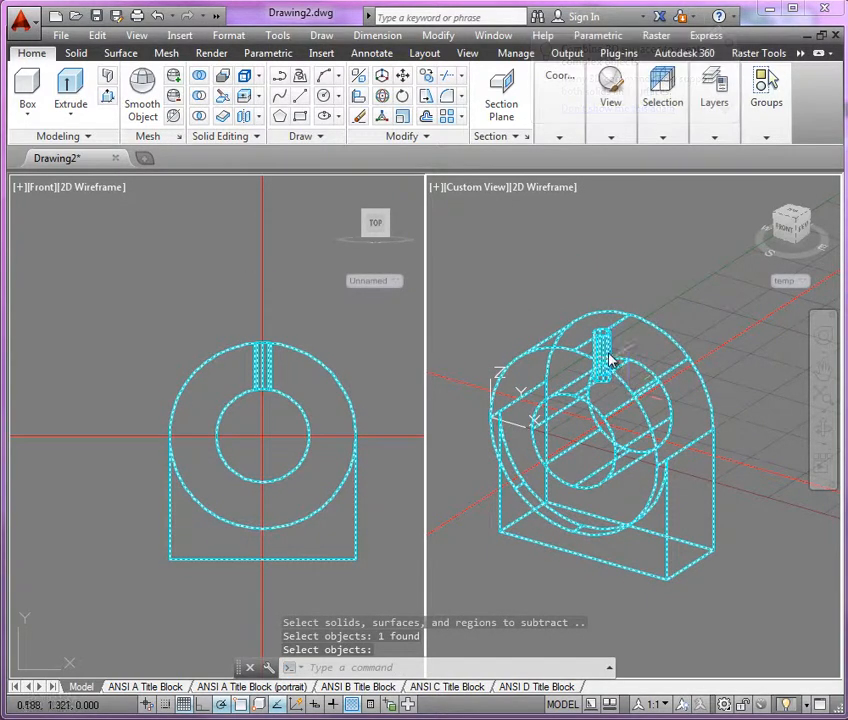
click(540, 188)
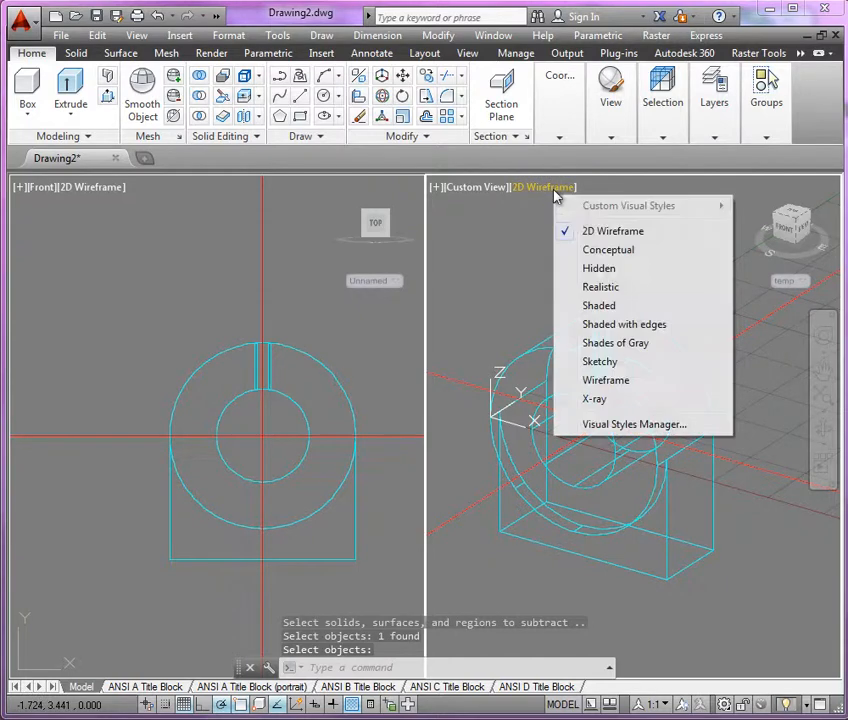
click(608, 248)
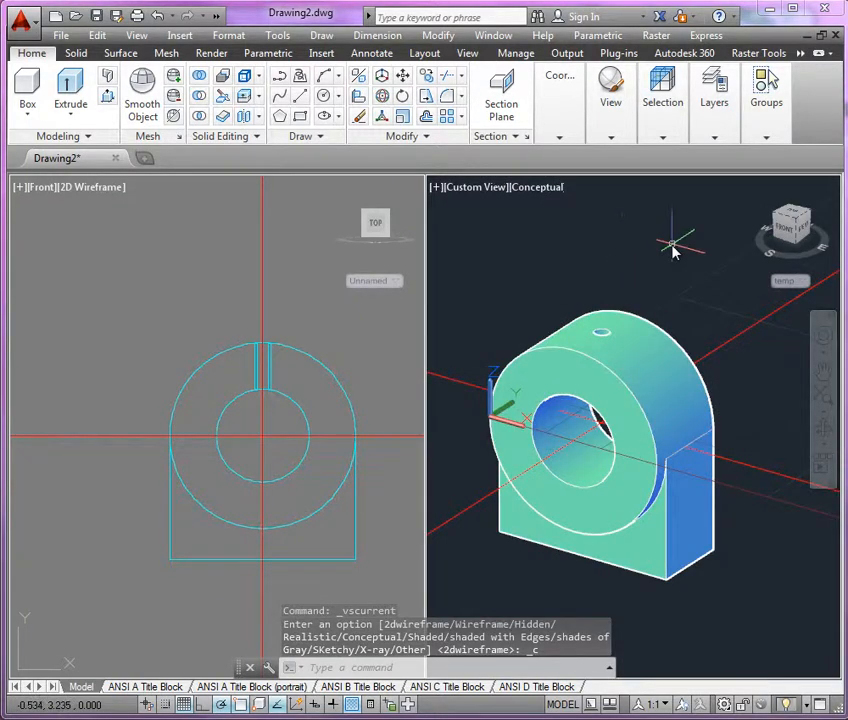
mouse_move(652, 424)
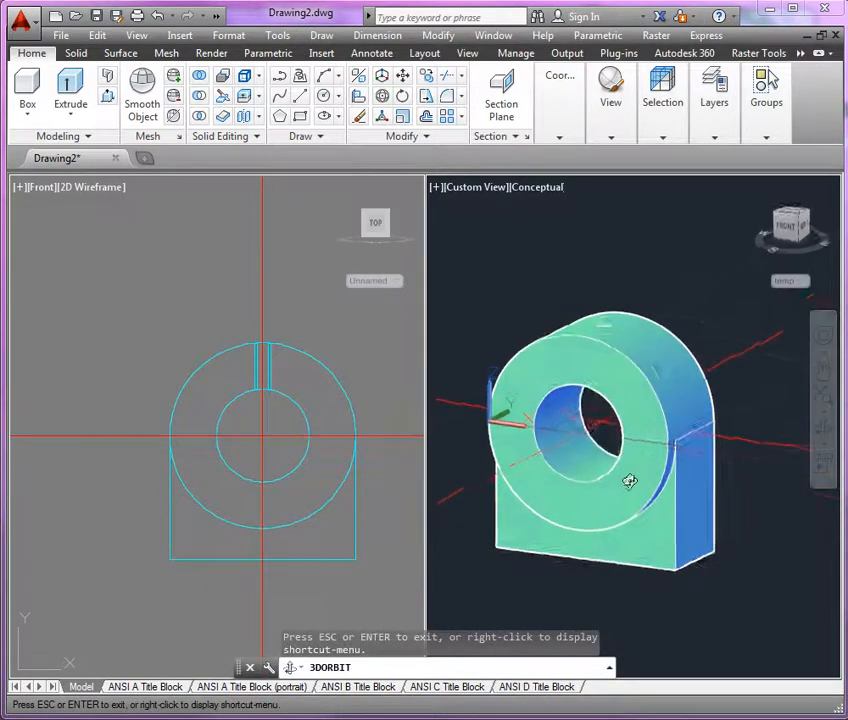
drag(630, 480, 628, 472)
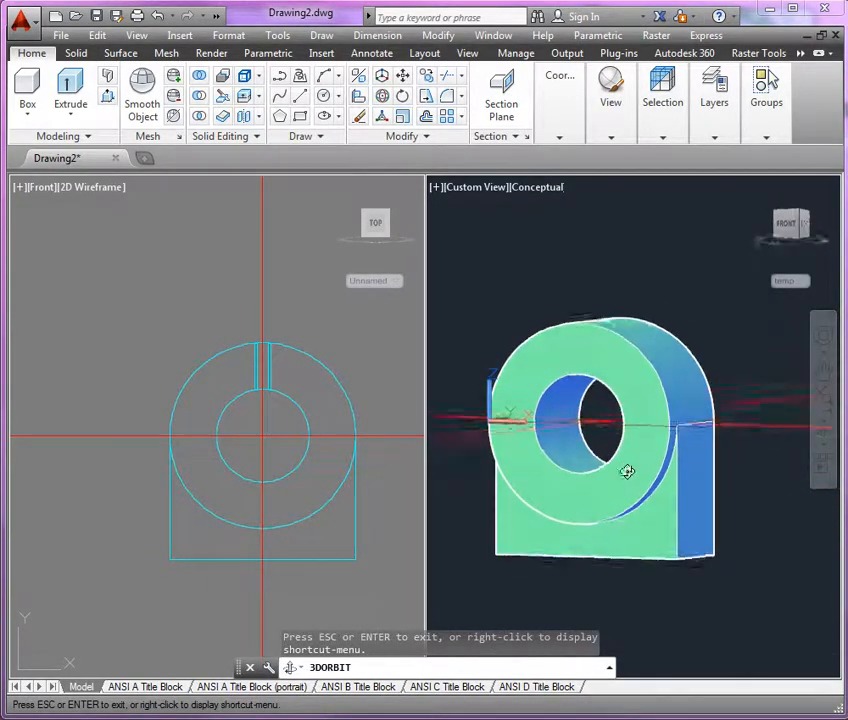